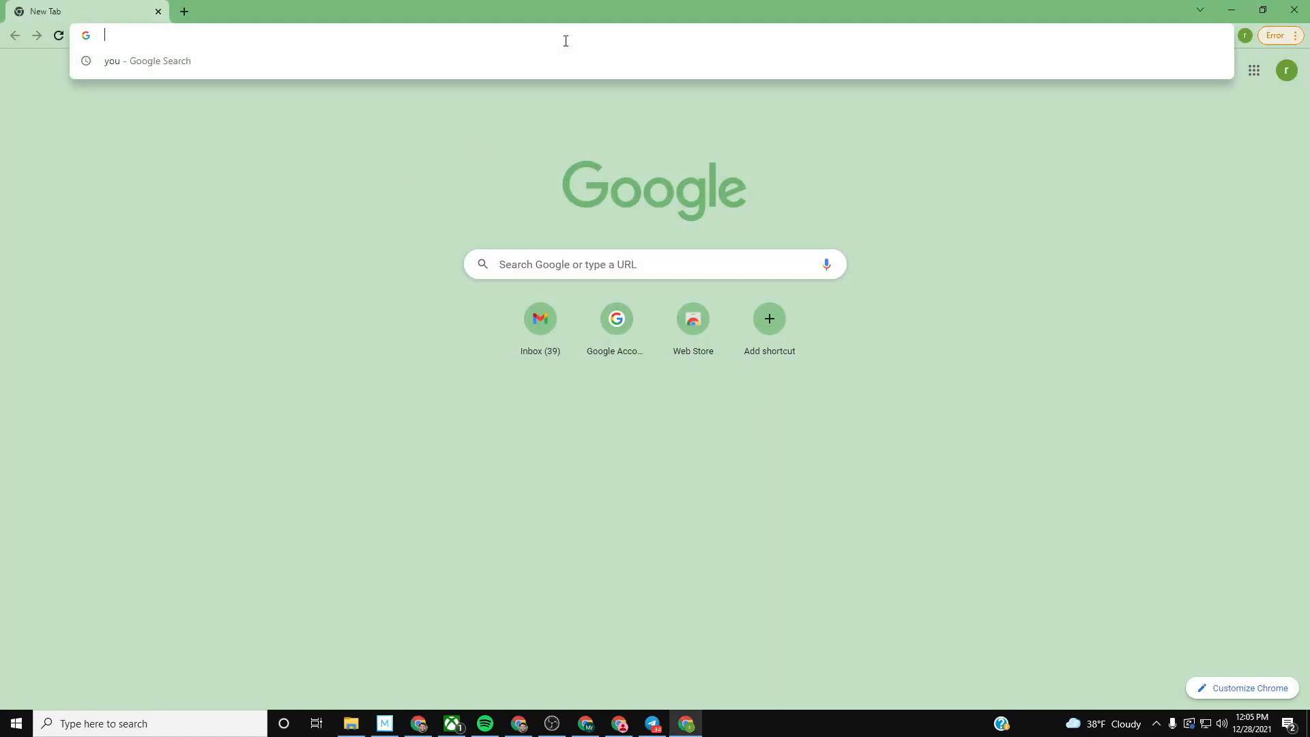
Step: Go to the MetaMask website and start adding the MetaMask extension from the Chrome Web Store
type("metamask.io")
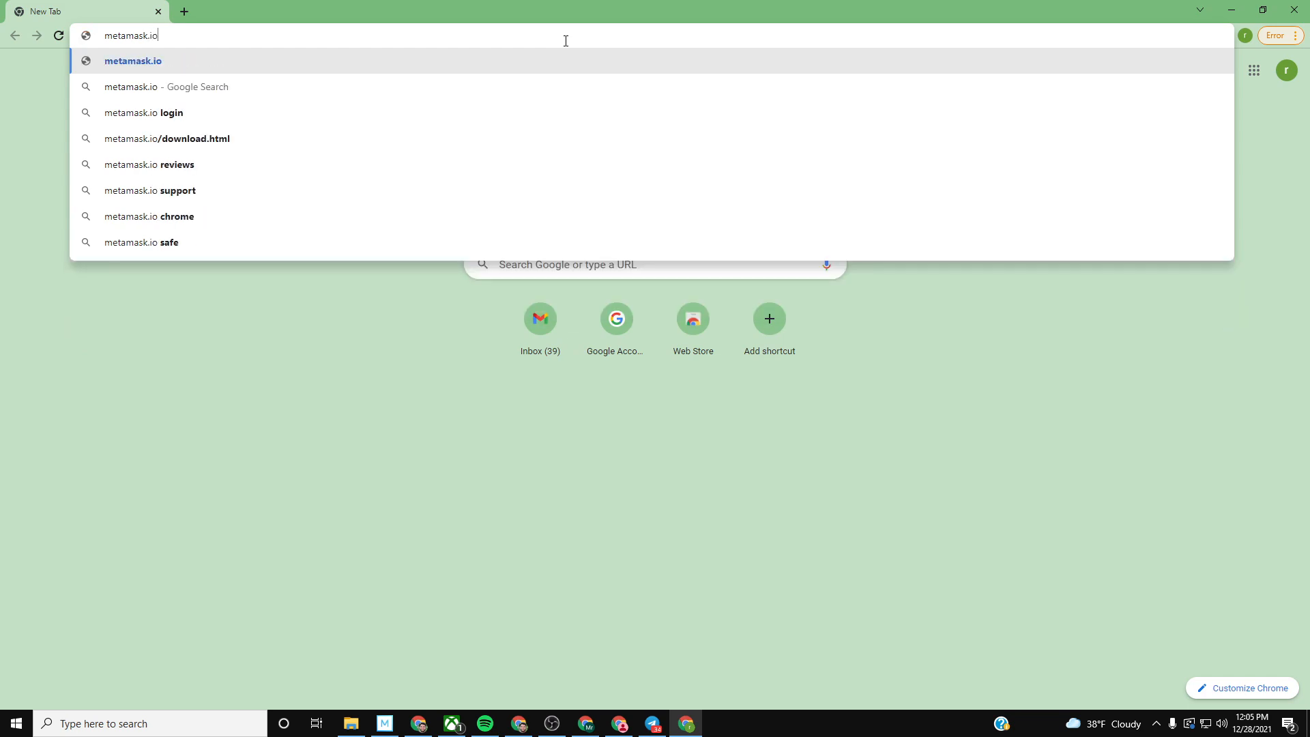
key("Enter")
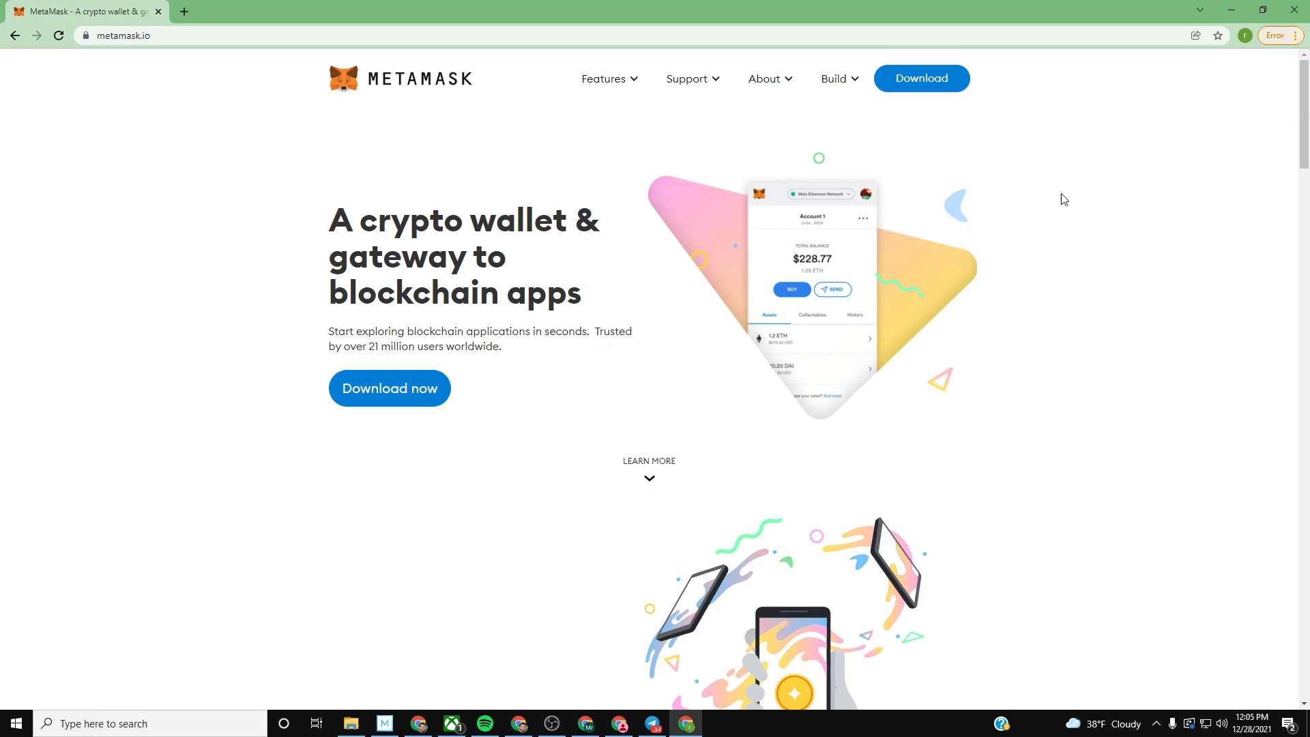
mouse_move(1030, 213)
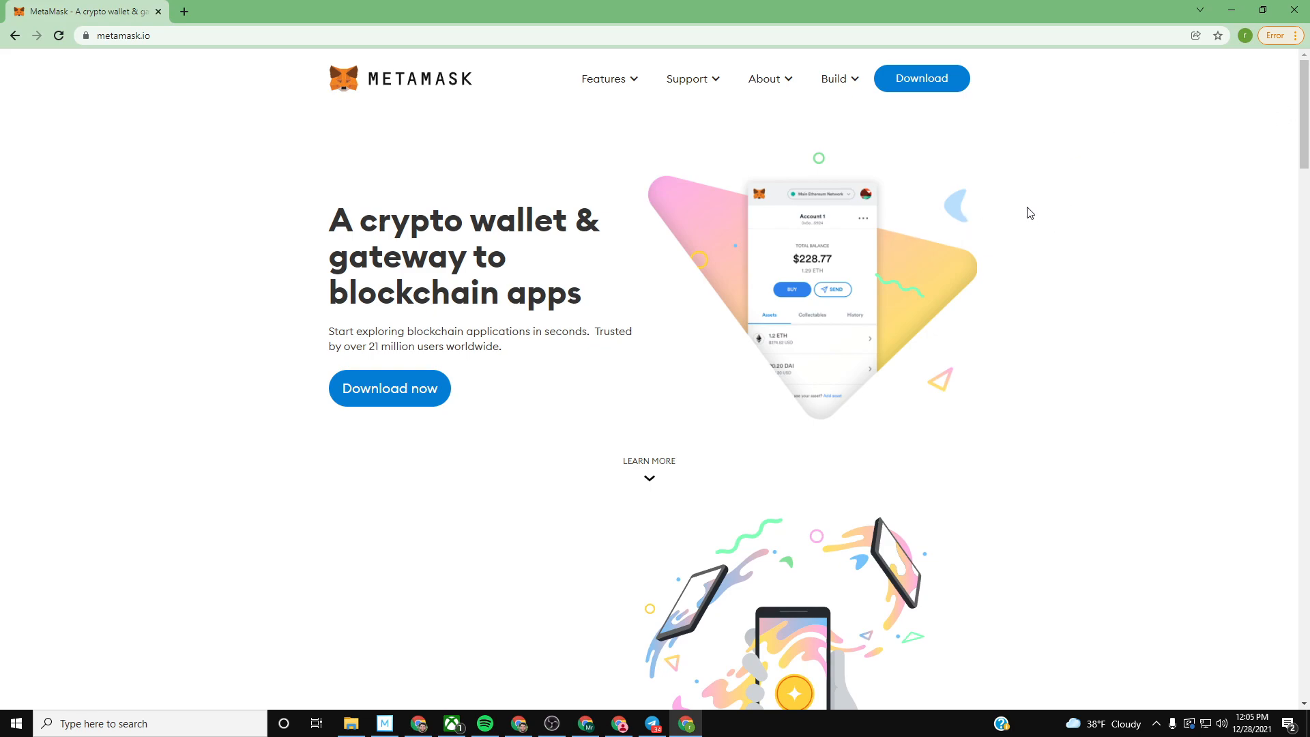
left_click(141, 36)
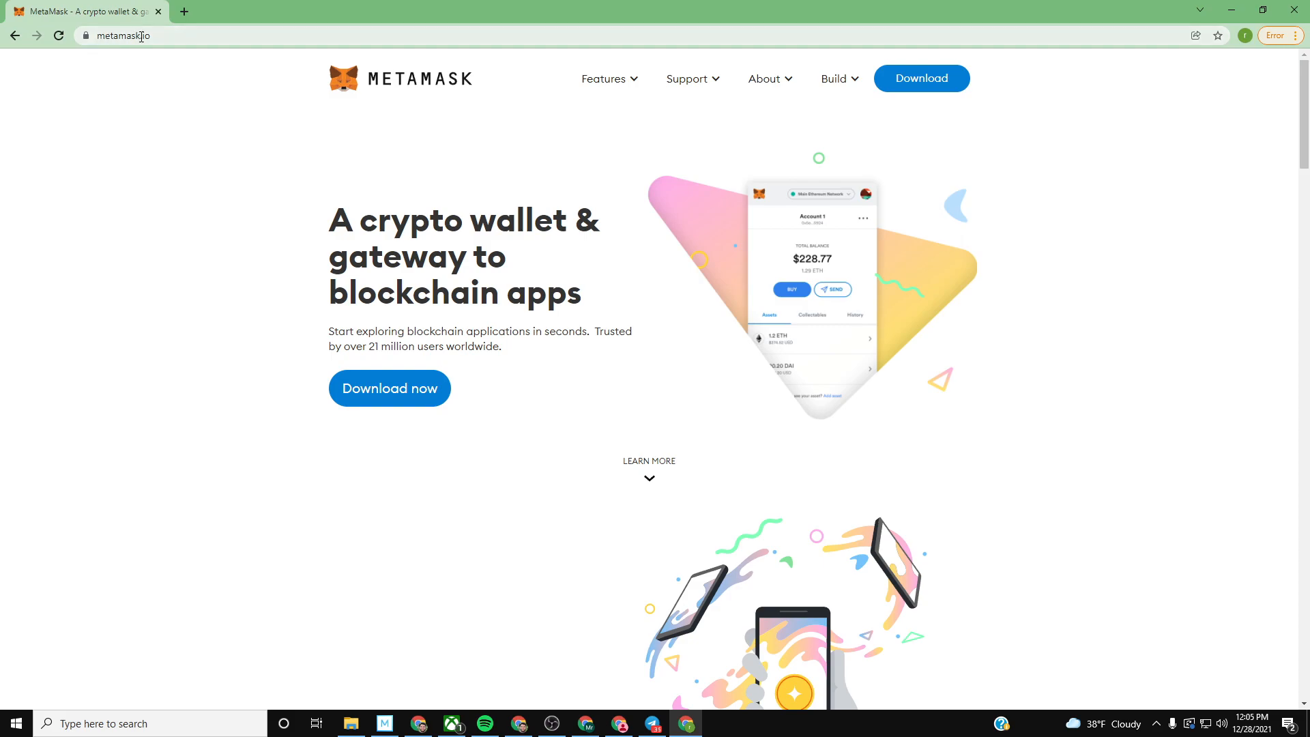
left_click(390, 388)
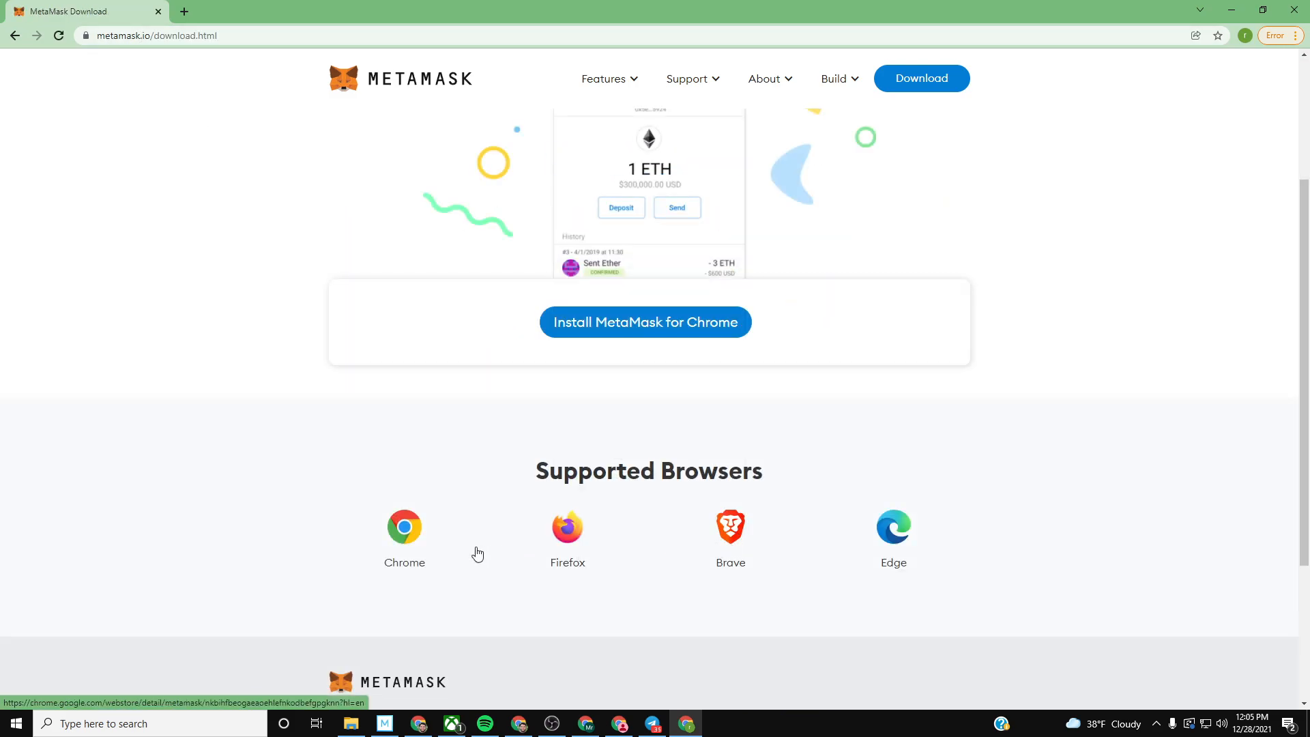
scroll("down", 3)
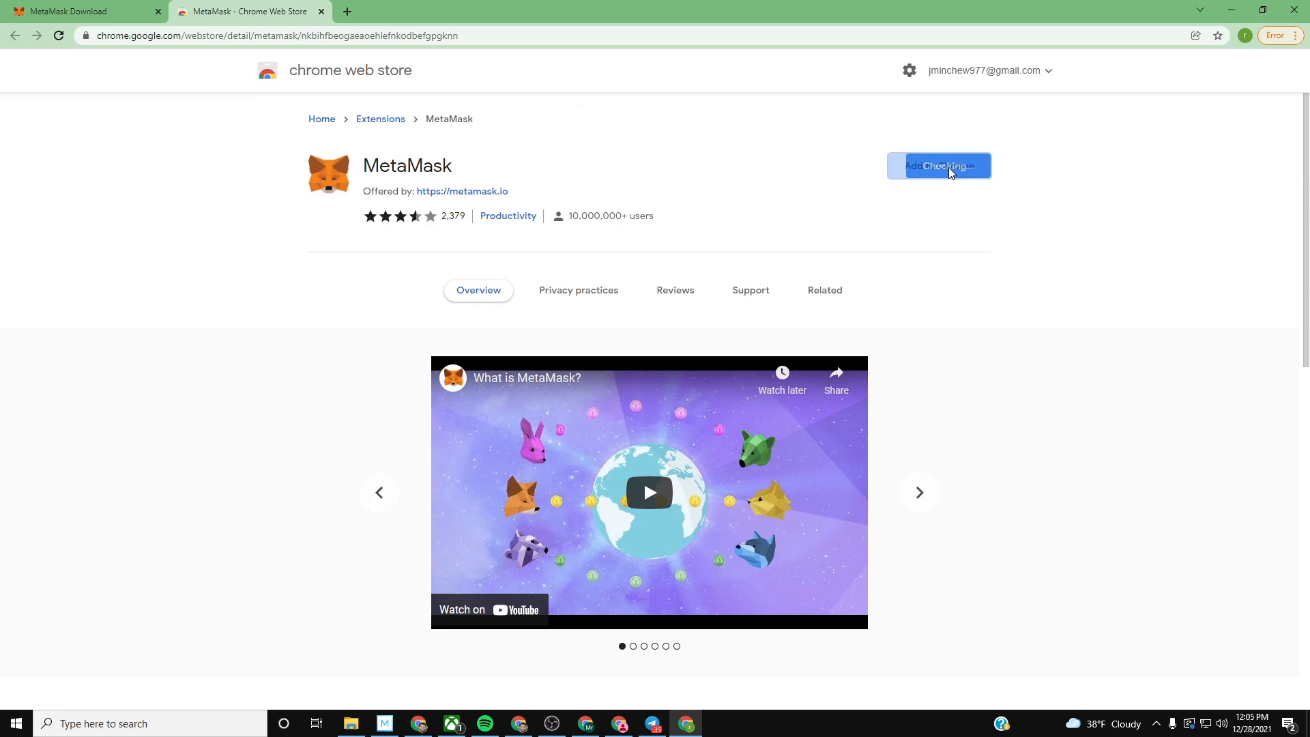
Step: Add the MetaMask extension, begin creating a new wallet, and agree to share usage data
left_click(948, 166)
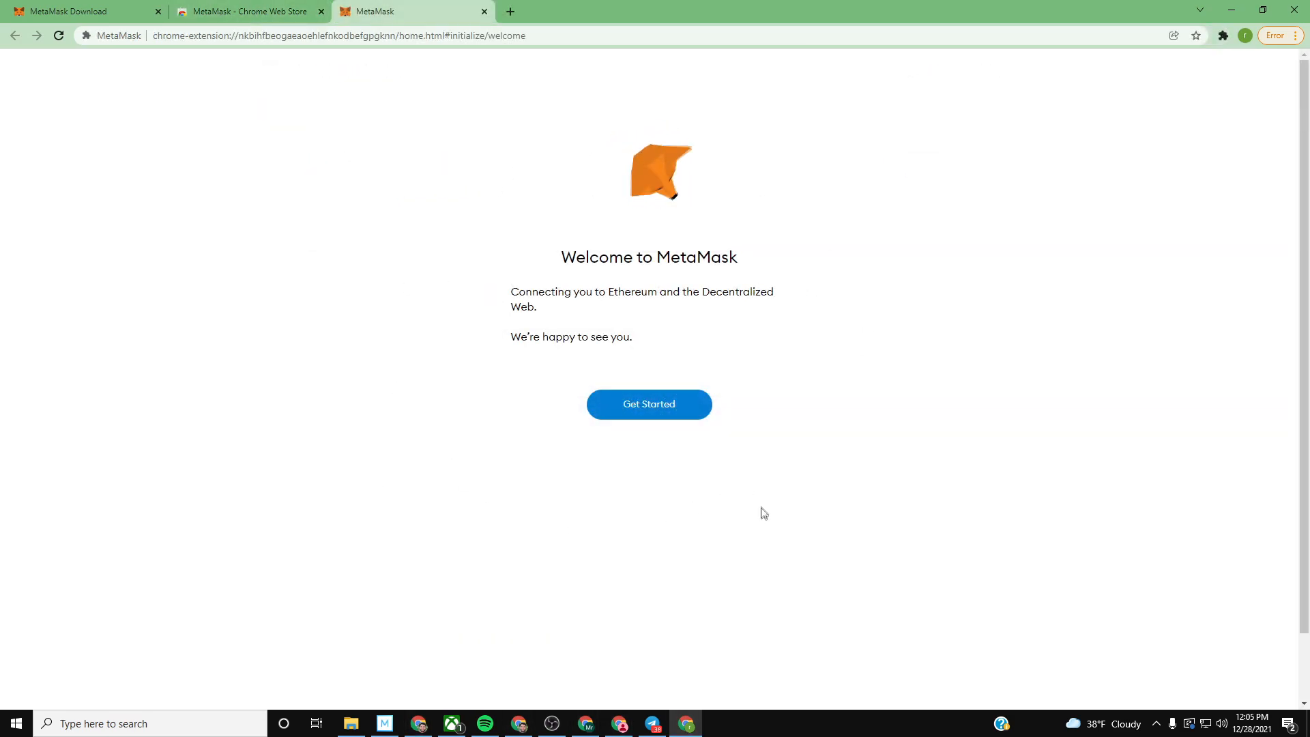
left_click(649, 404)
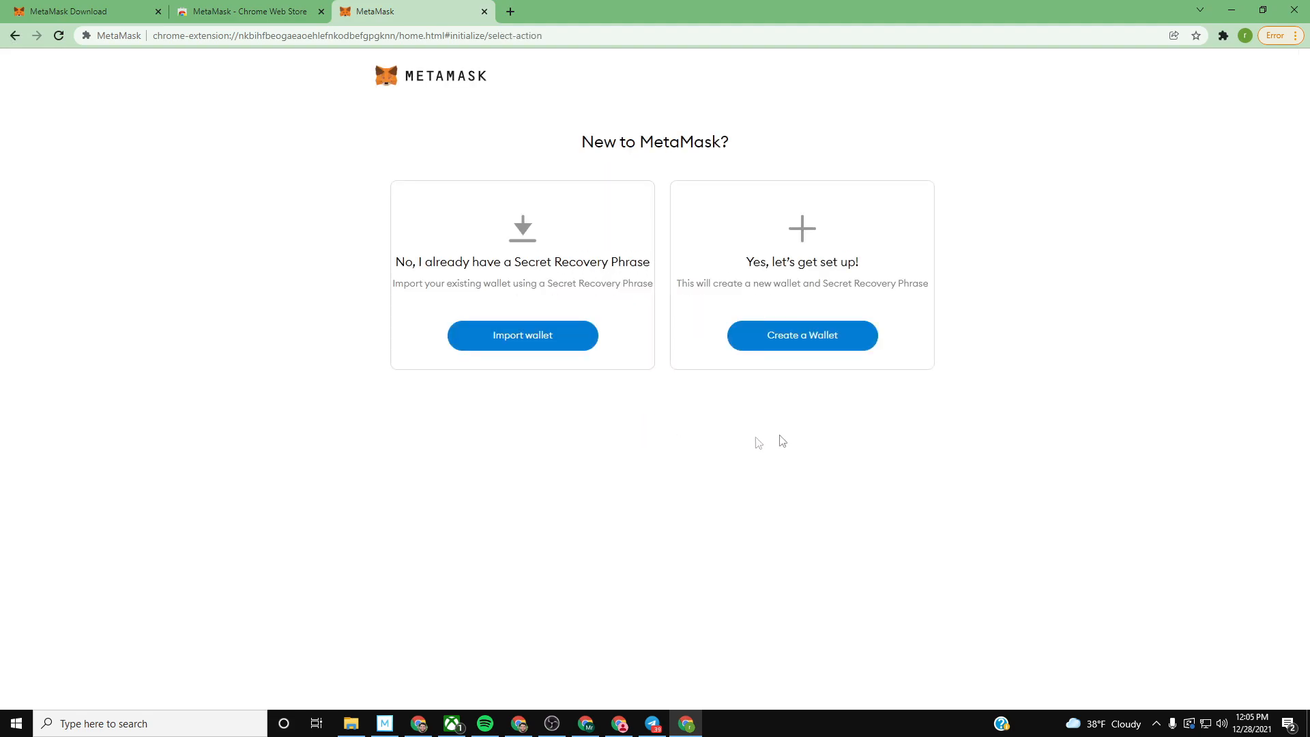
left_click(802, 335)
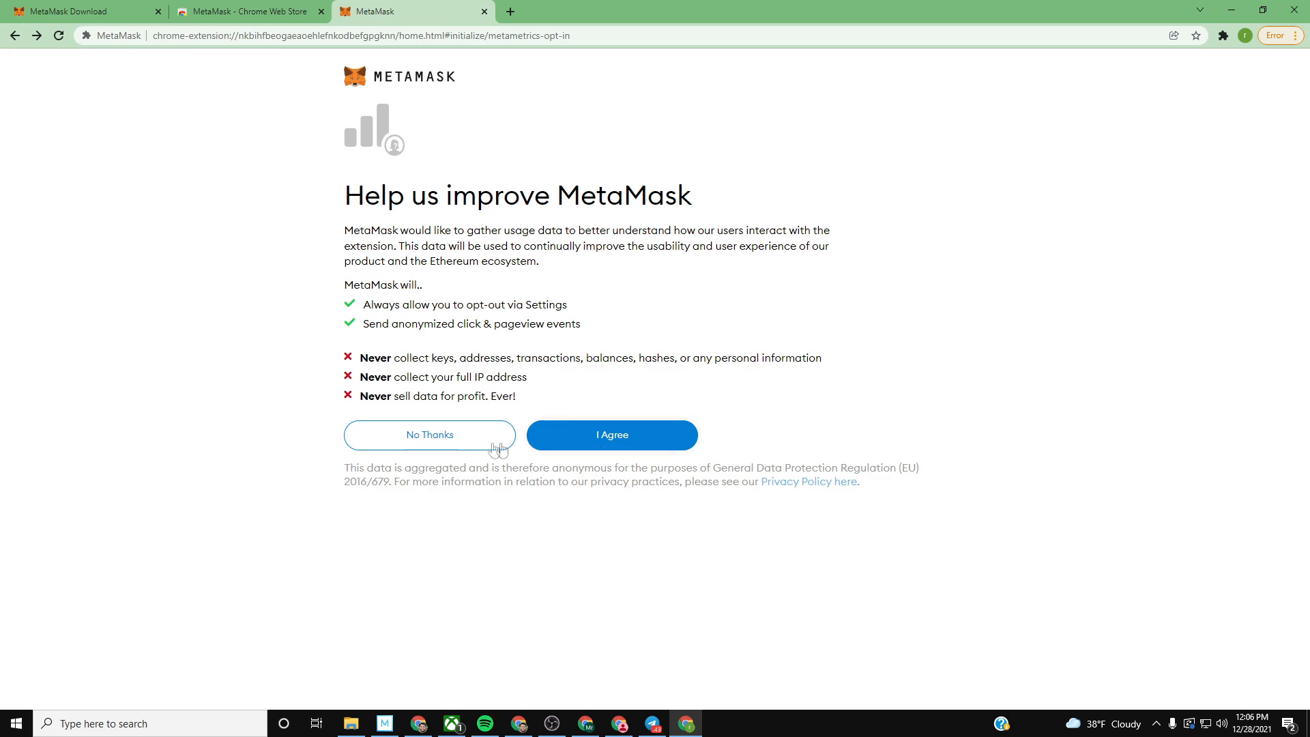
mouse_move(490, 439)
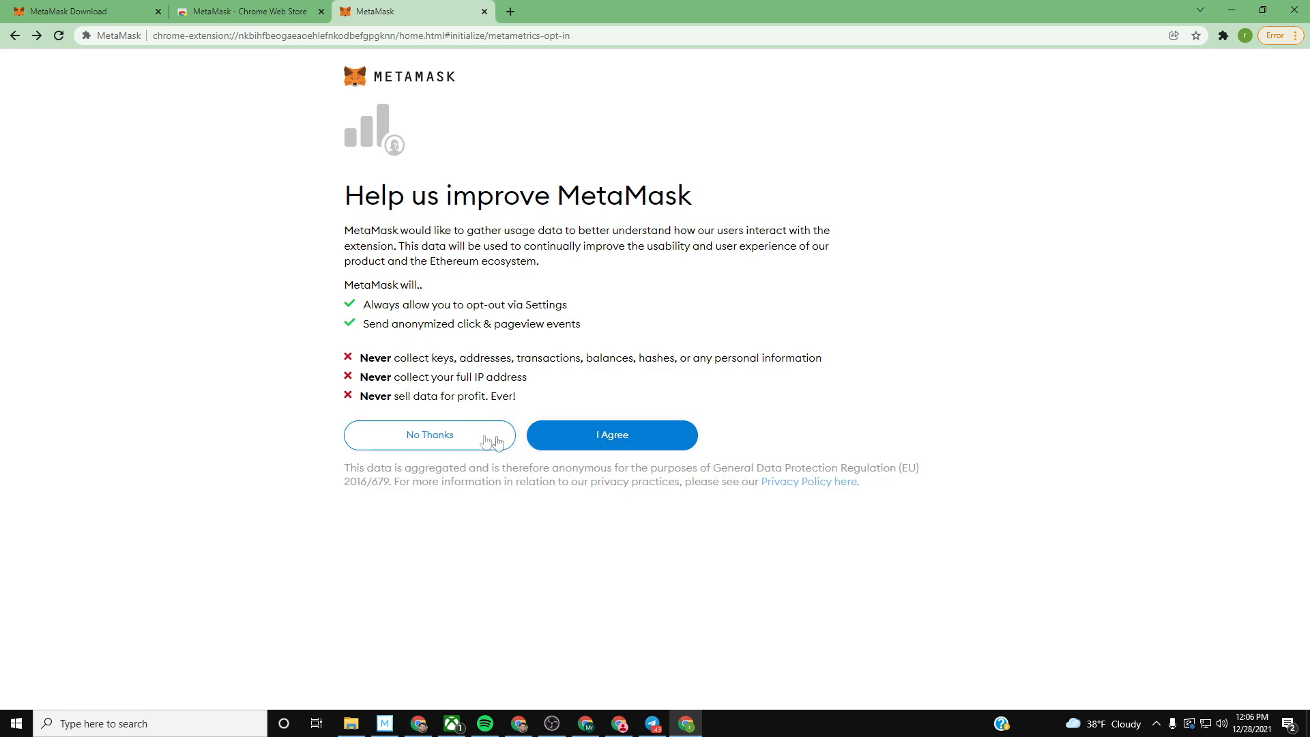
mouse_move(625, 431)
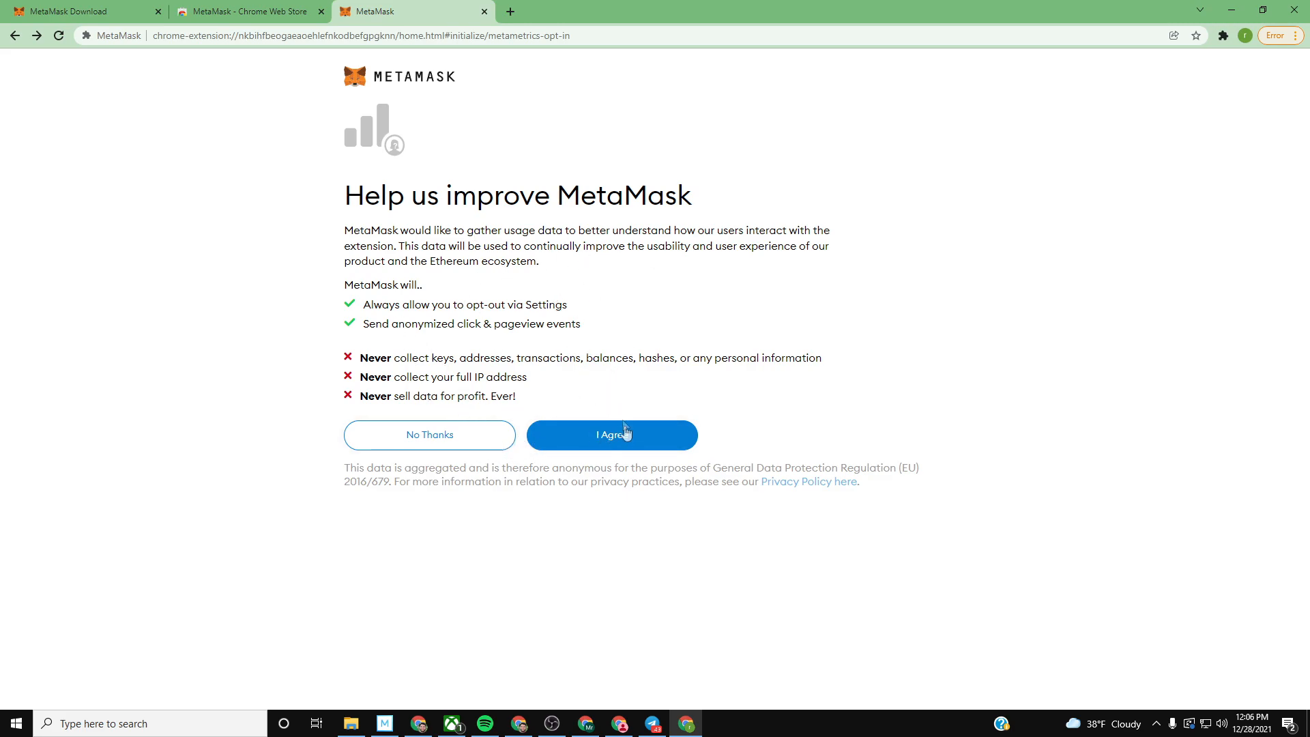
left_click(612, 434)
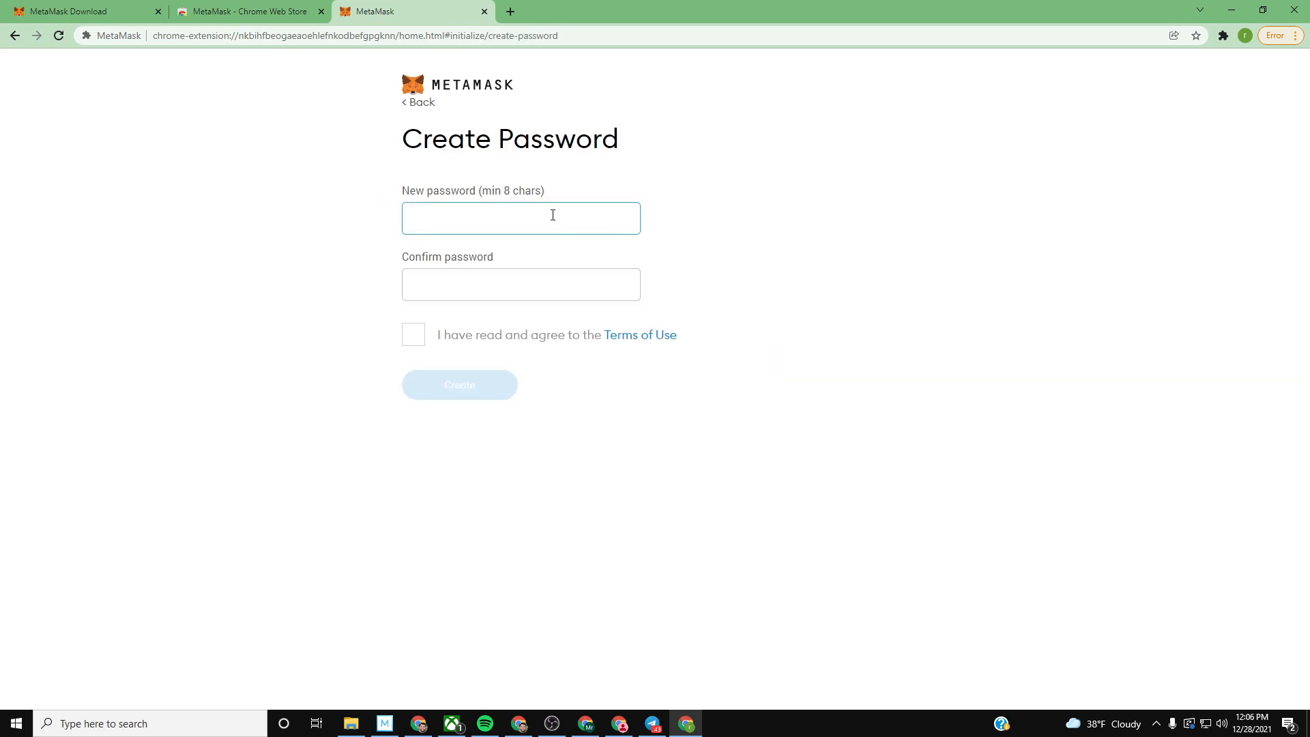
Step: Enter a new wallet password, accept the Terms of Use, and create the wallet
type("password")
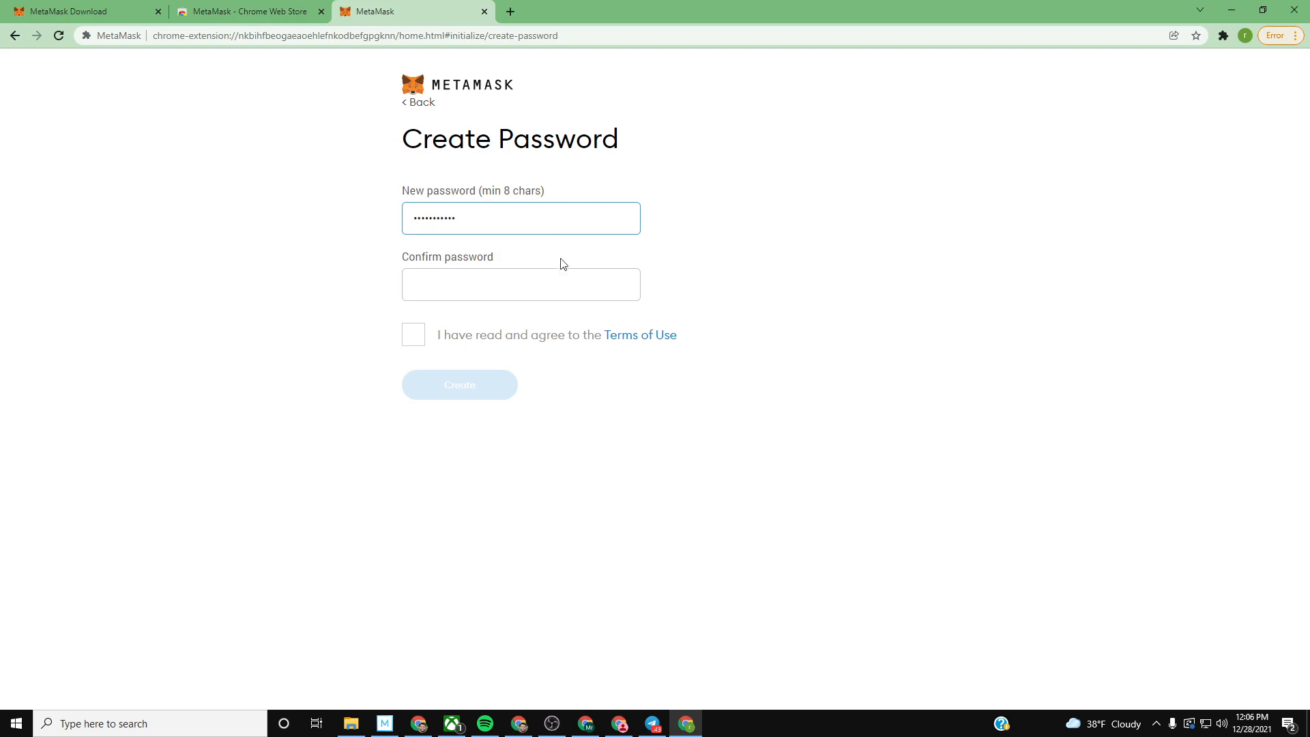
left_click(459, 385)
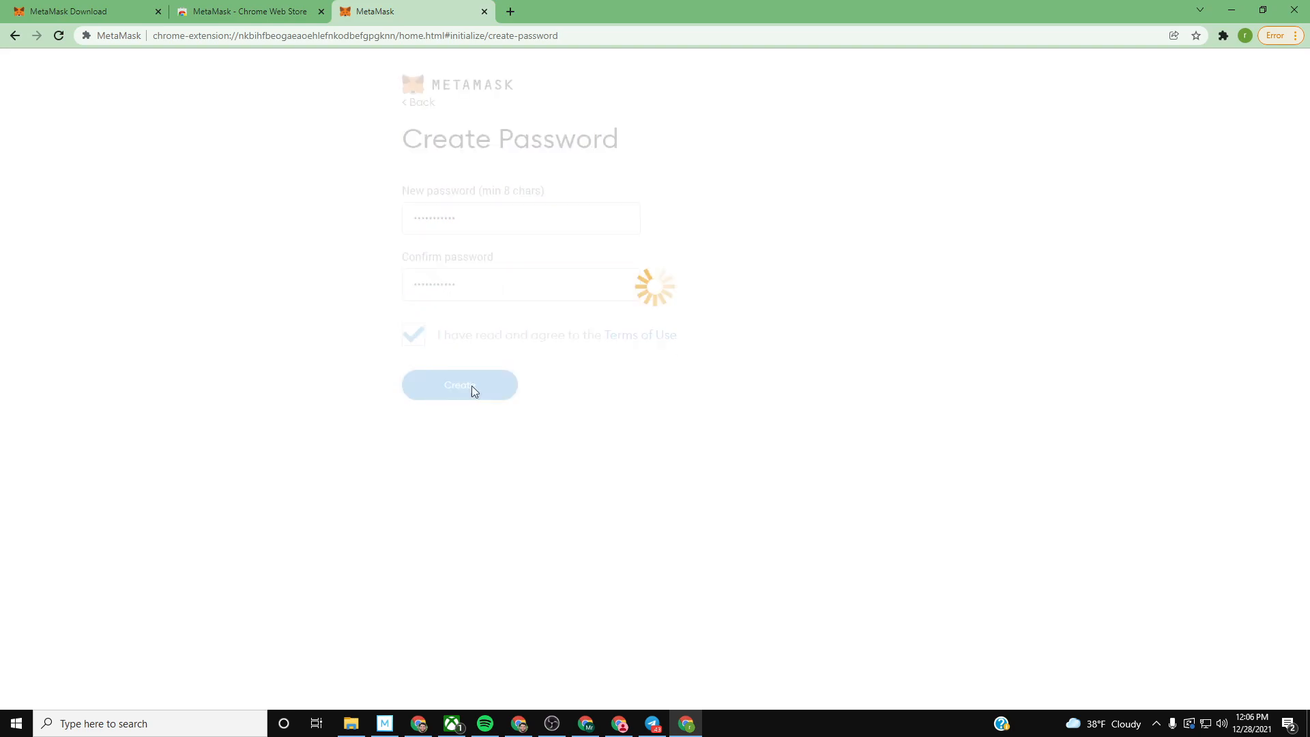
left_click(459, 385)
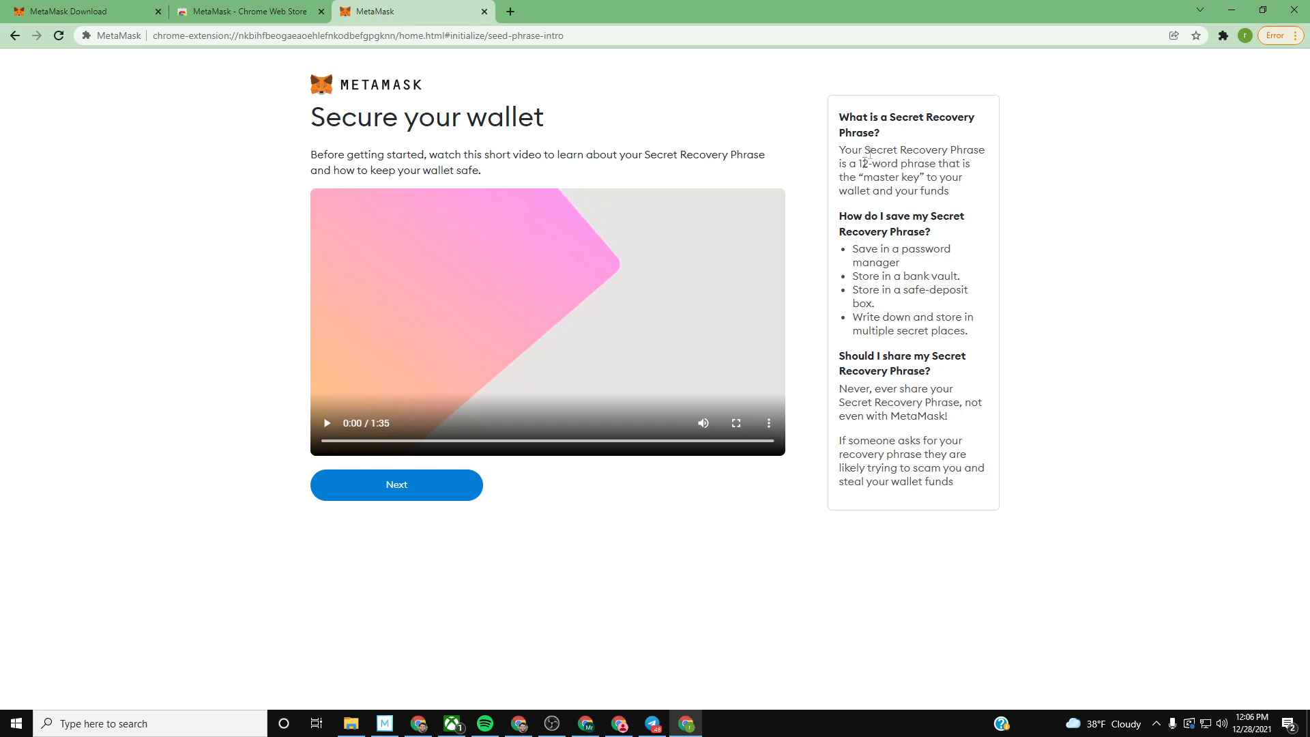
mouse_move(811, 281)
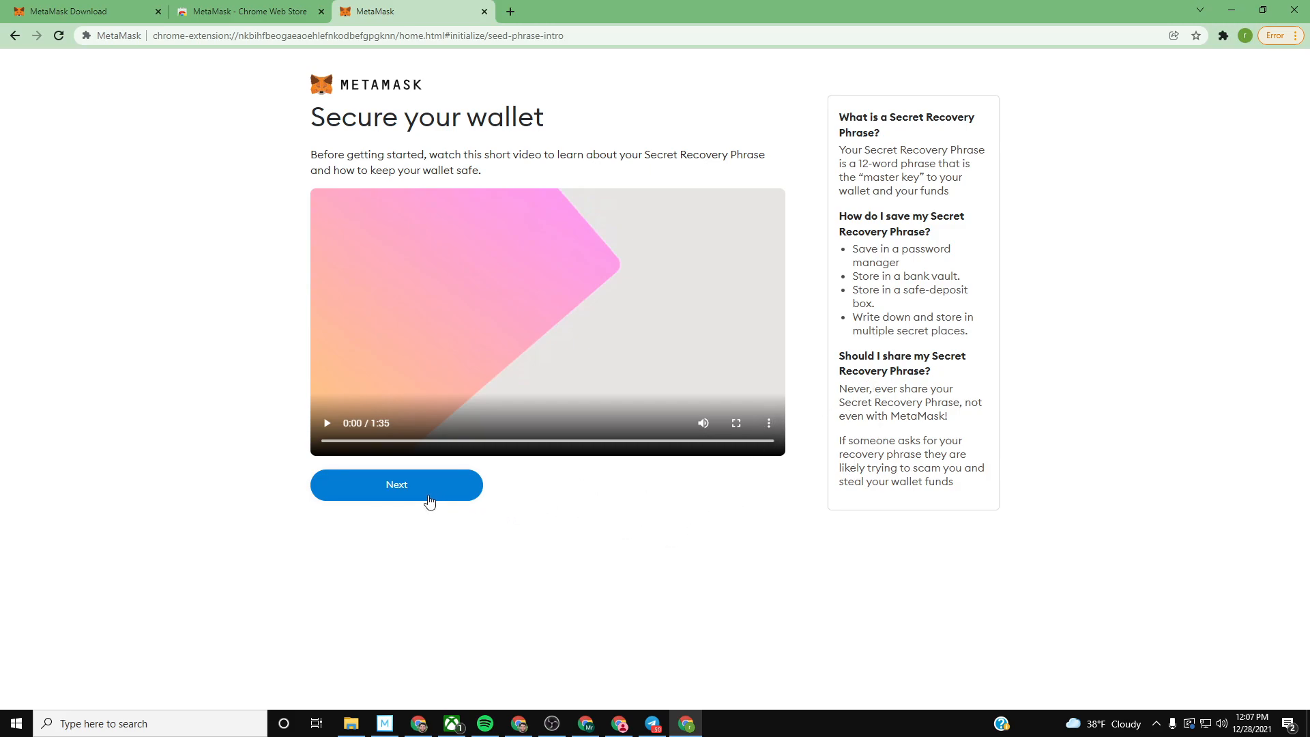
Step: Continue past Secure your wallet and choose Remind me later for the recovery phrase
left_click(397, 484)
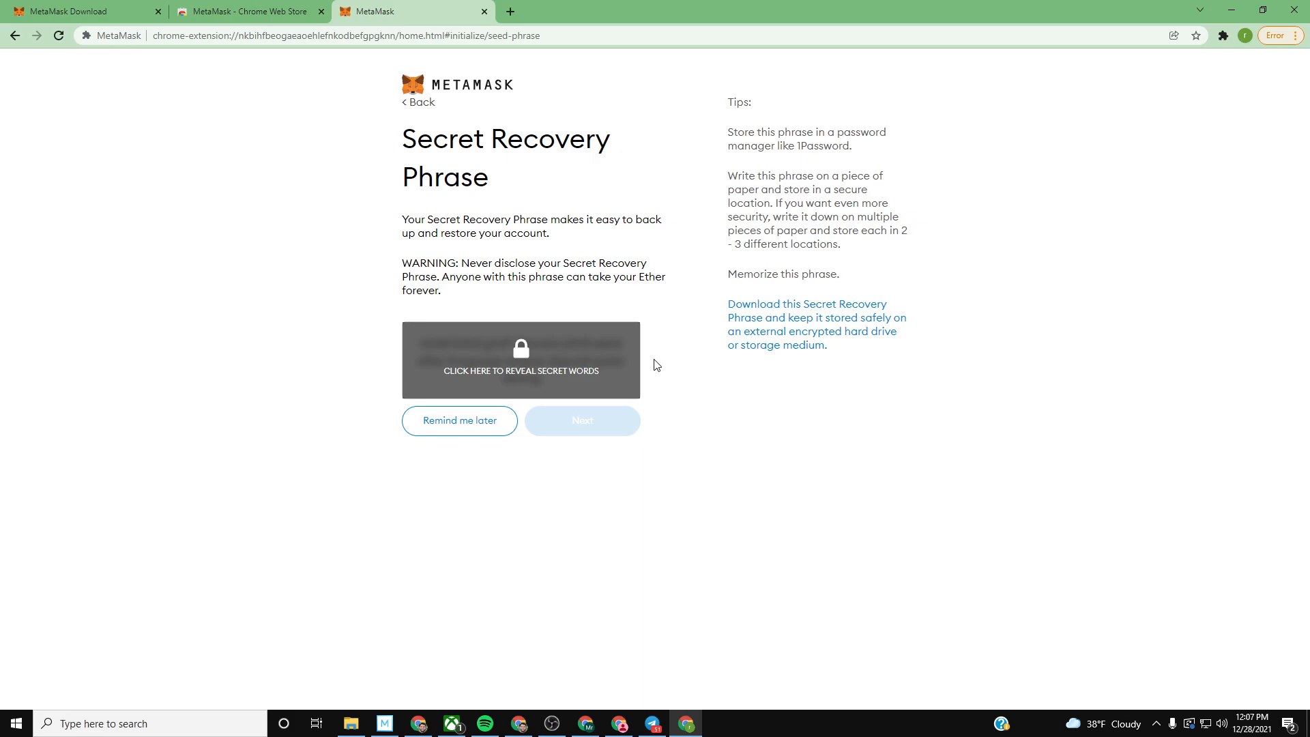
mouse_move(664, 400)
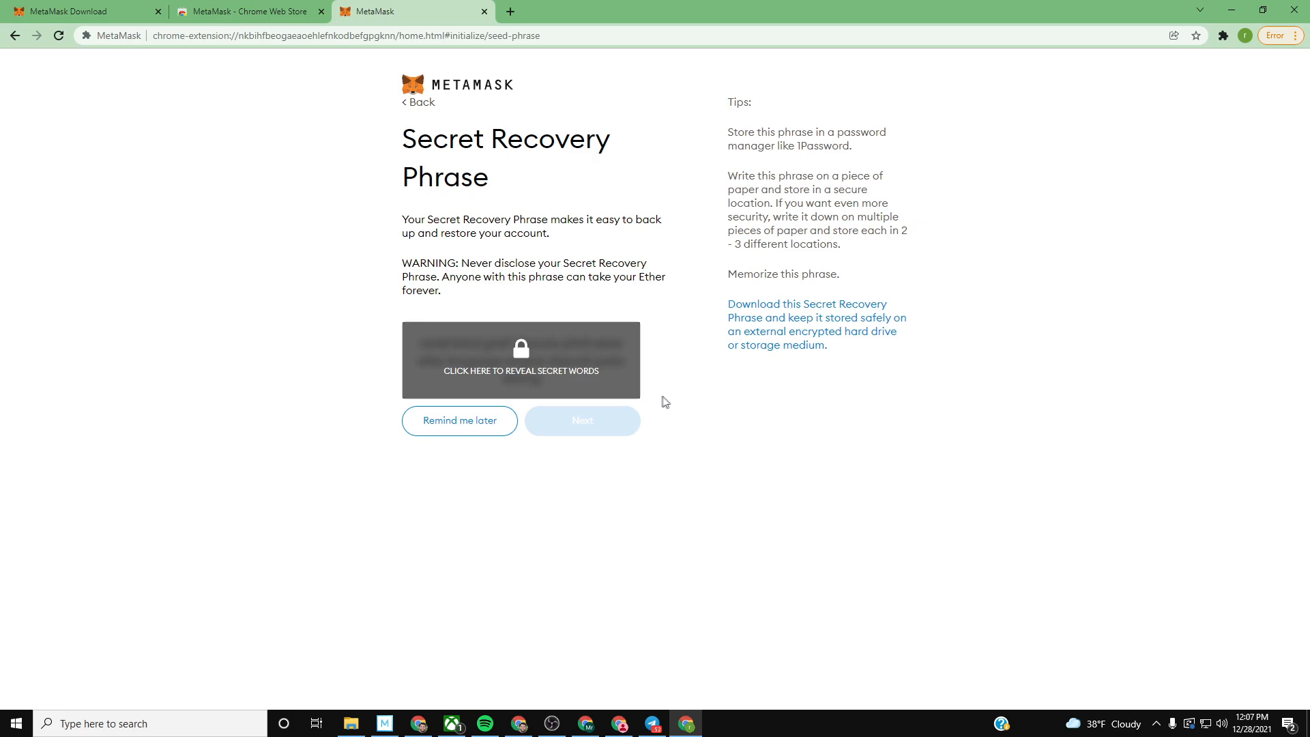
mouse_move(674, 387)
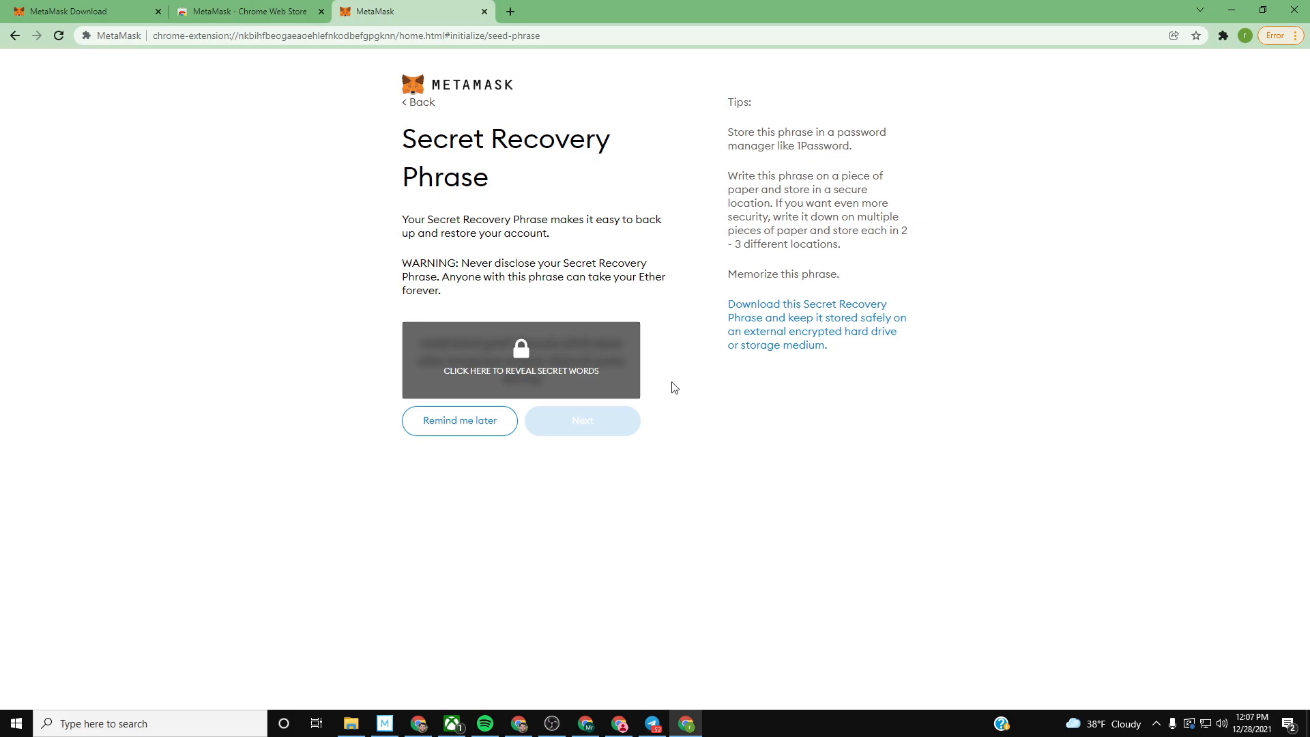
mouse_move(644, 366)
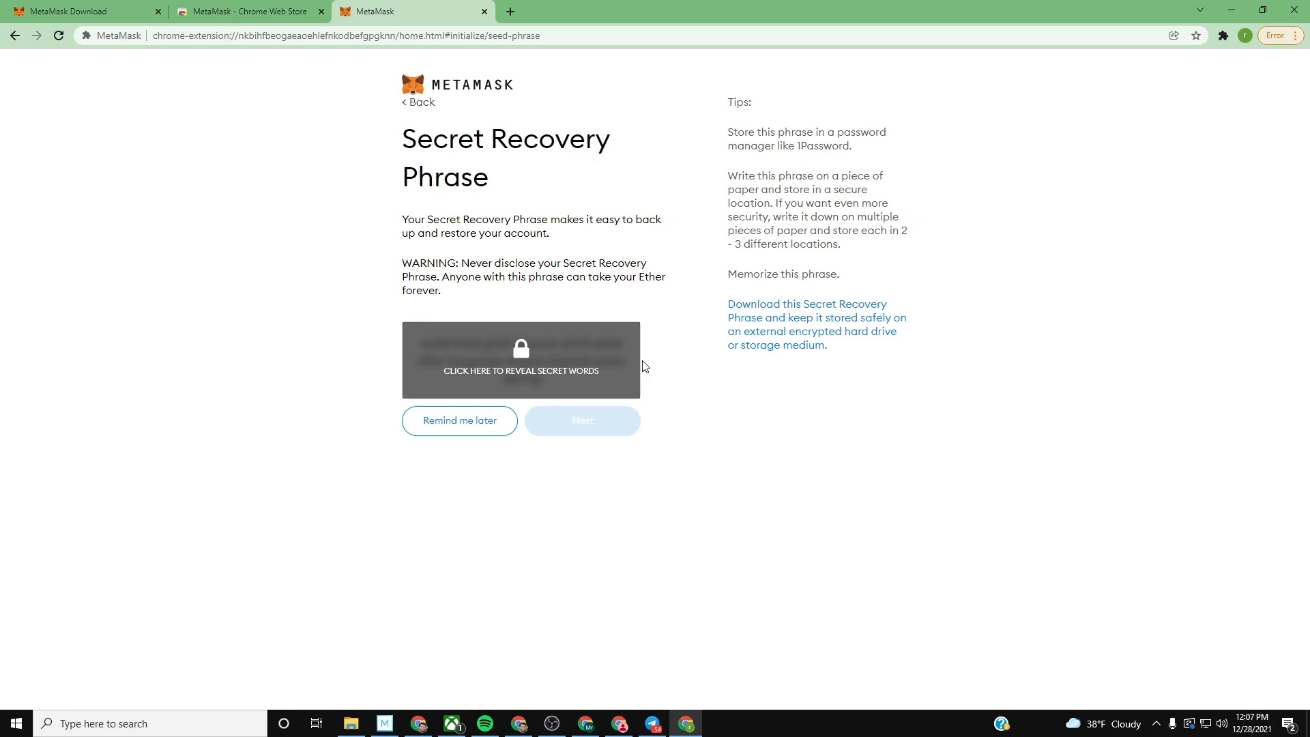
mouse_move(676, 373)
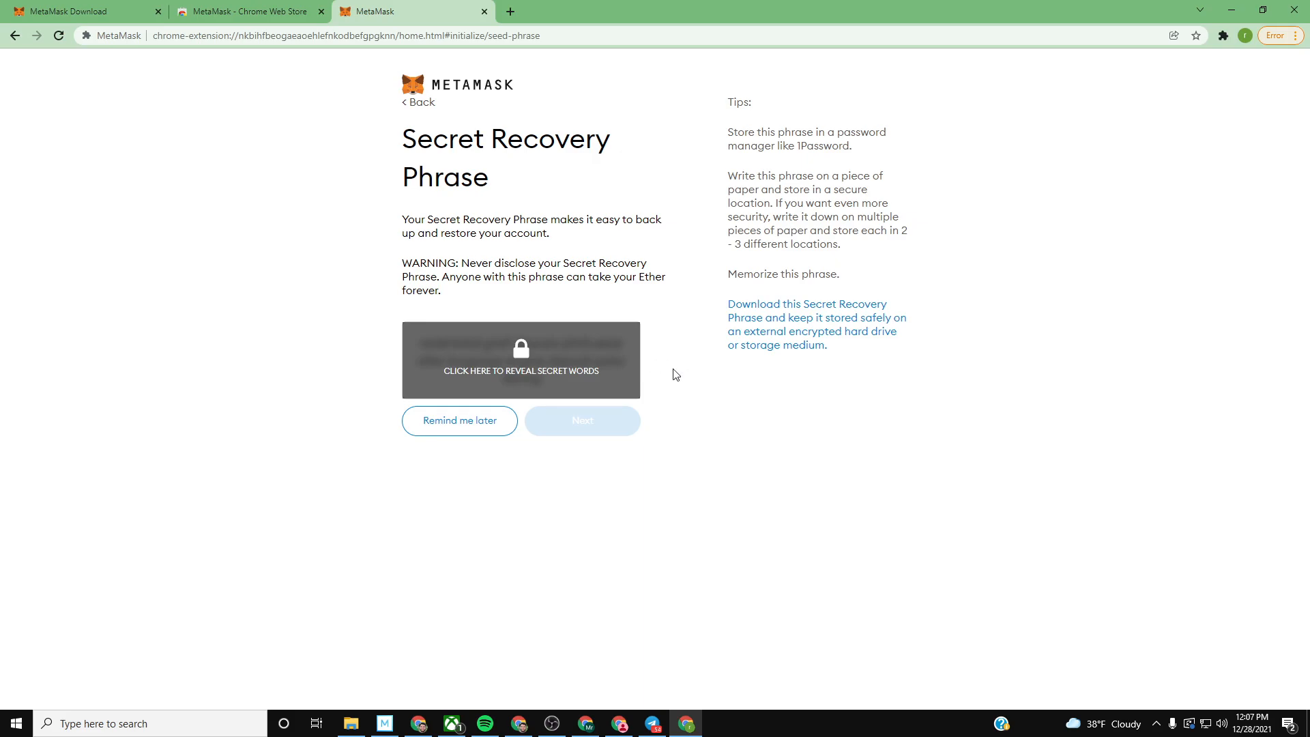
left_click(459, 420)
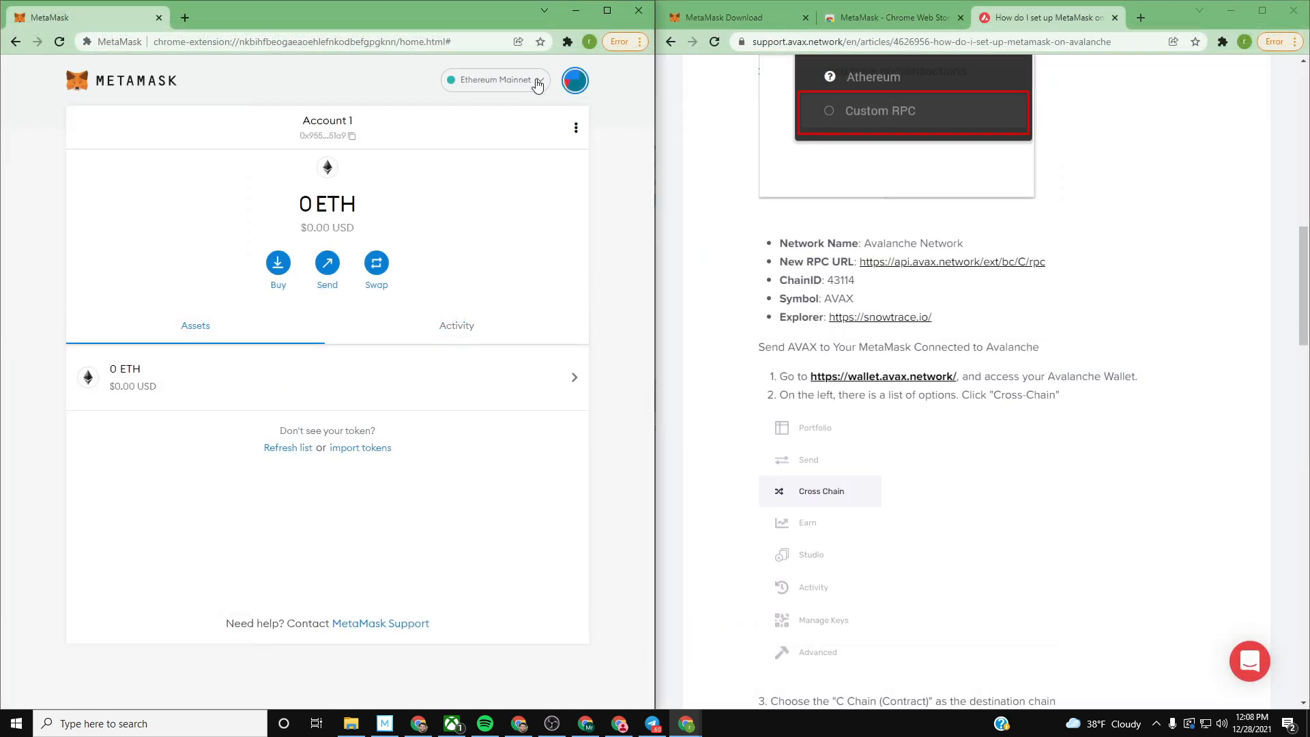
left_click(494, 80)
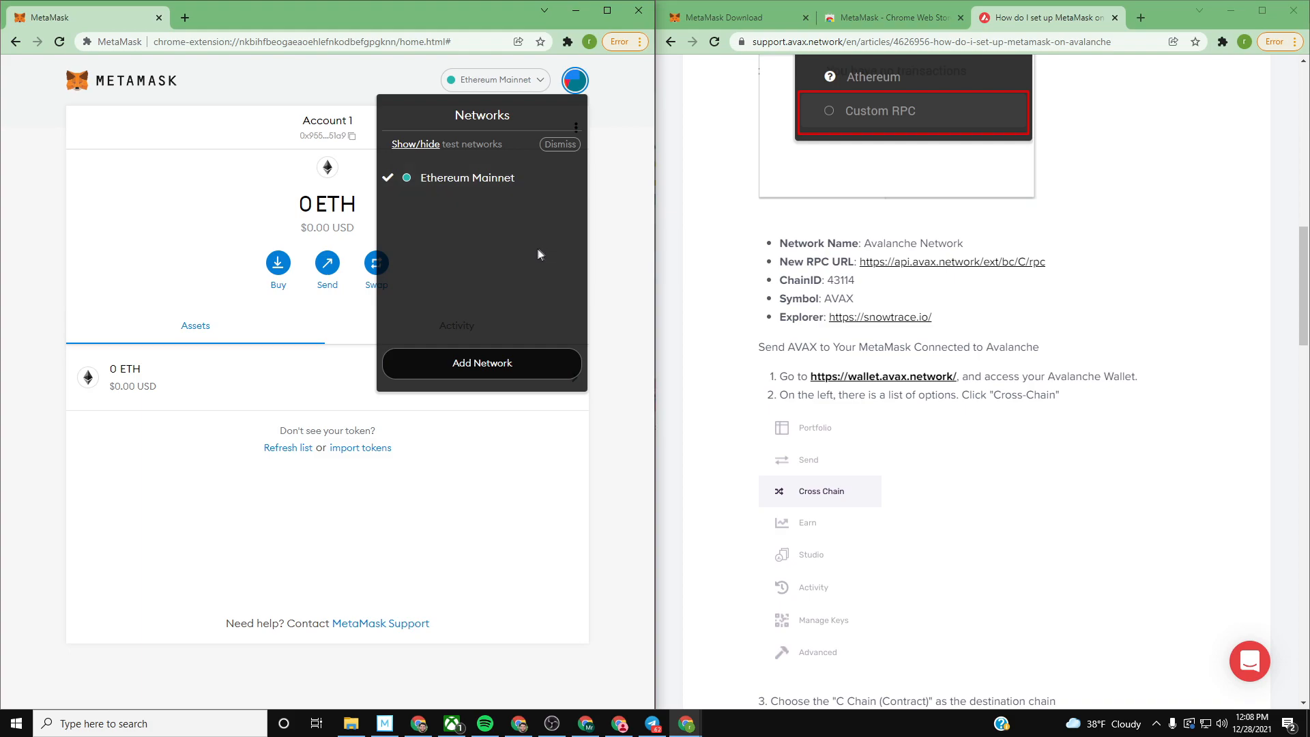
mouse_move(494, 345)
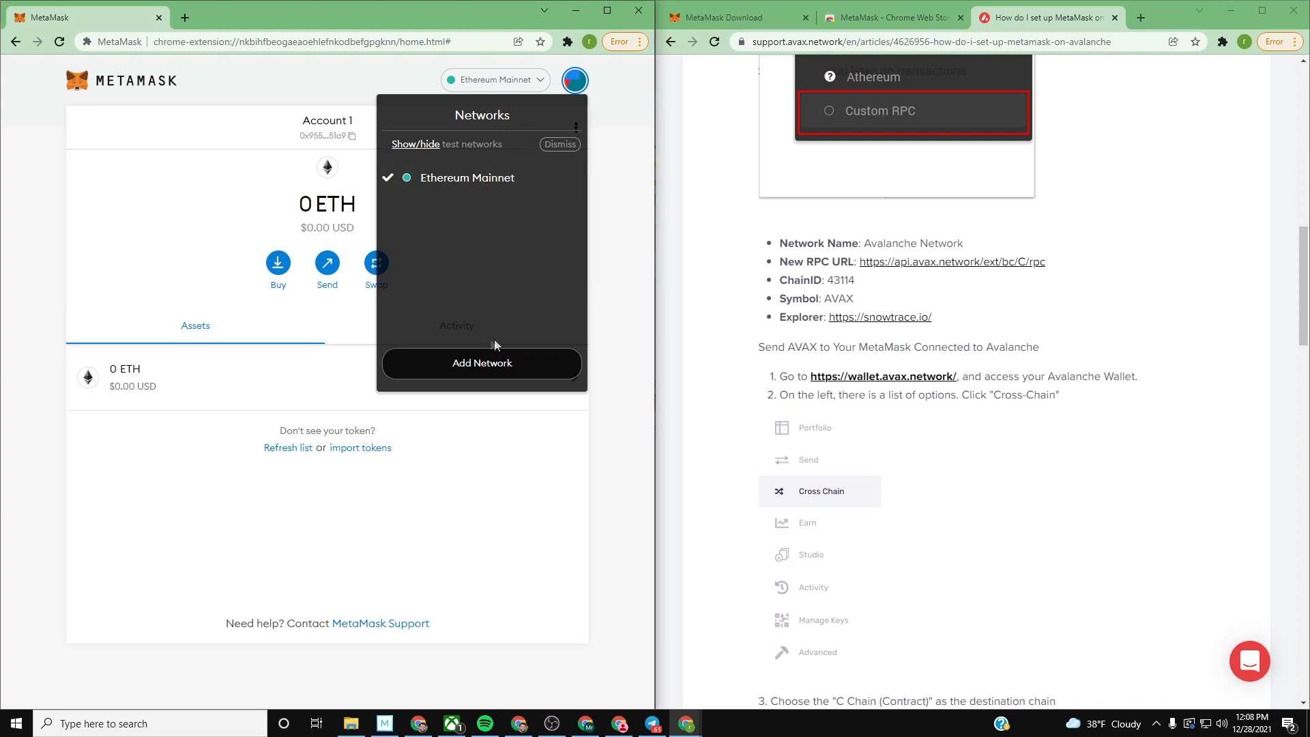
mouse_move(489, 369)
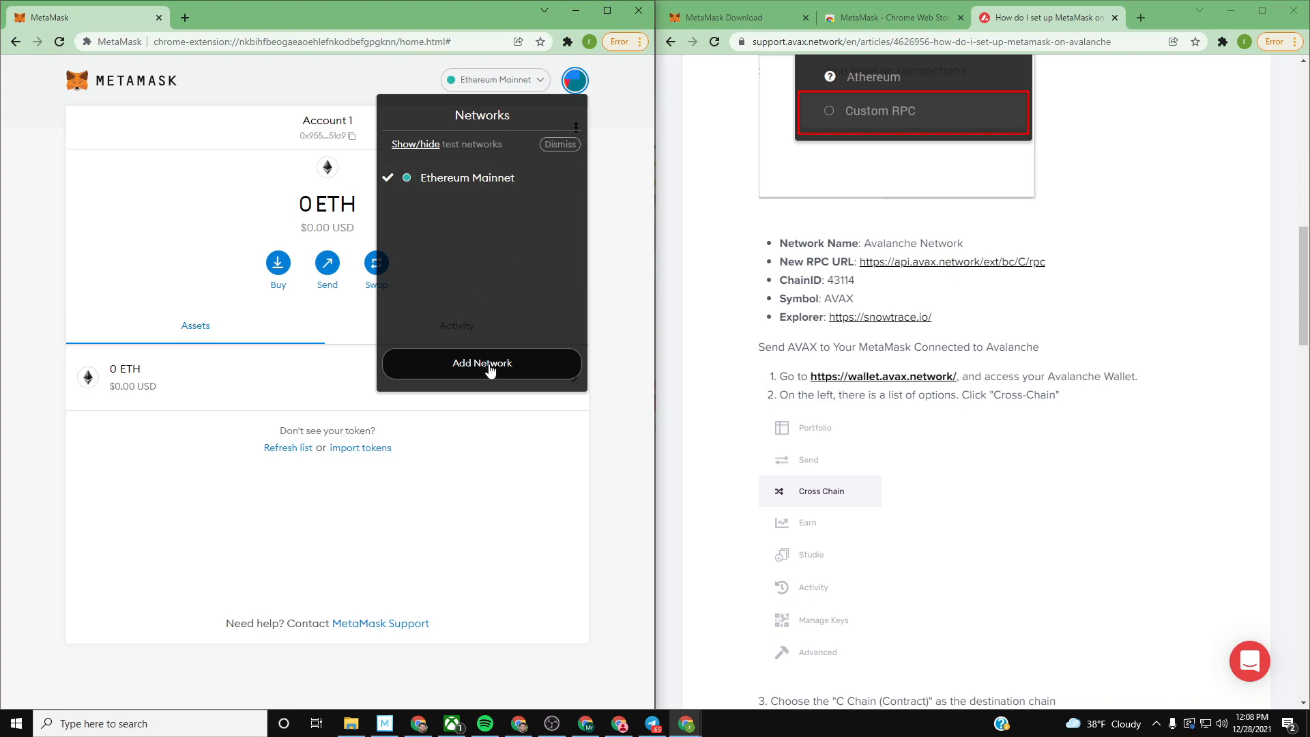
left_click(482, 363)
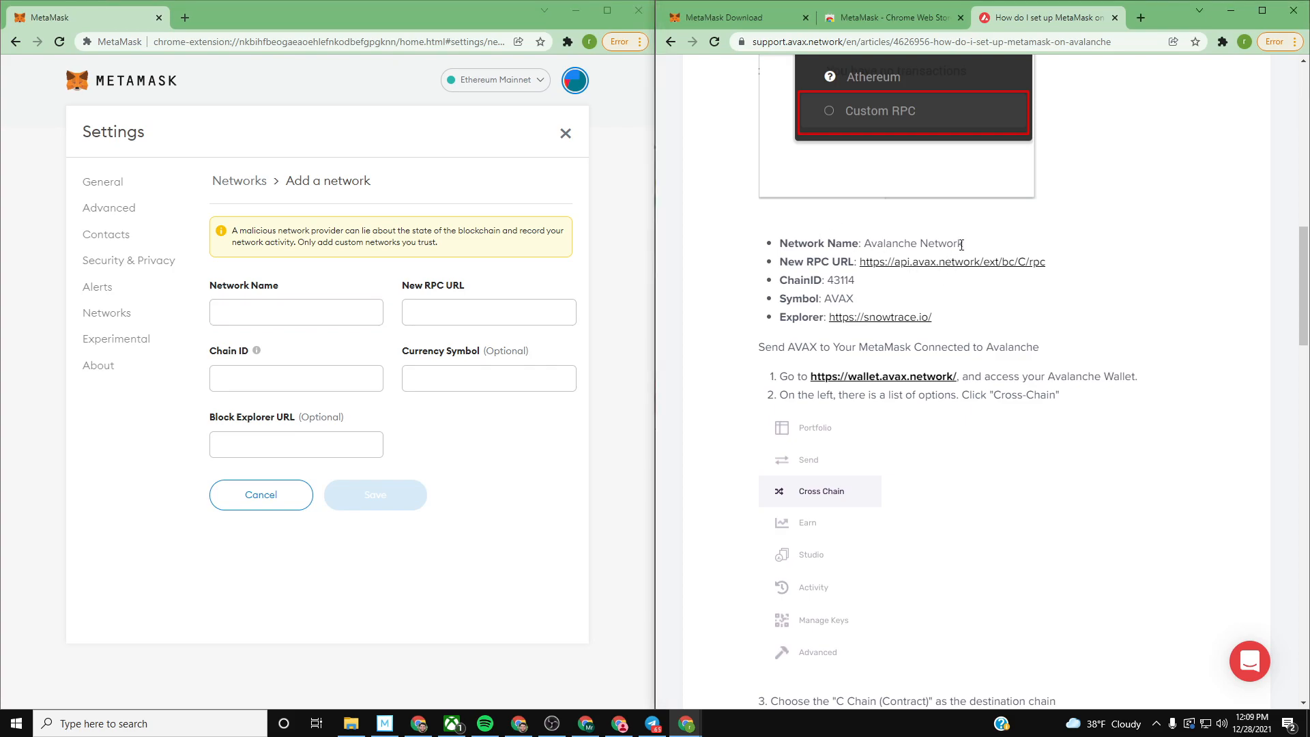
double_click(913, 244)
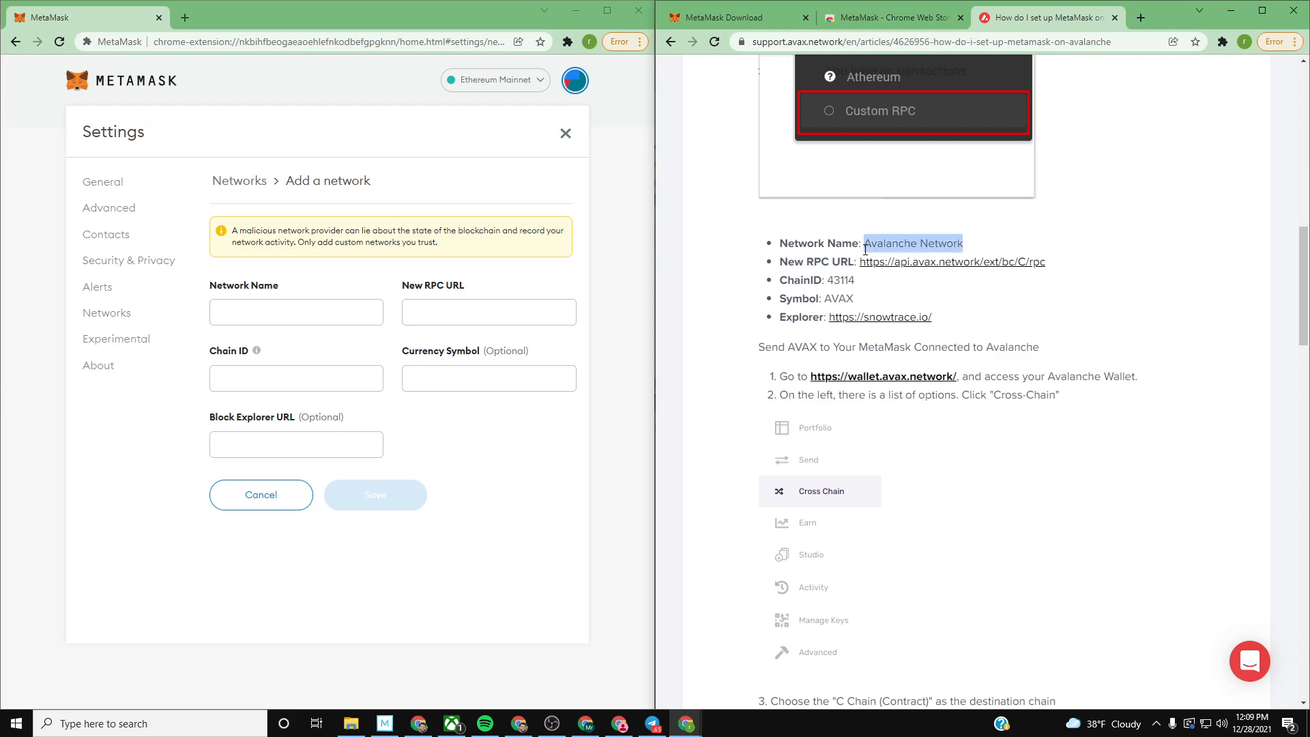
type("Avalanche Network")
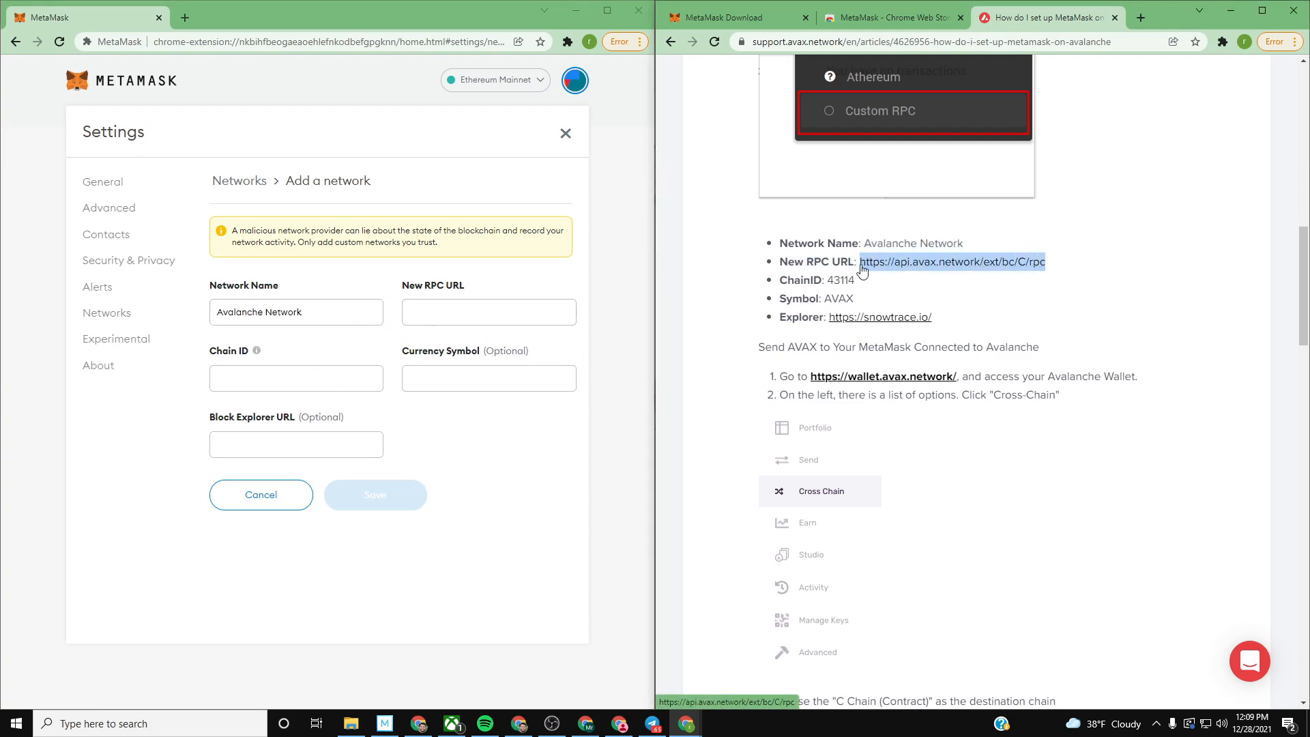
type("https://api.avax.network/ext/bc/C/rpc")
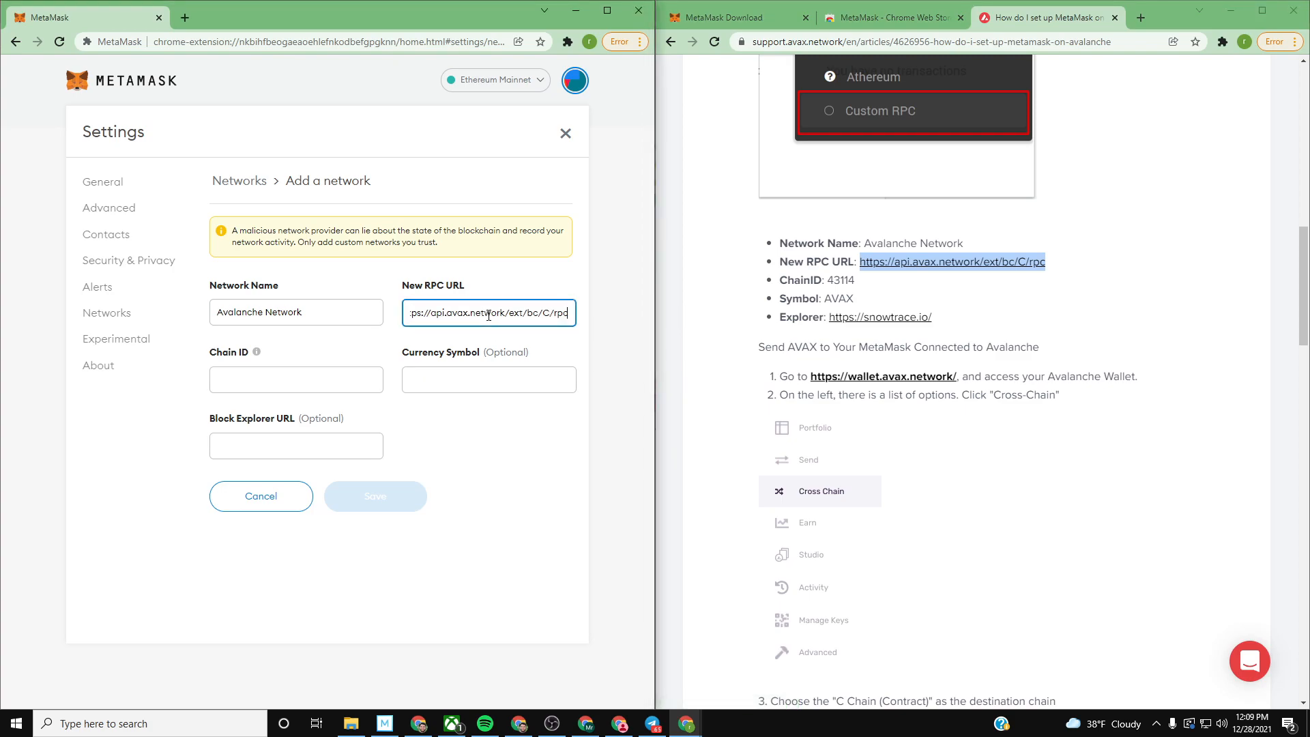
left_click(375, 496)
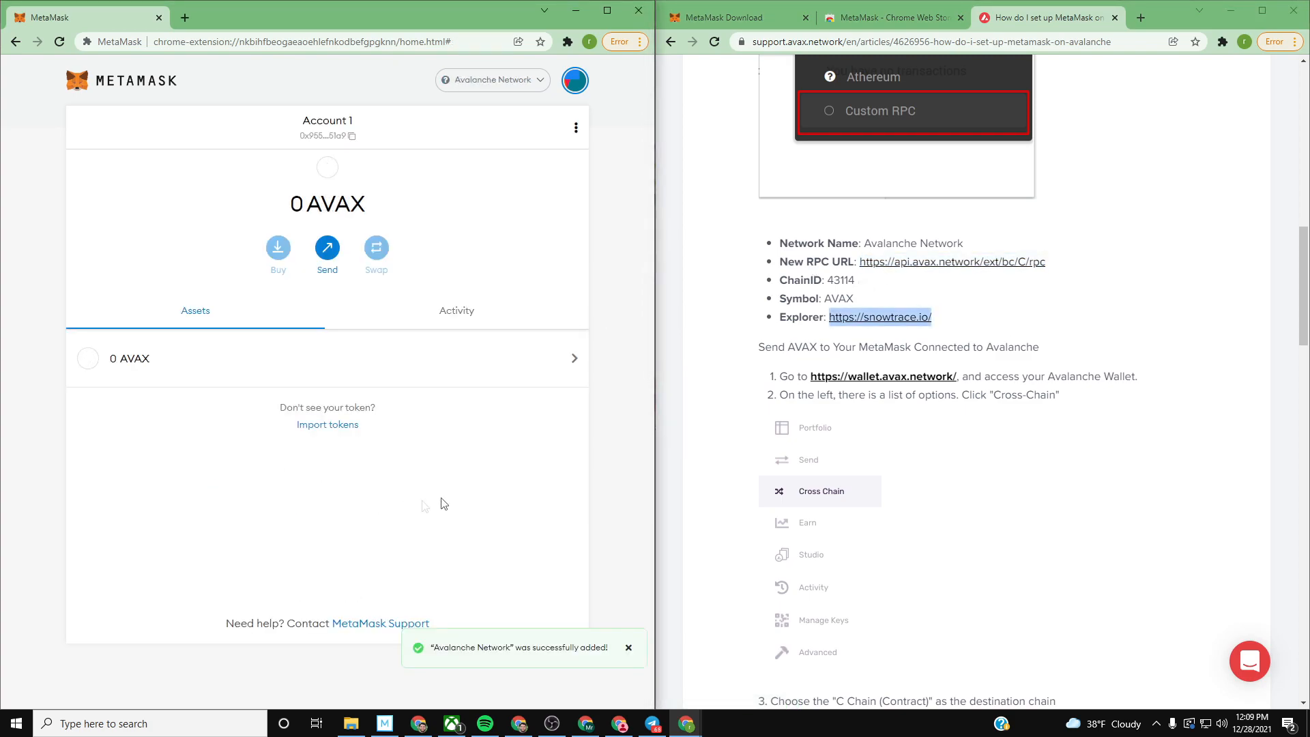
left_click(492, 79)
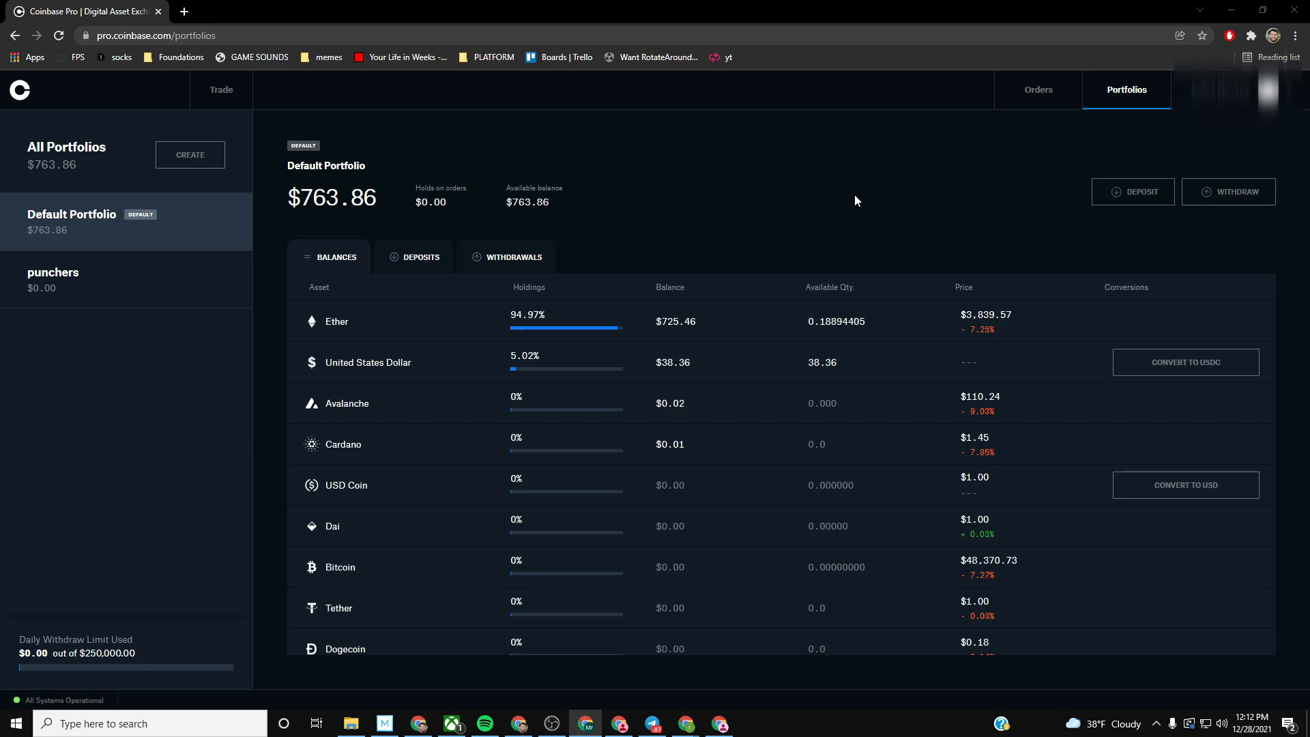
mouse_move(517, 384)
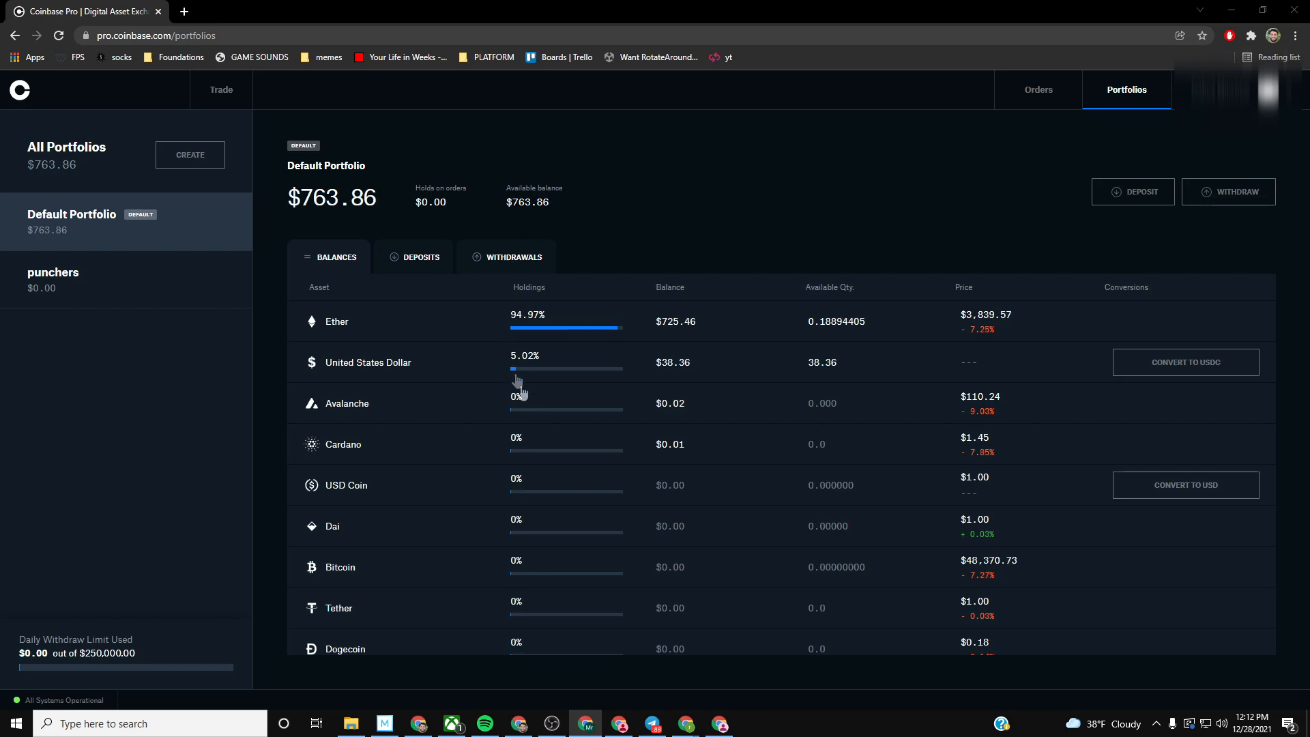
mouse_move(762, 175)
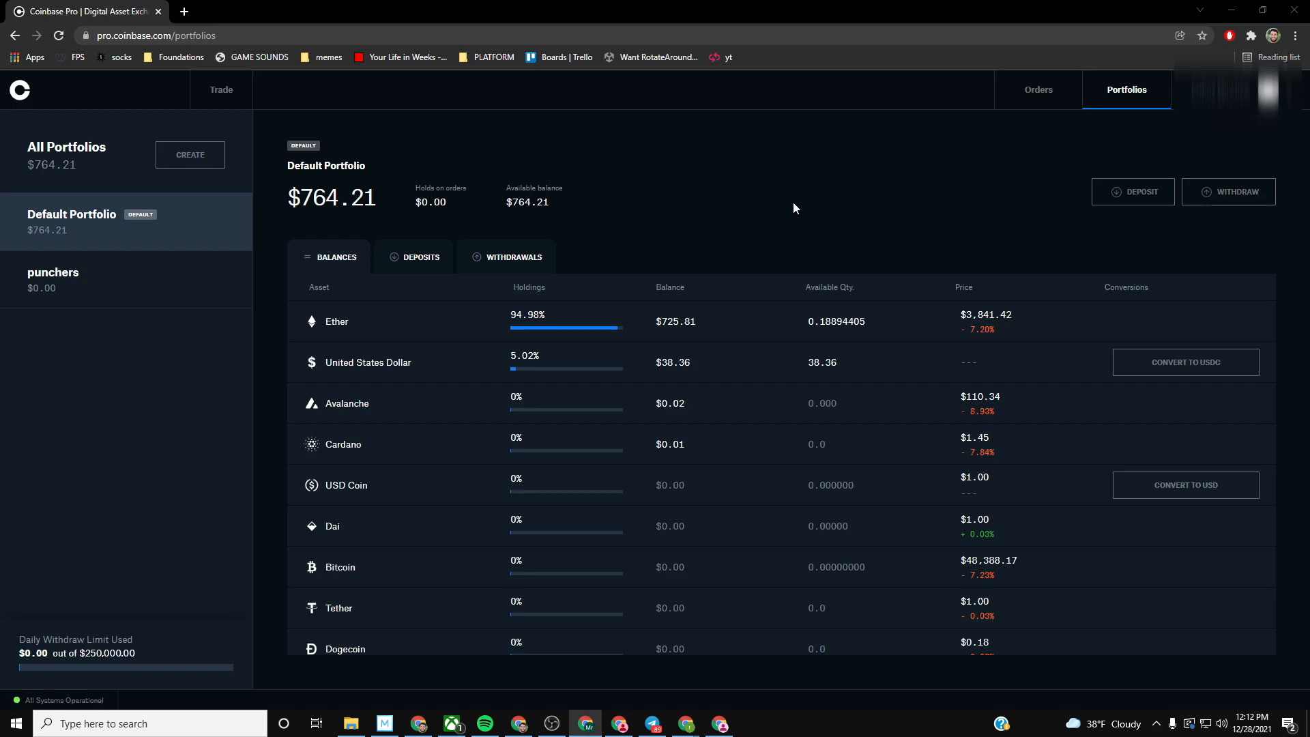
mouse_move(801, 215)
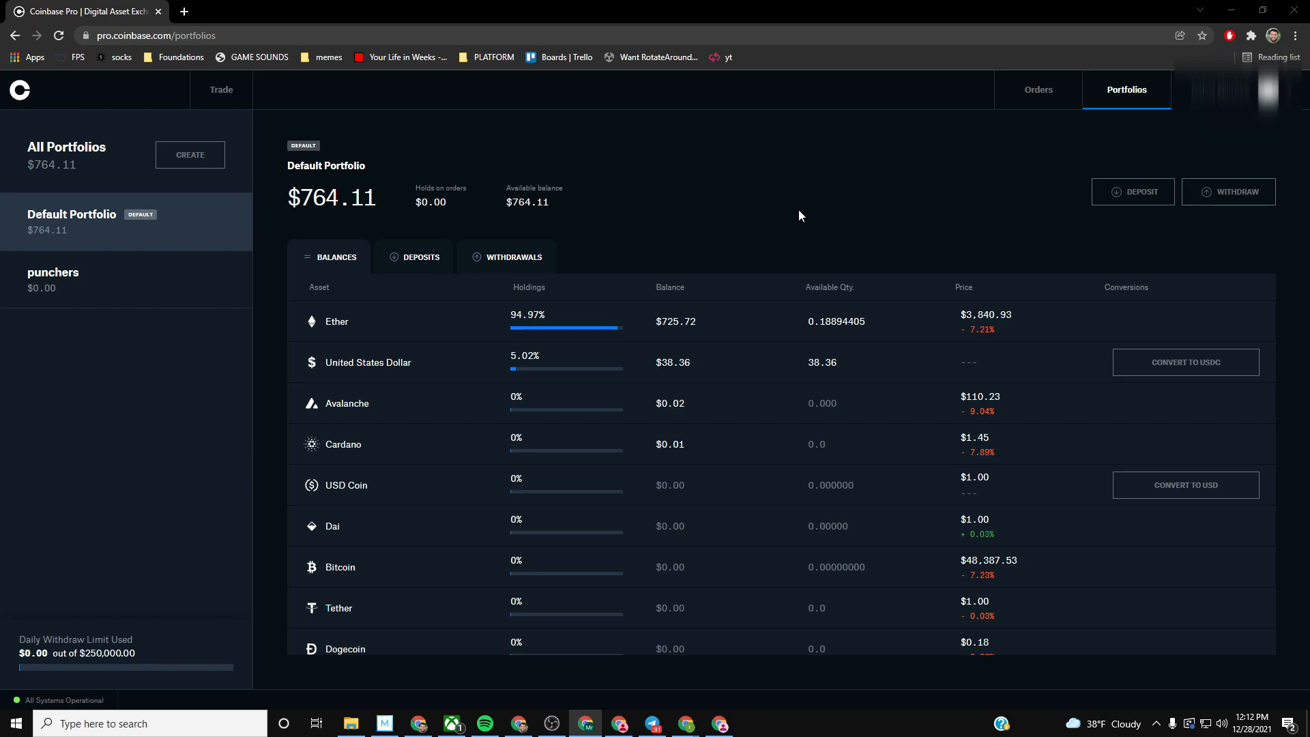
mouse_move(815, 214)
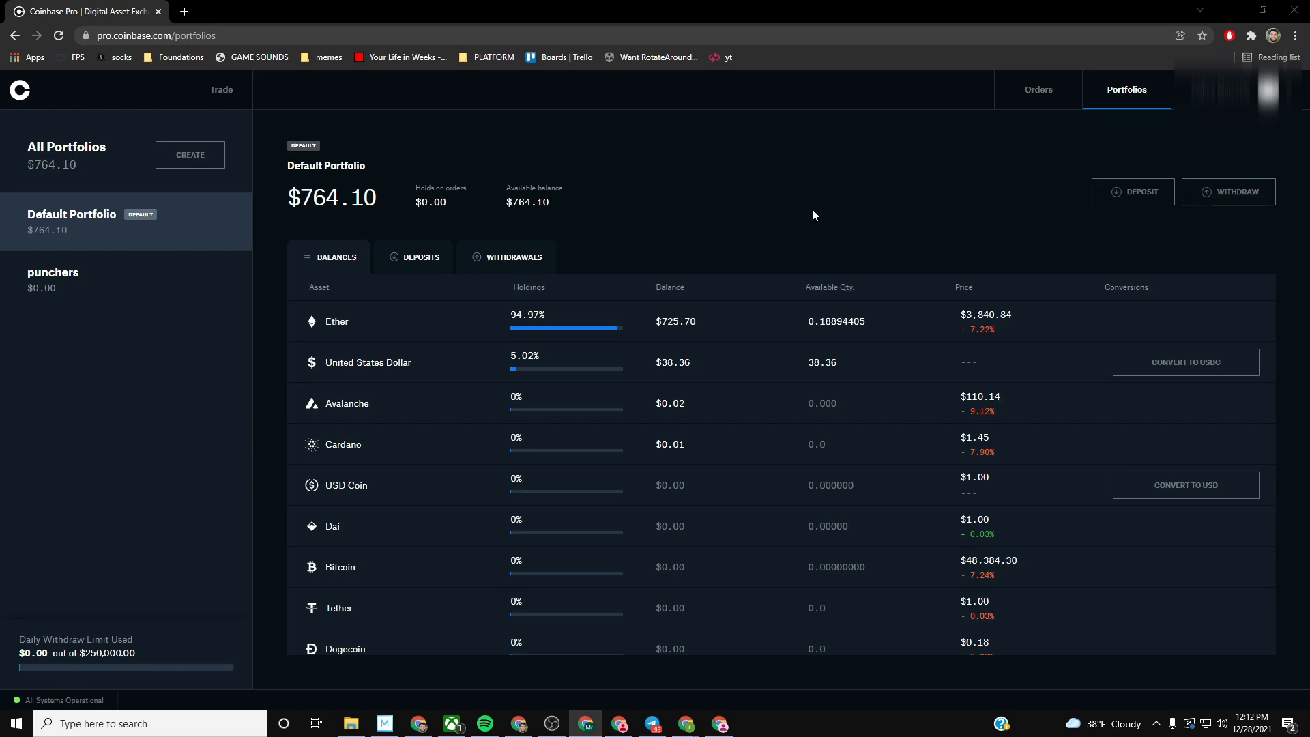
mouse_move(629, 343)
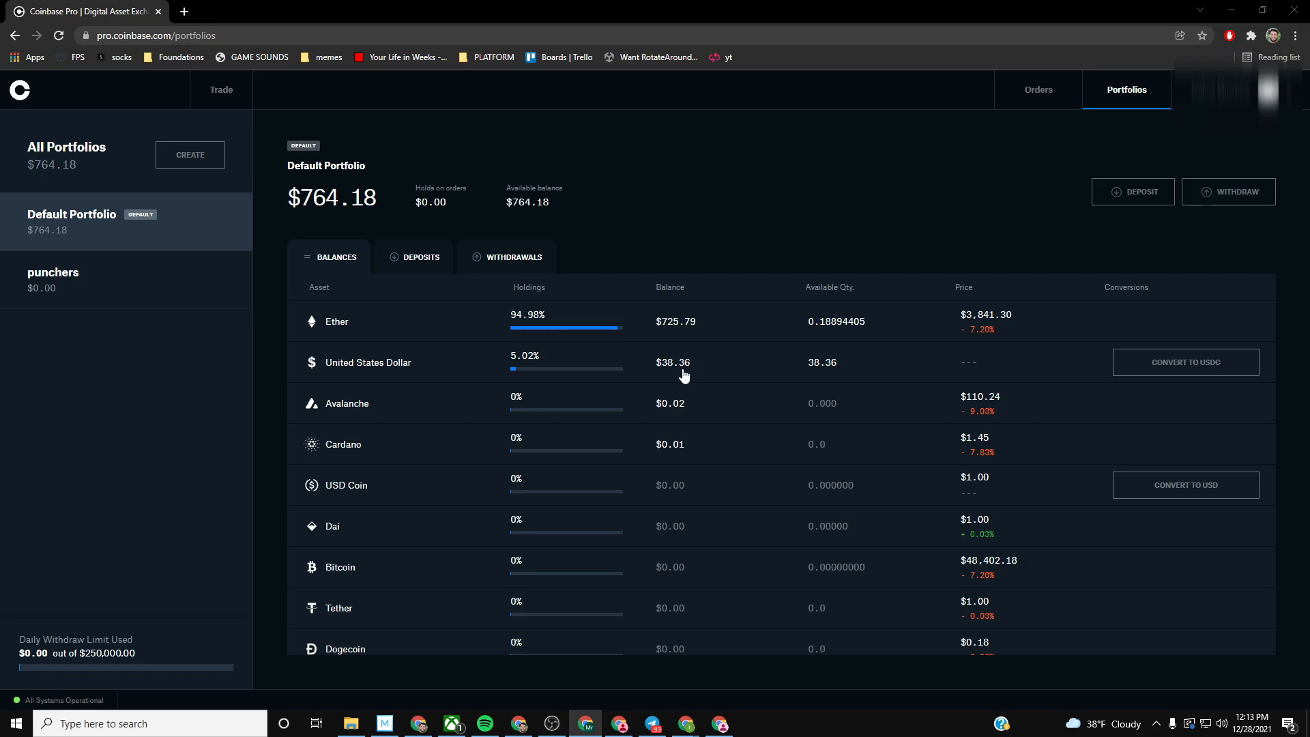
mouse_move(727, 367)
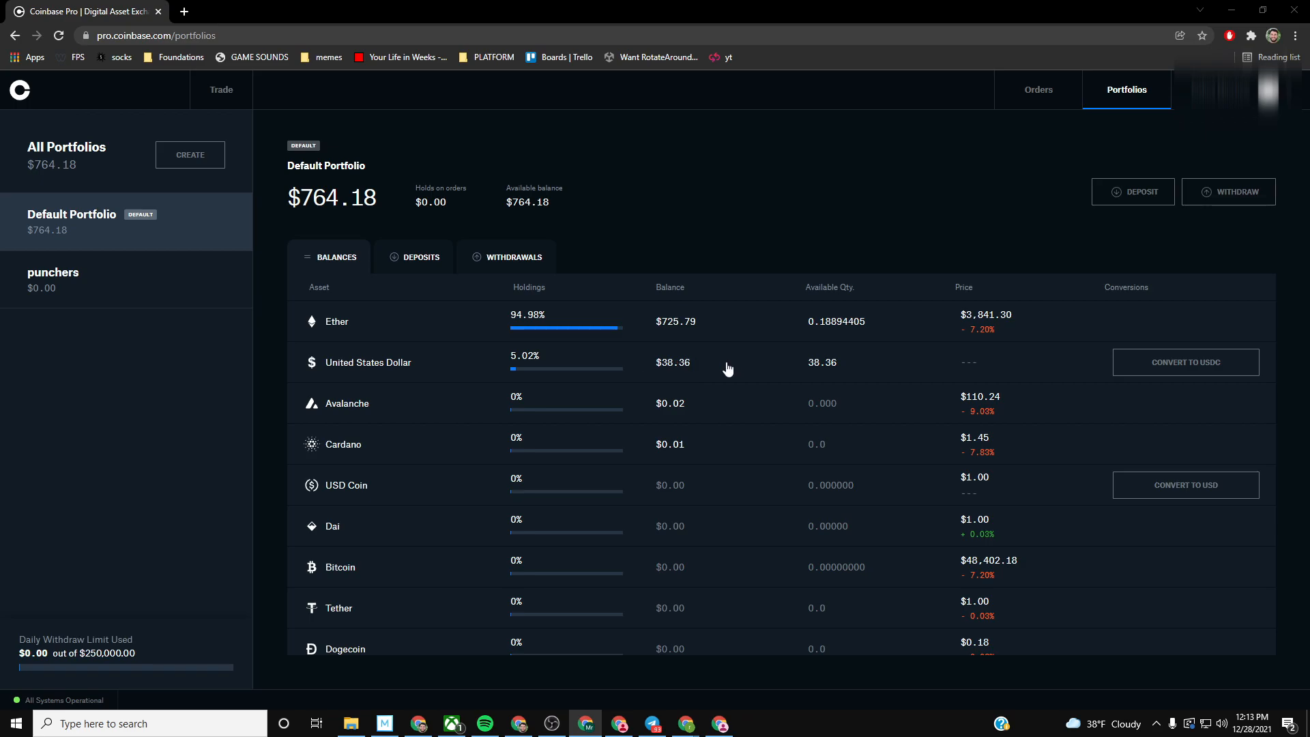
mouse_move(1086, 203)
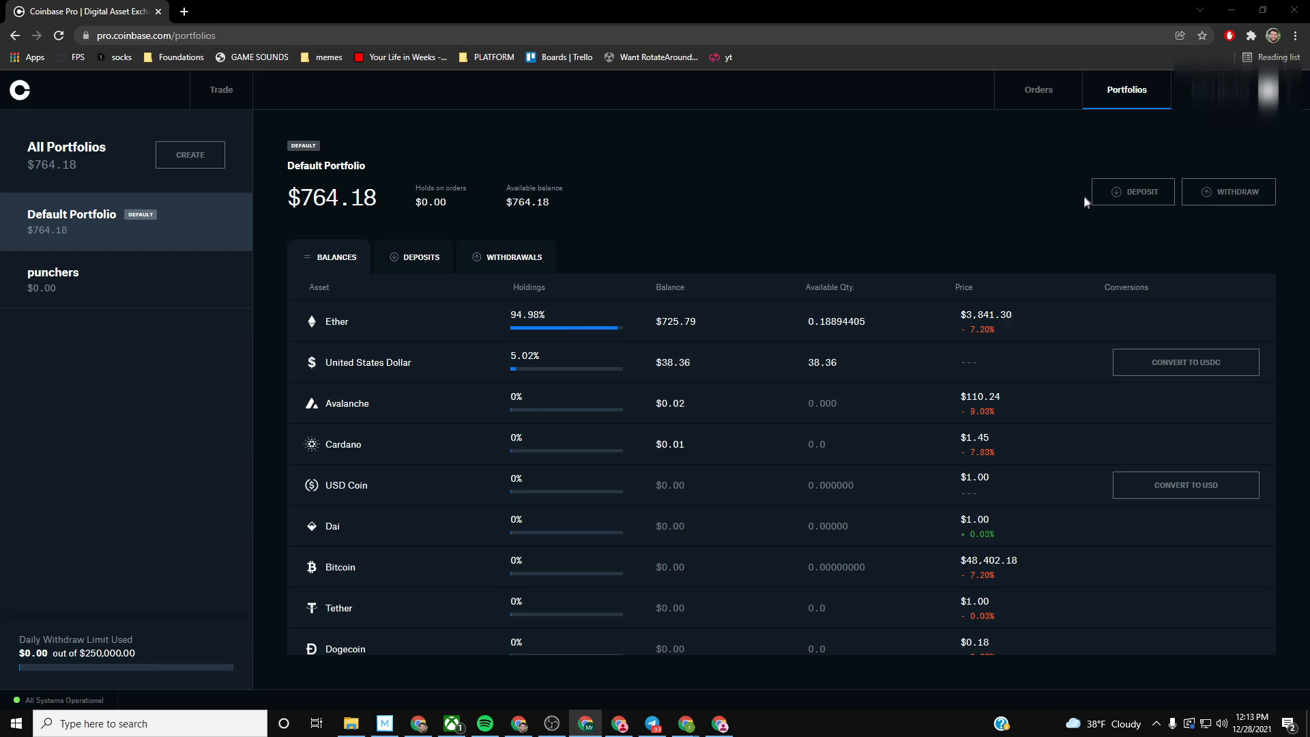
left_click(1132, 192)
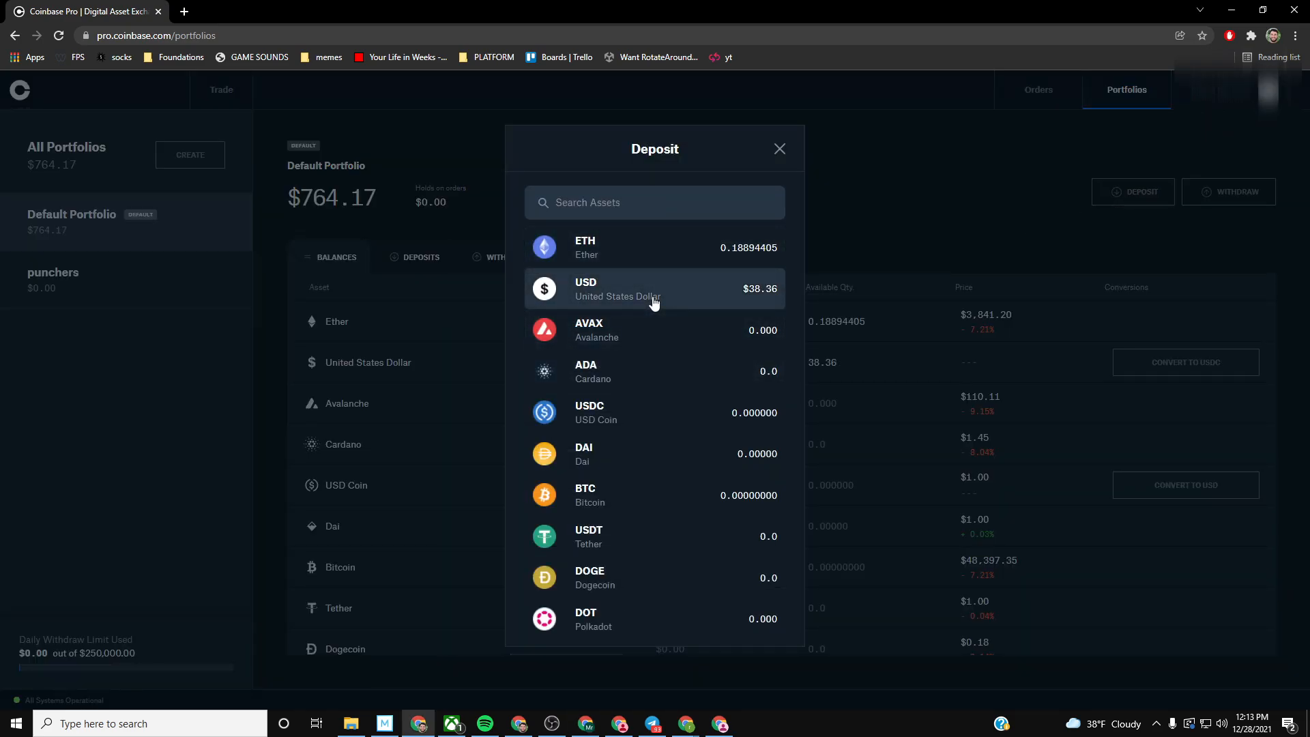
left_click(653, 288)
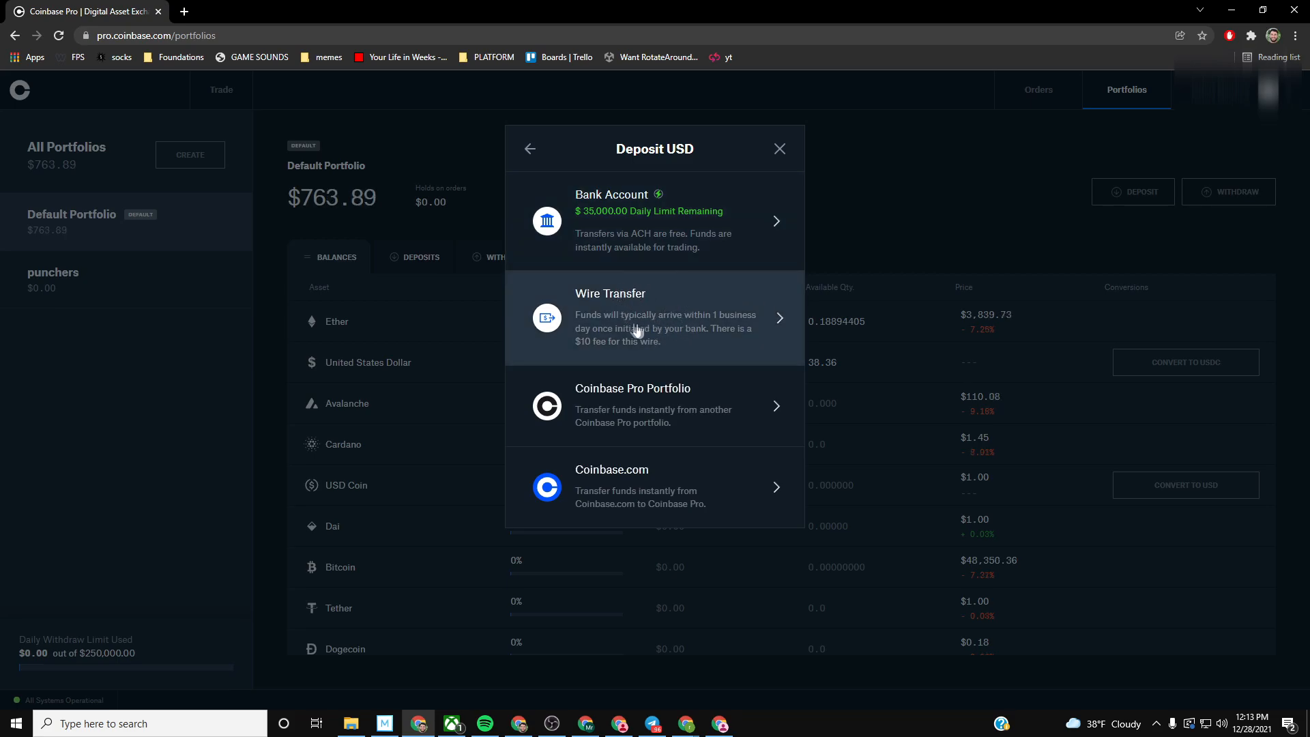
mouse_move(672, 323)
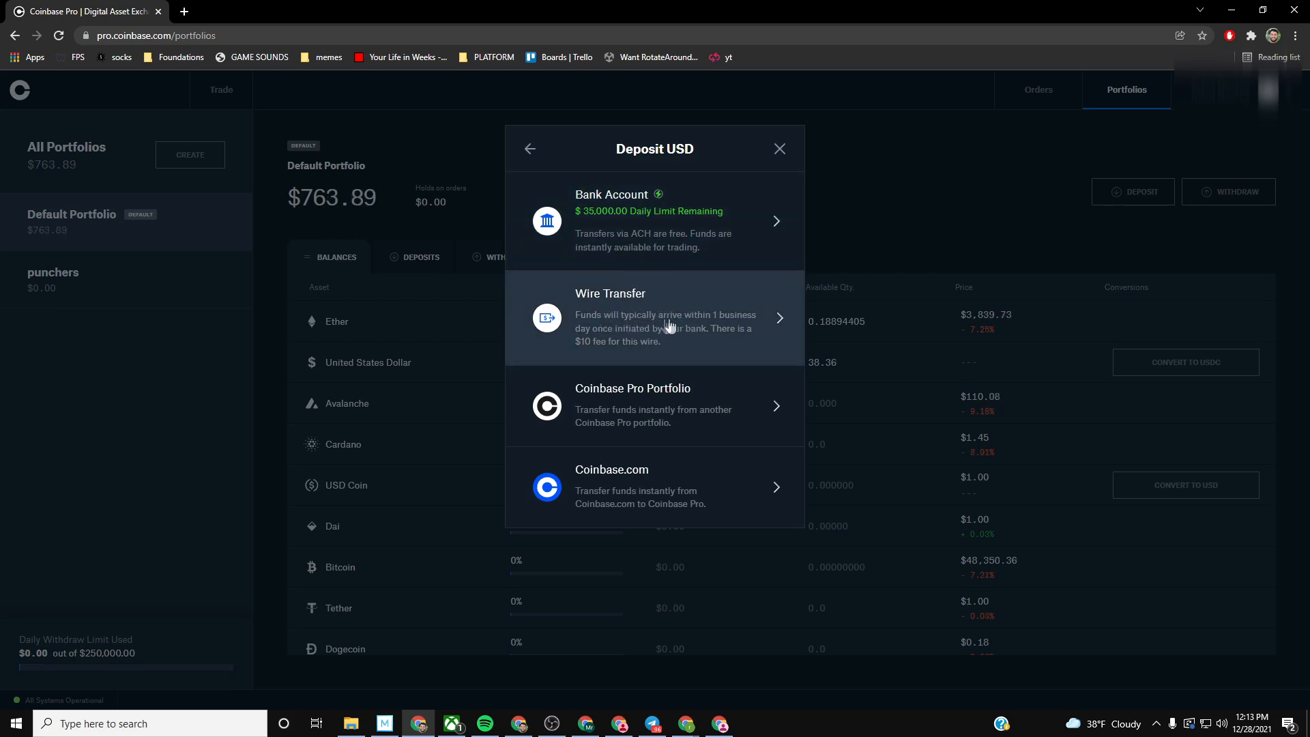
left_click(780, 149)
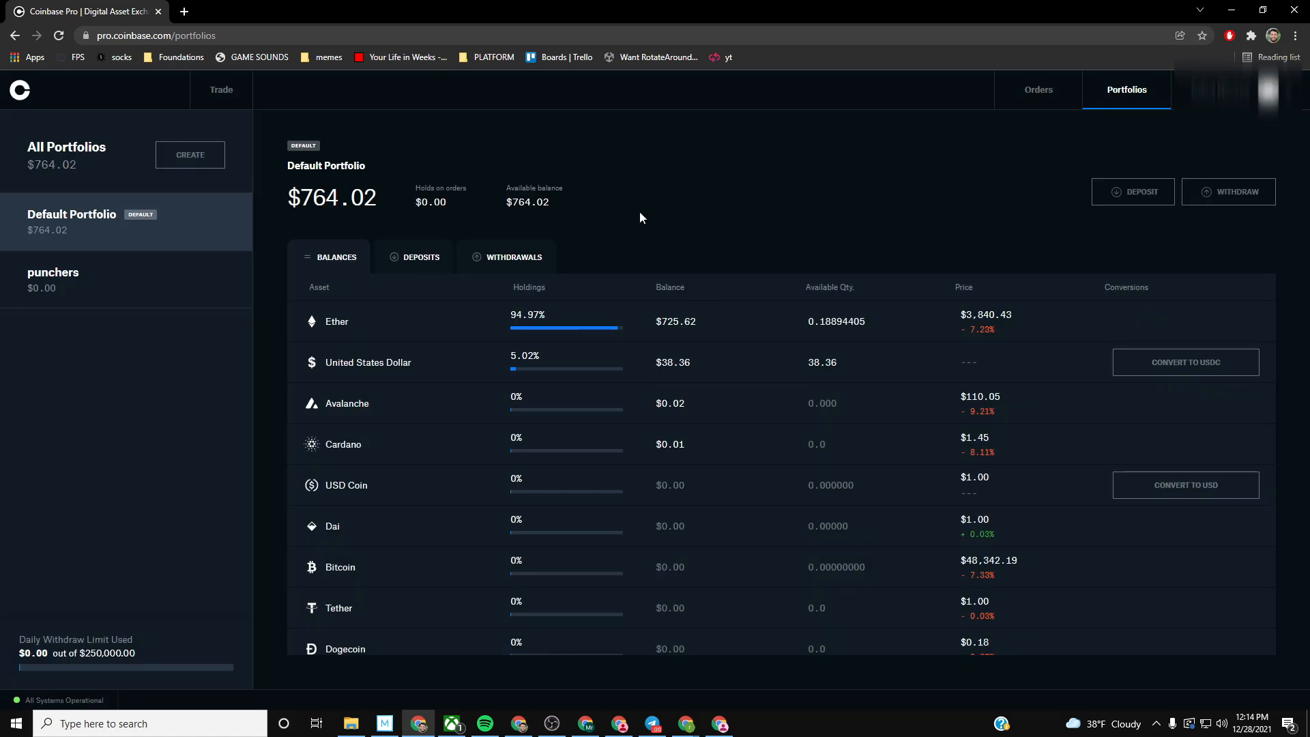
Step: Place a Max market buy on AVAX-USD using the $38.36 balance
left_click(222, 89)
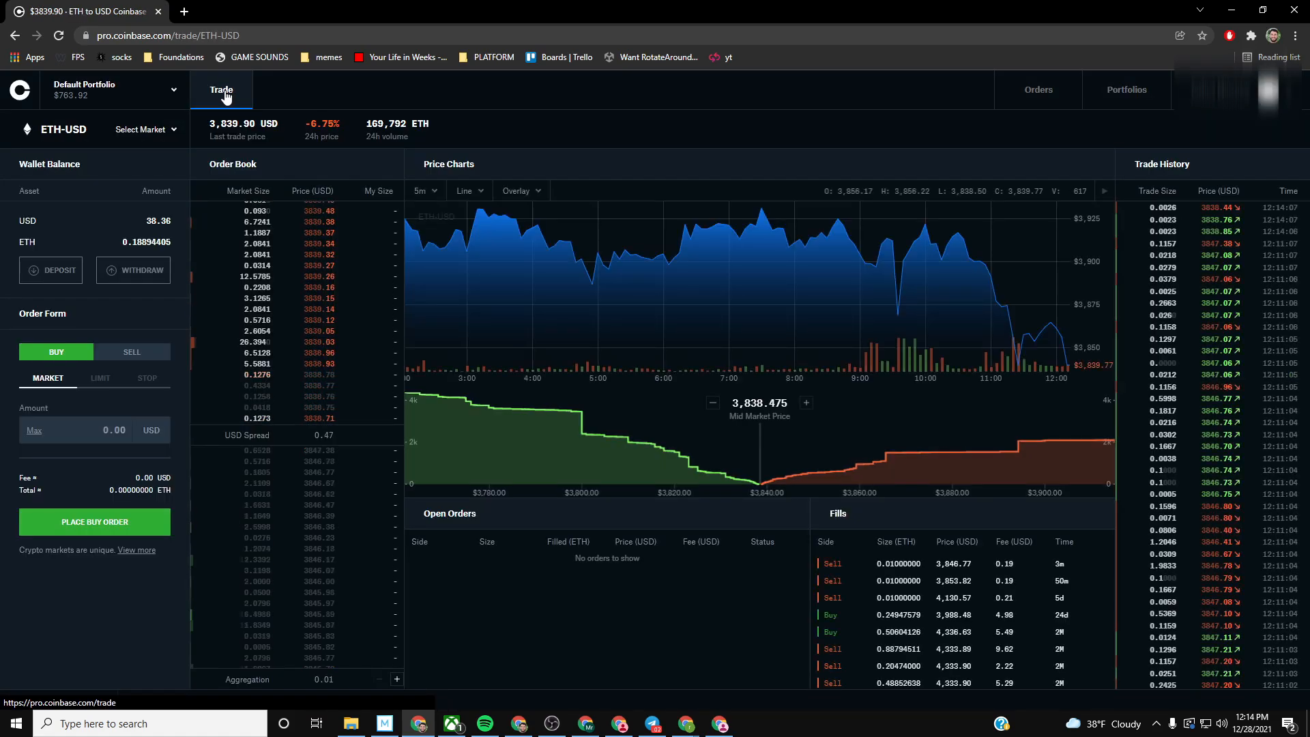
left_click(144, 130)
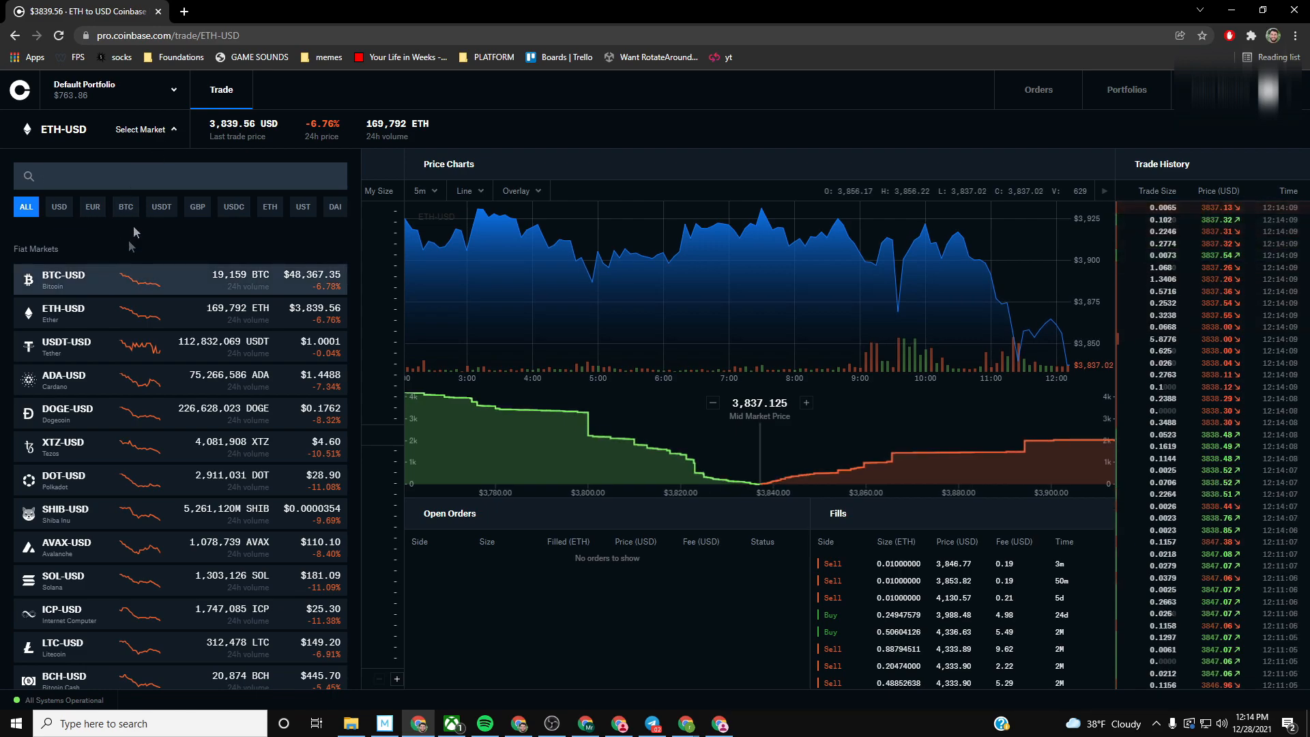
type("avax")
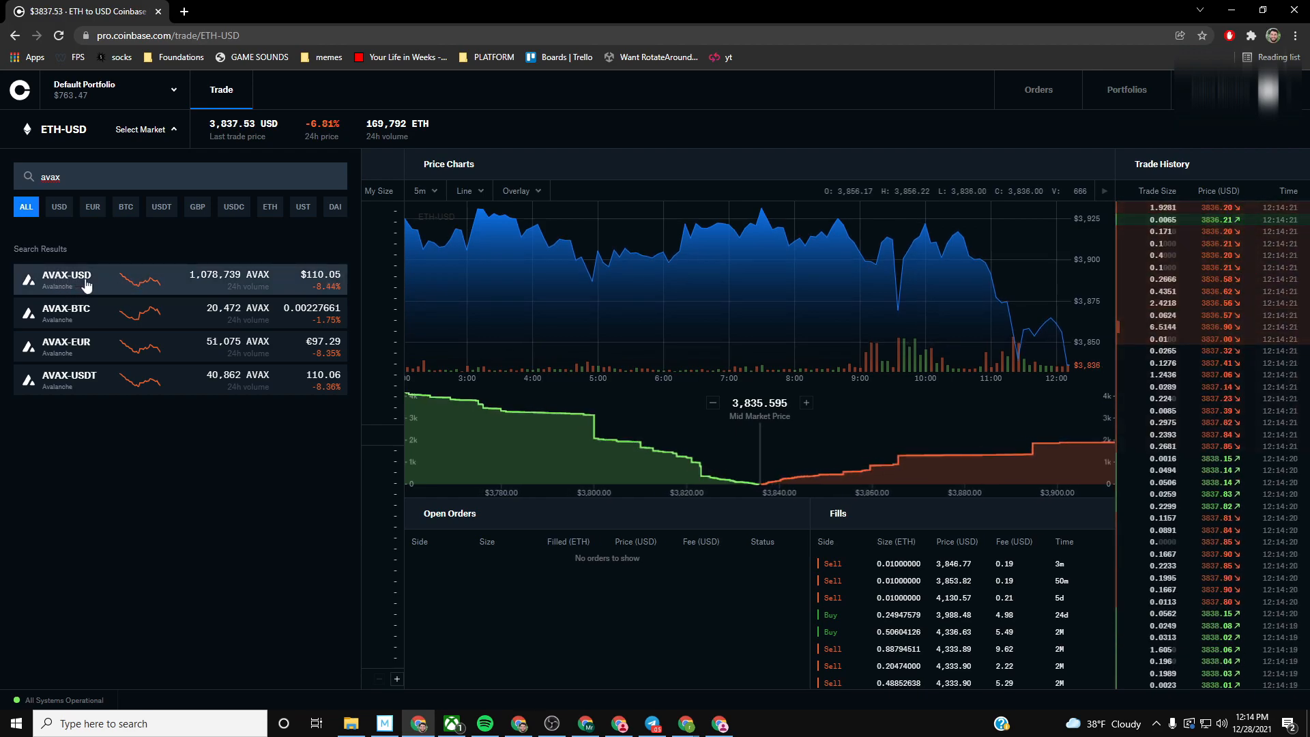
mouse_move(83, 283)
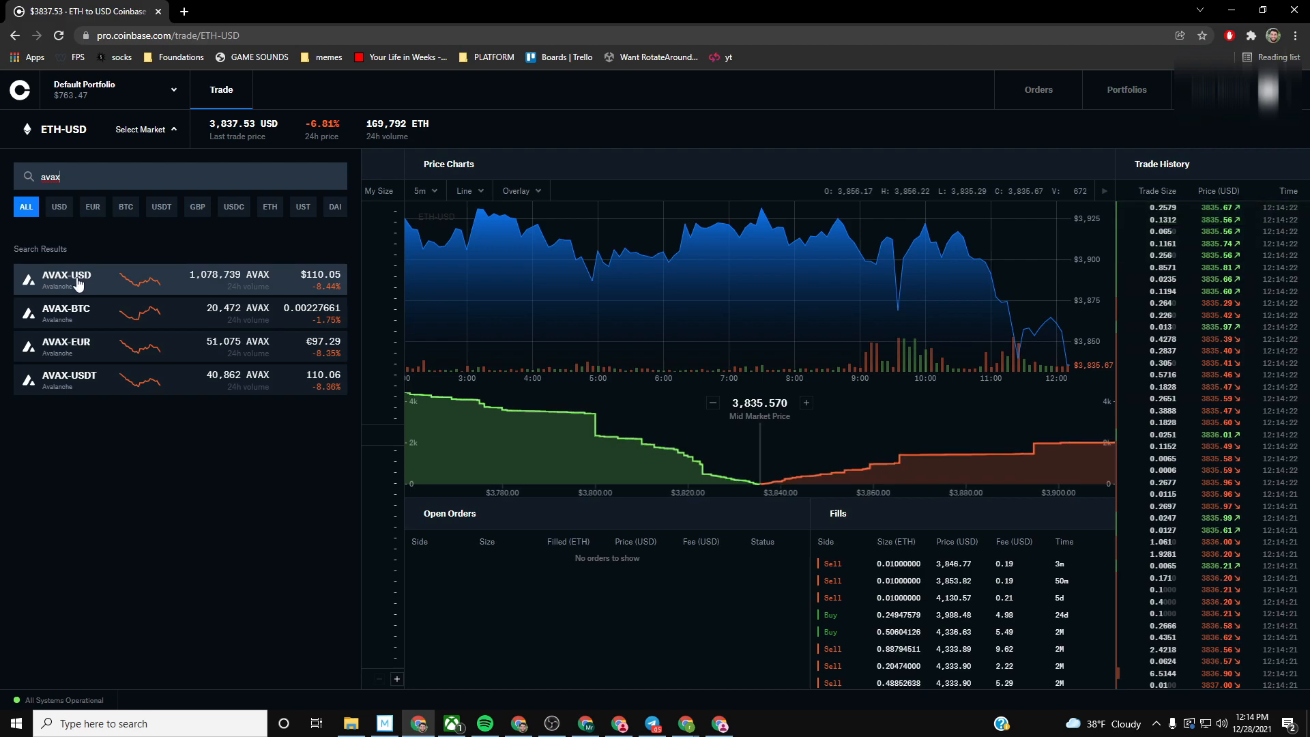
left_click(65, 279)
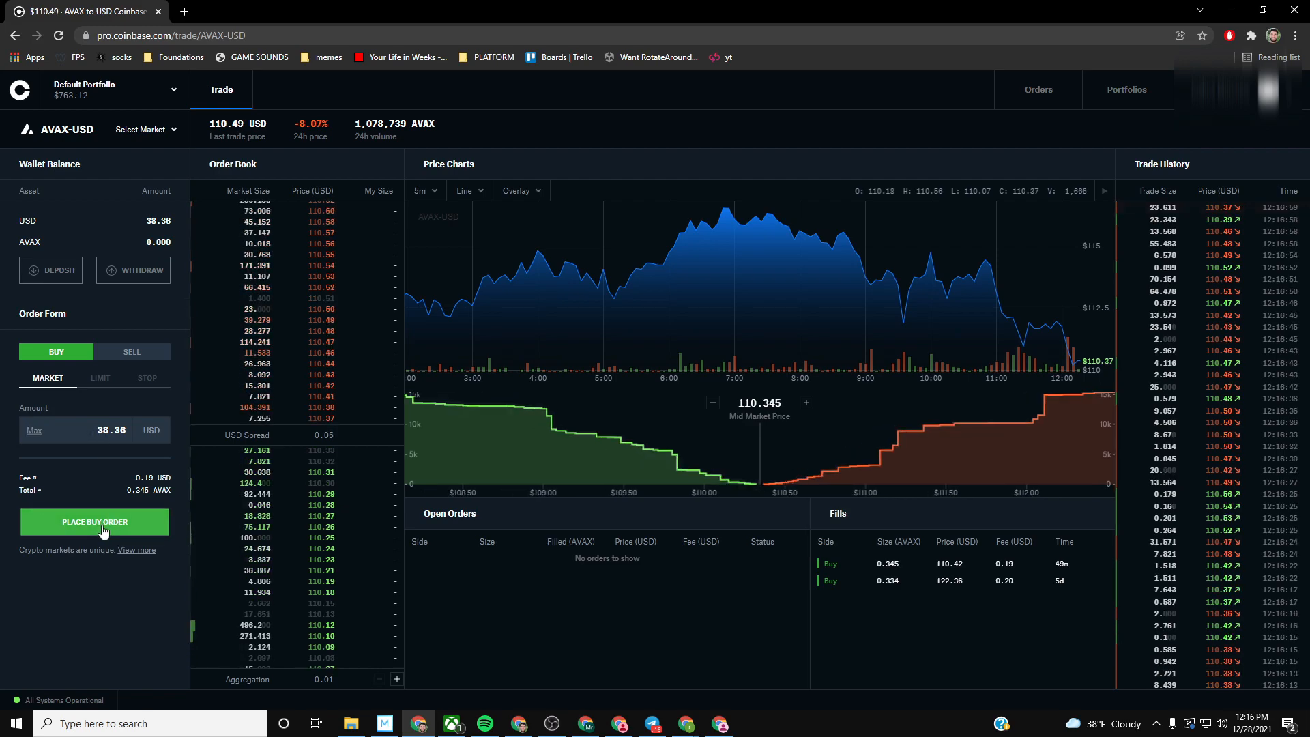
left_click(1127, 89)
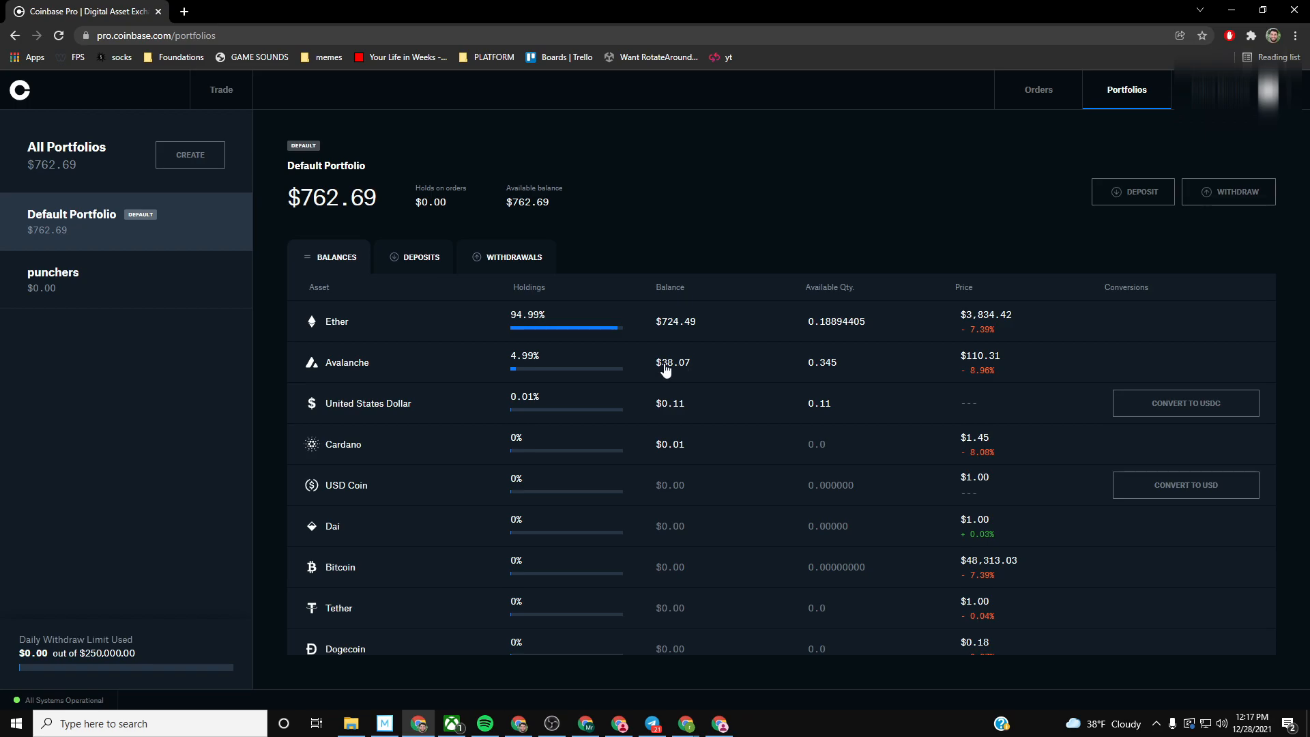
mouse_move(851, 234)
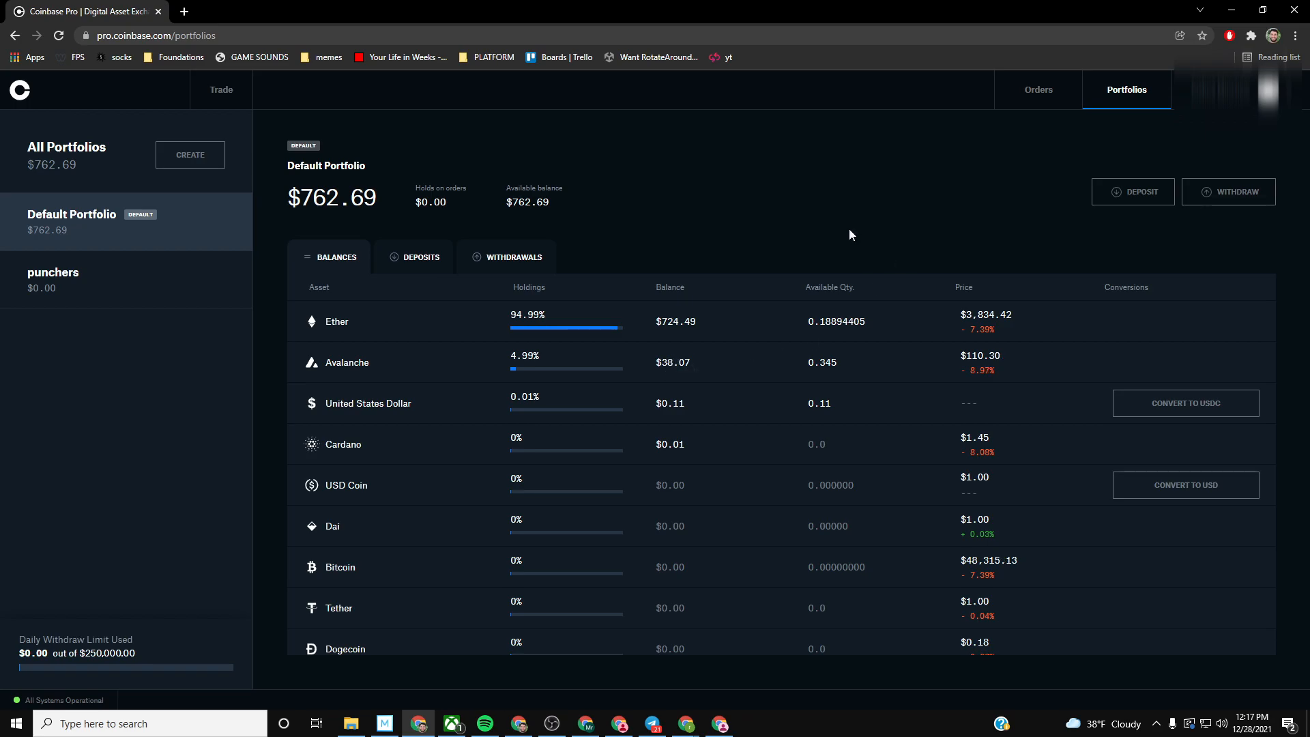
mouse_move(855, 233)
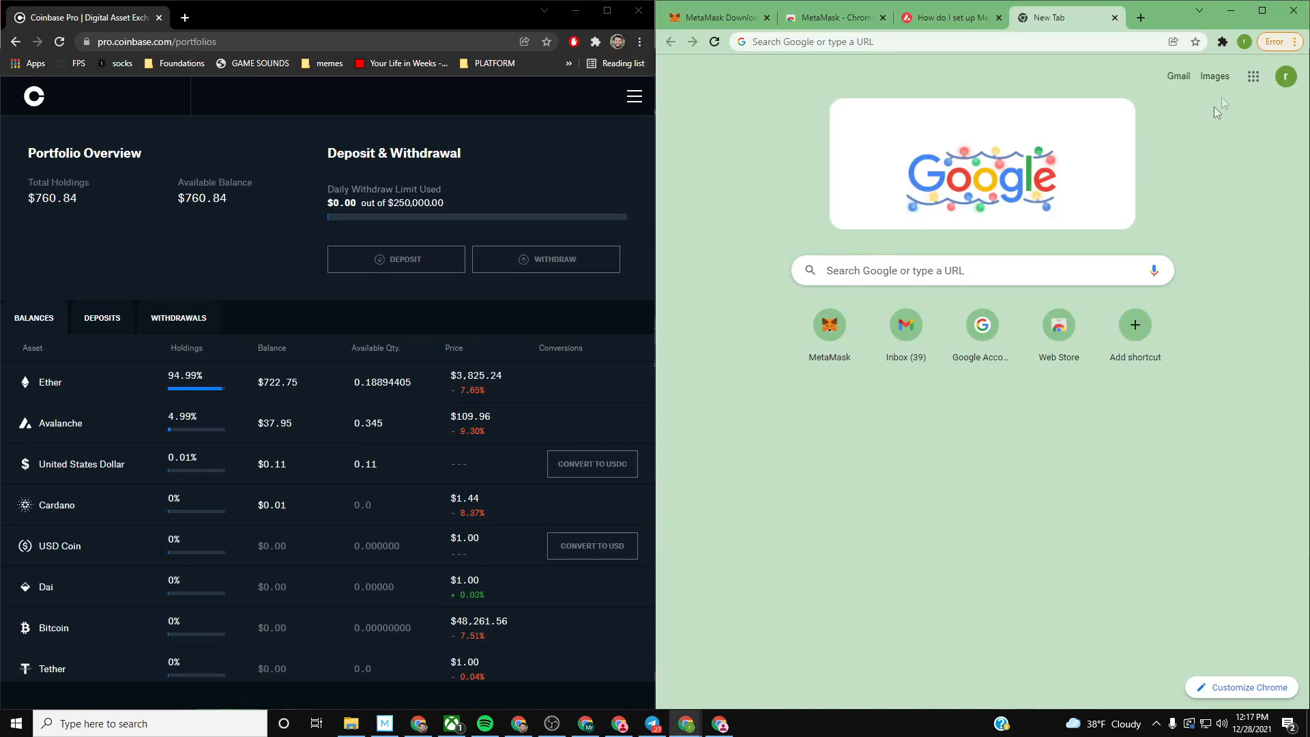
Step: Open the MetaMask popup from the extensions menu and copy Account 1's address
left_click(1223, 41)
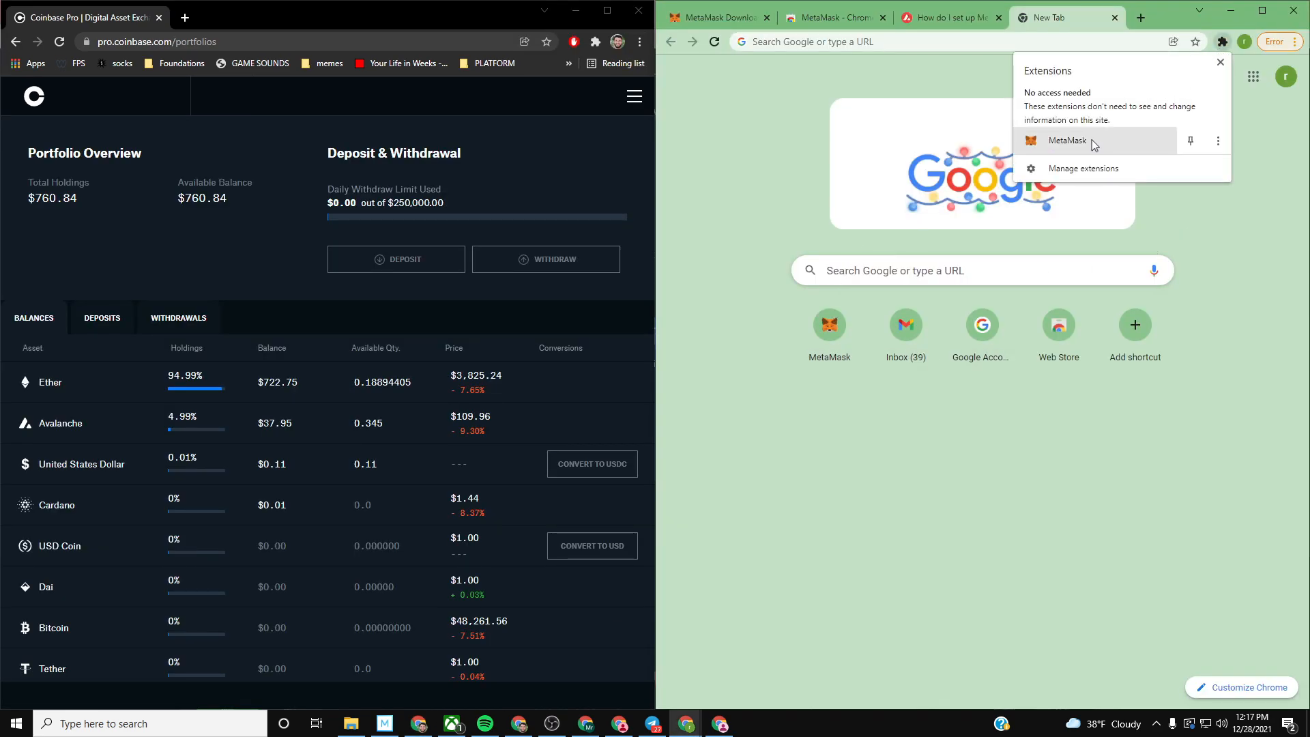
left_click(1066, 141)
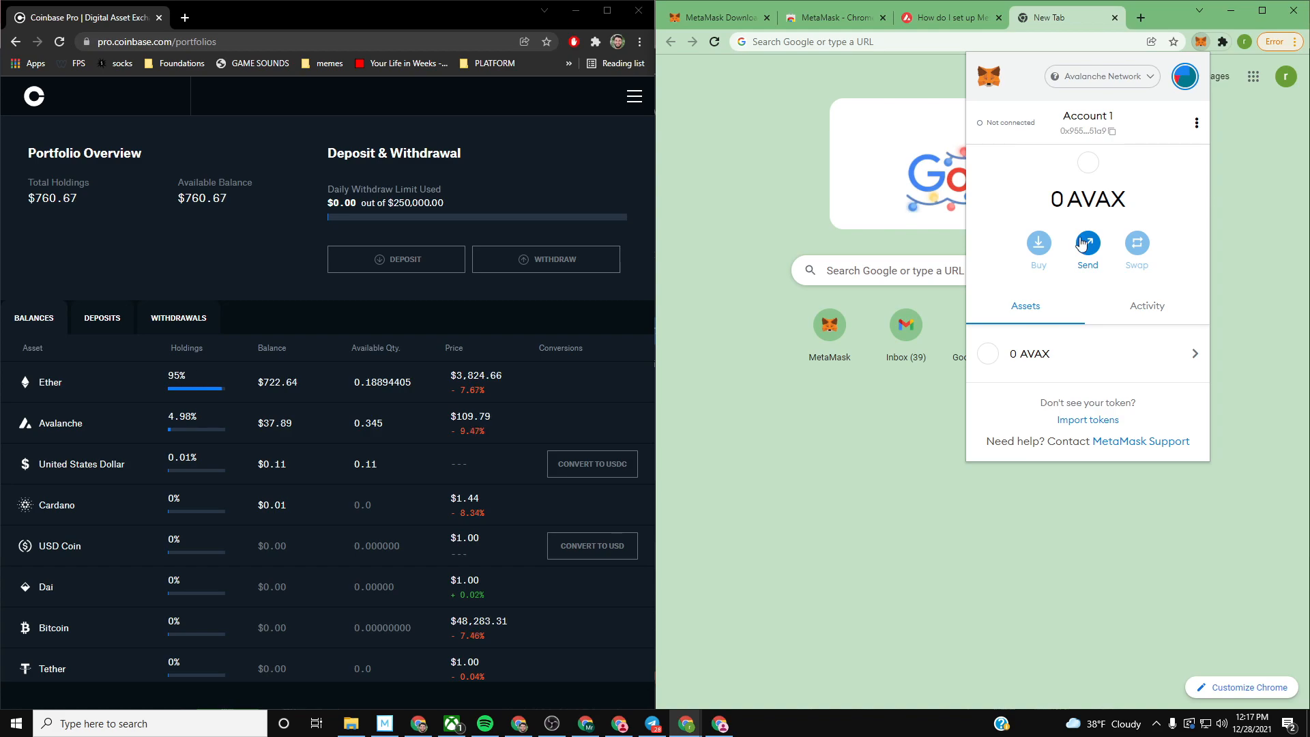
mouse_move(1097, 133)
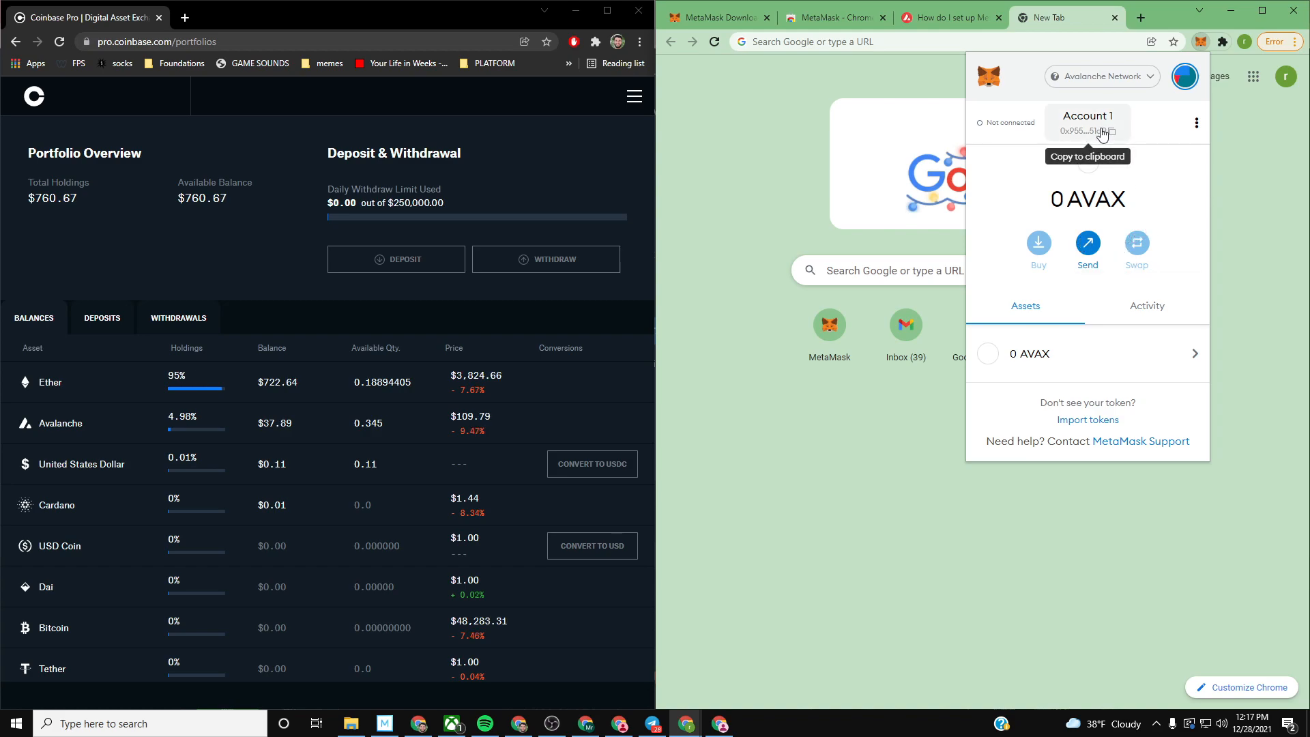
left_click(1089, 131)
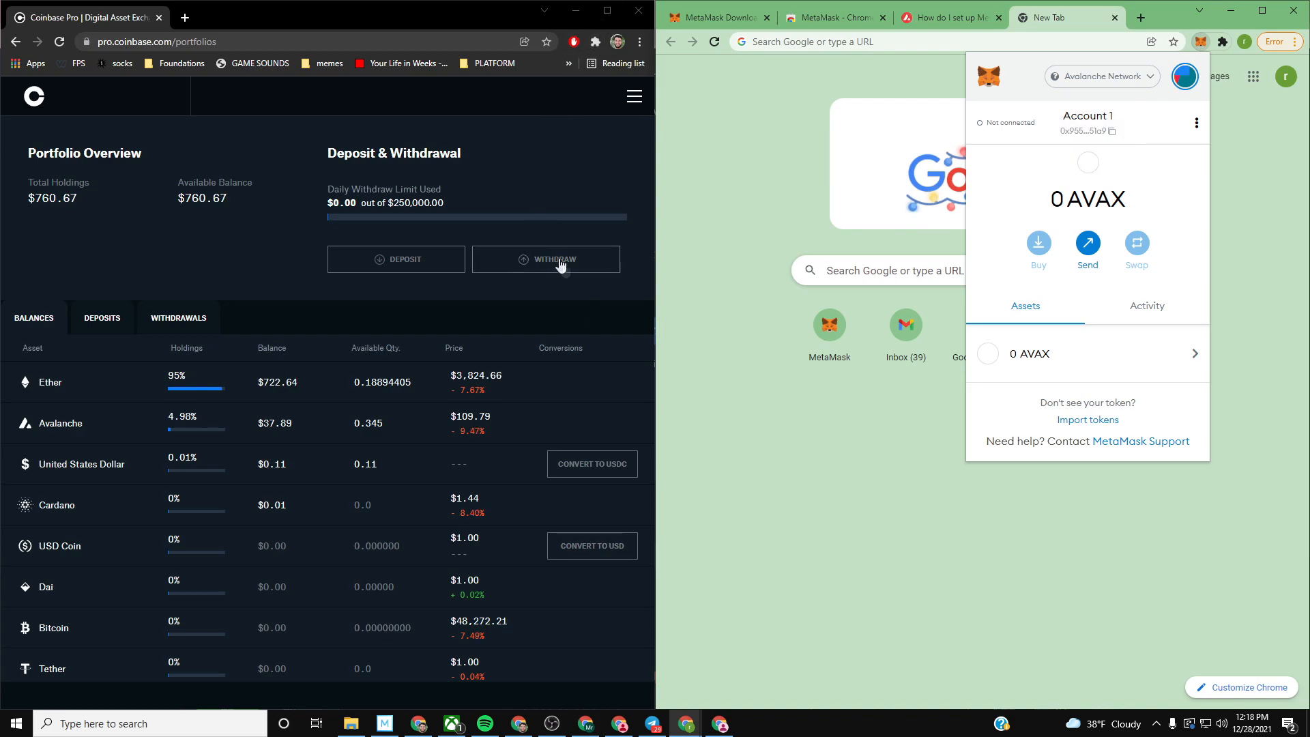
left_click(555, 260)
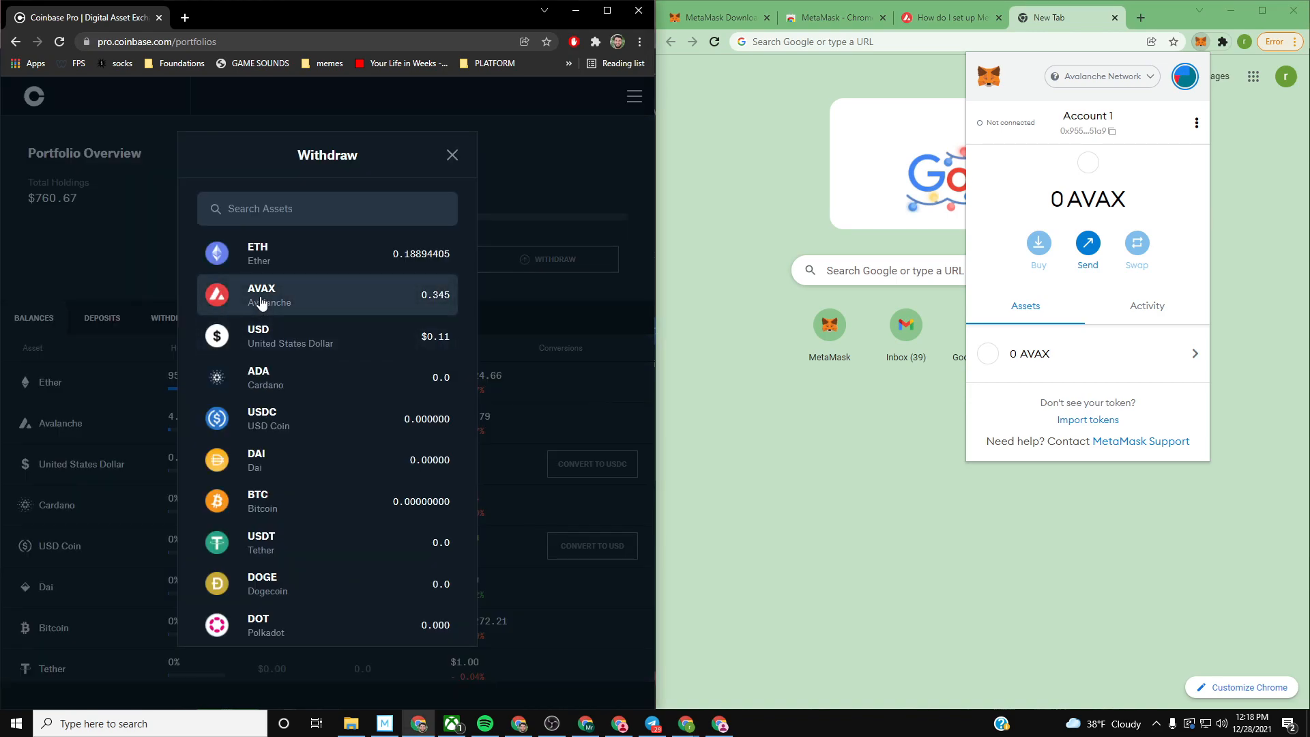
left_click(261, 295)
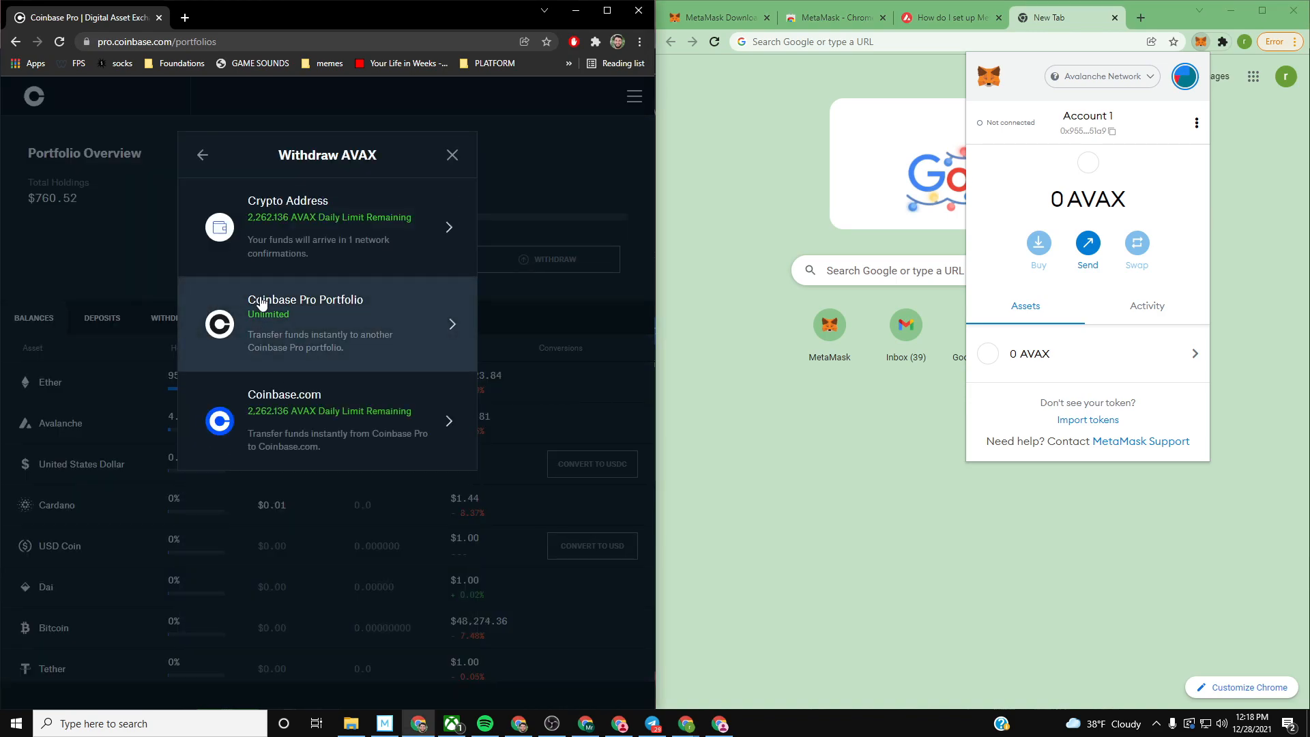
mouse_move(343, 217)
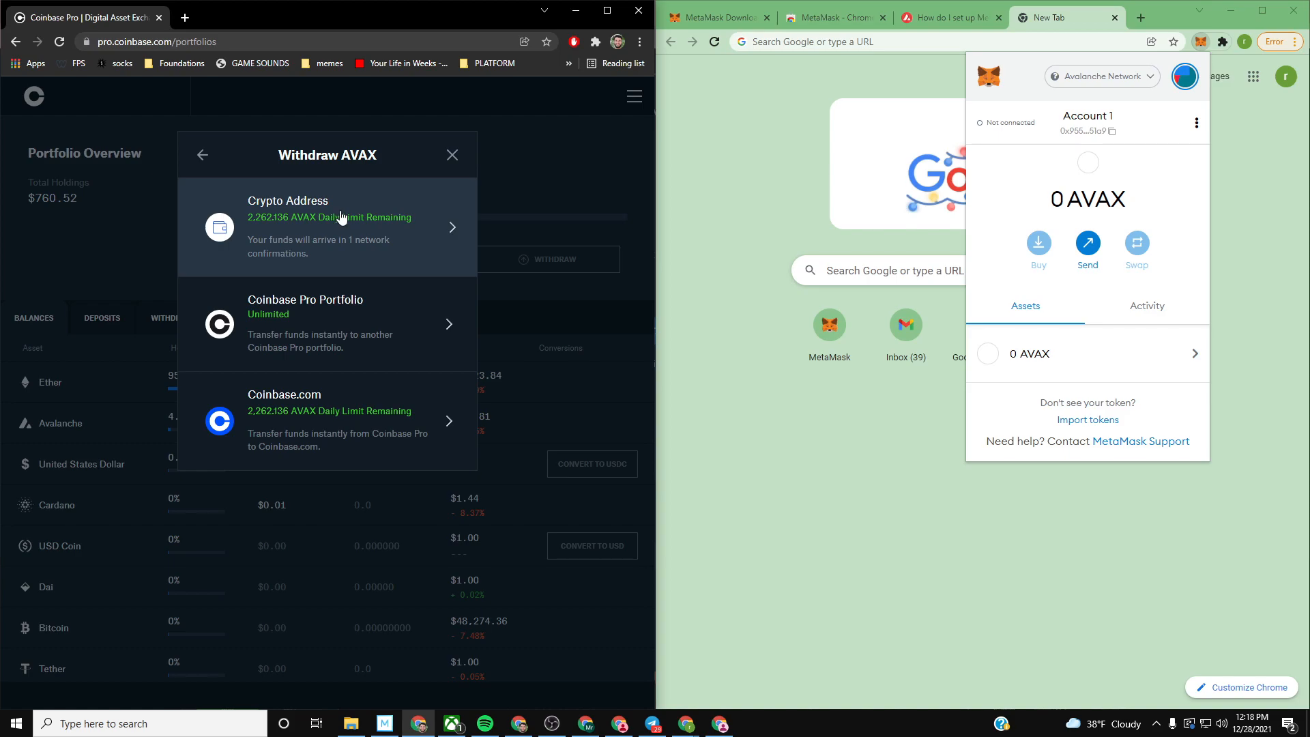
left_click(327, 227)
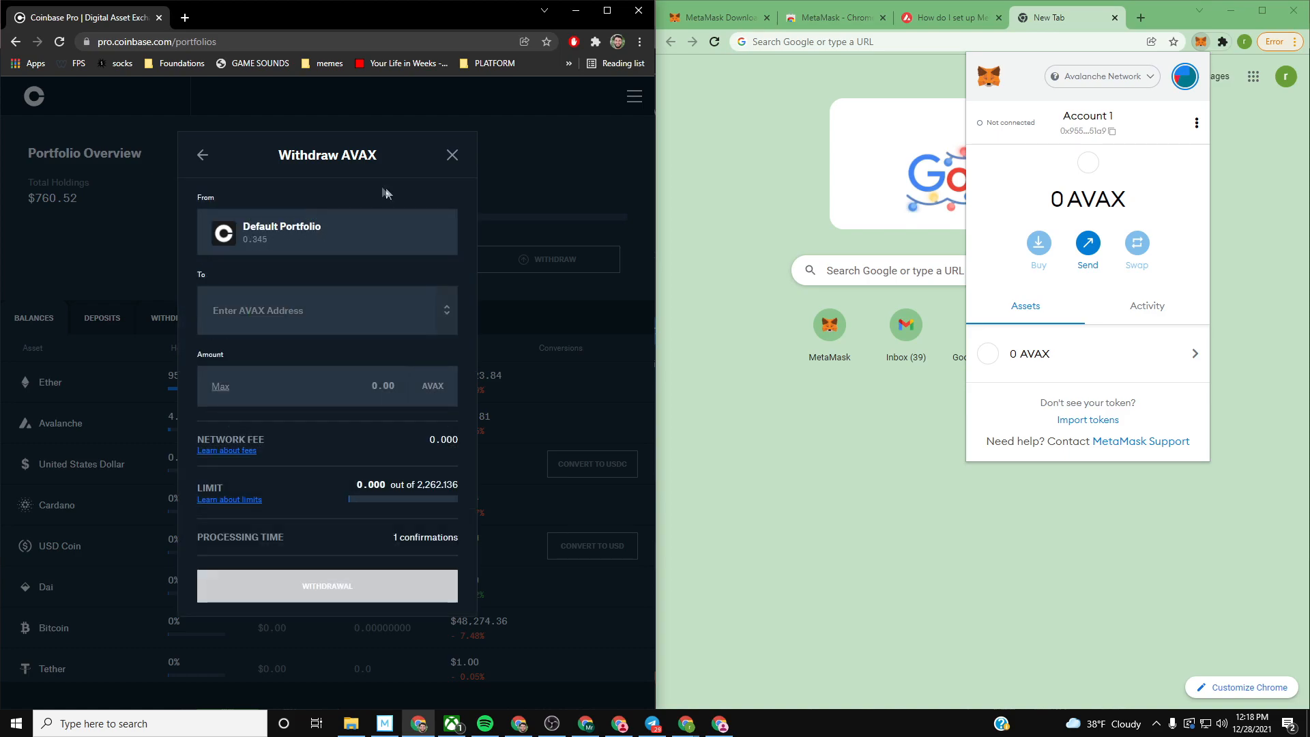
left_click(305, 310)
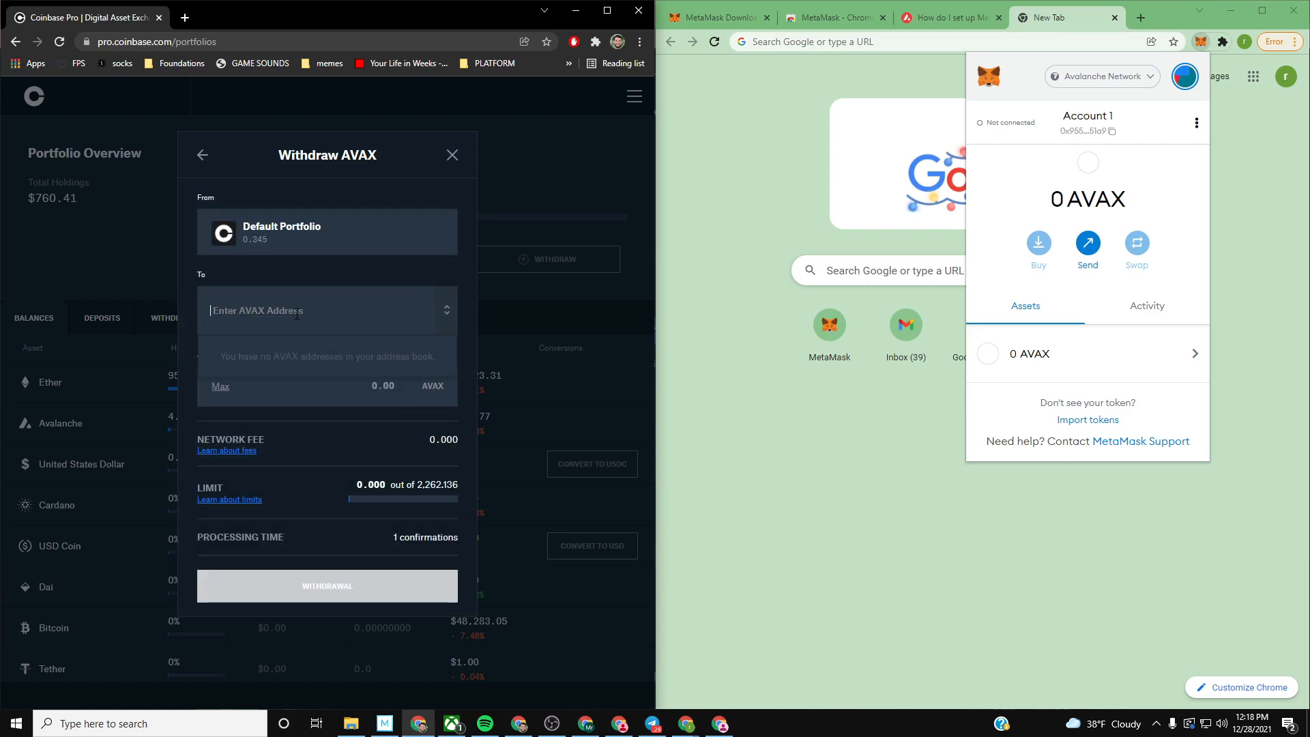
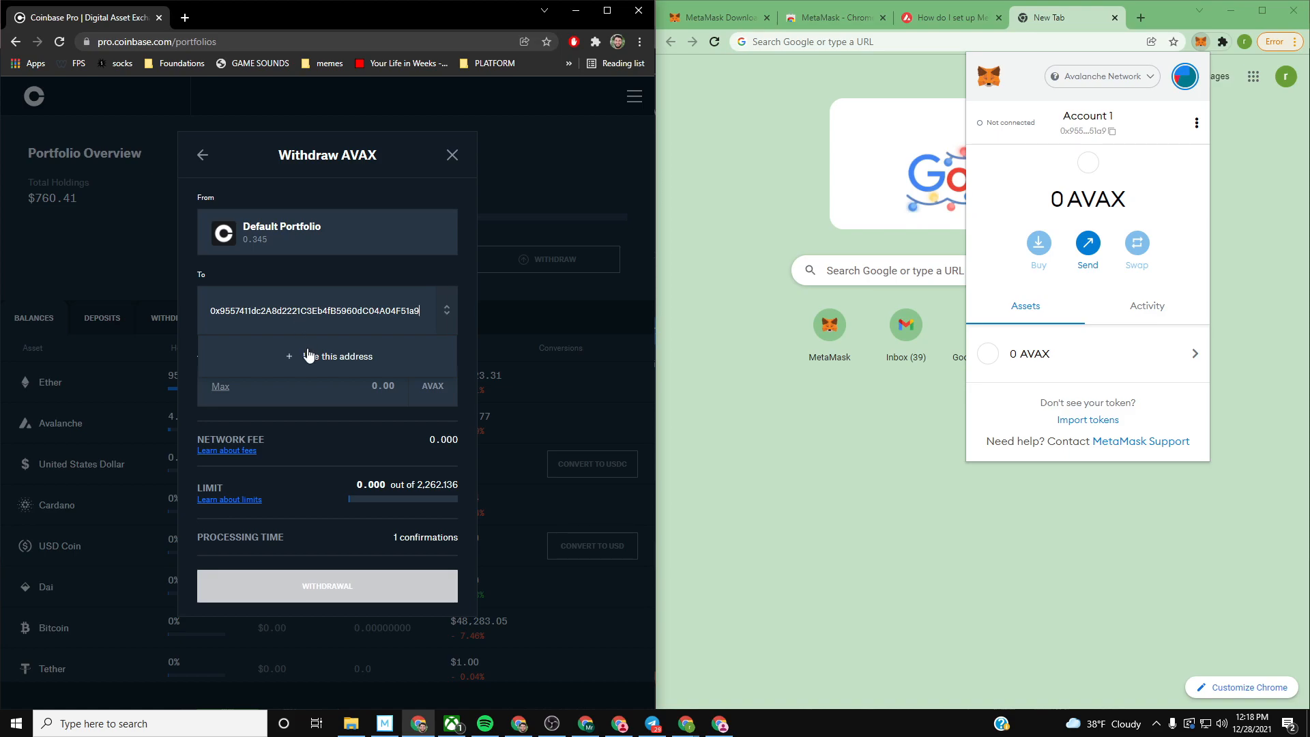
left_click(335, 356)
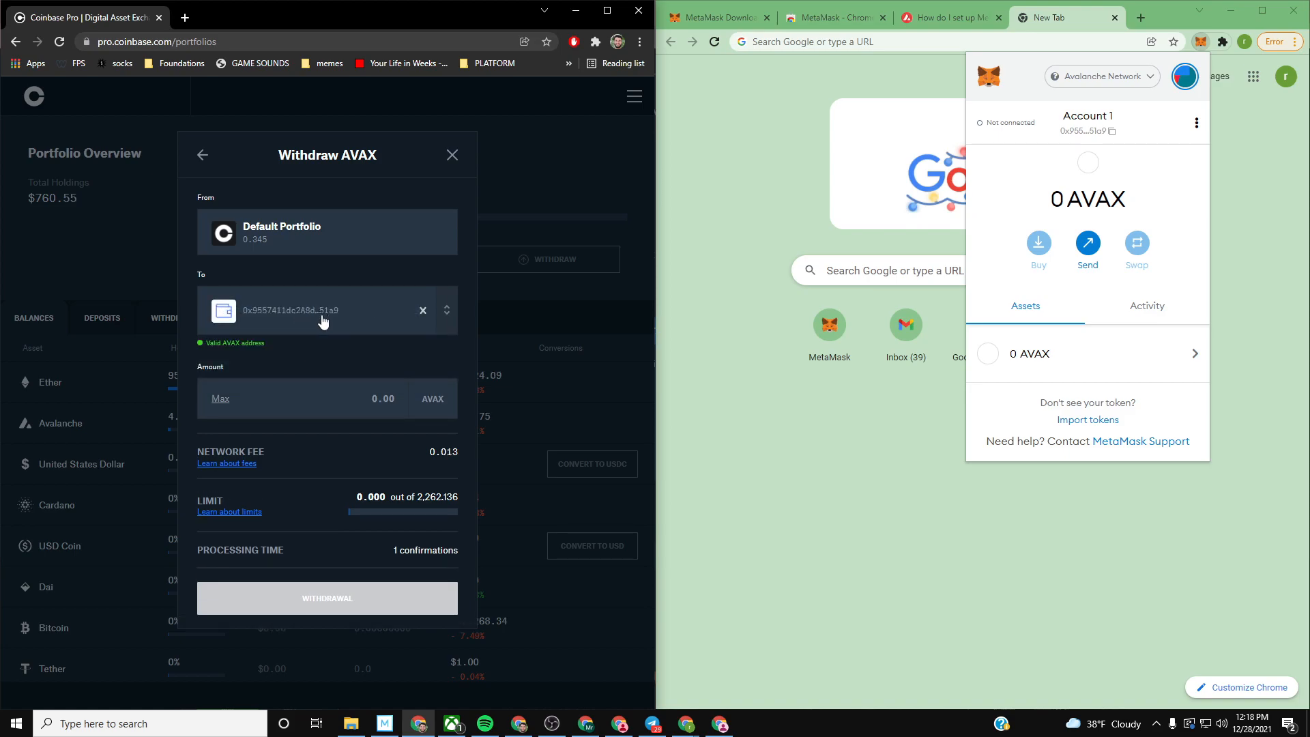
mouse_move(331, 321)
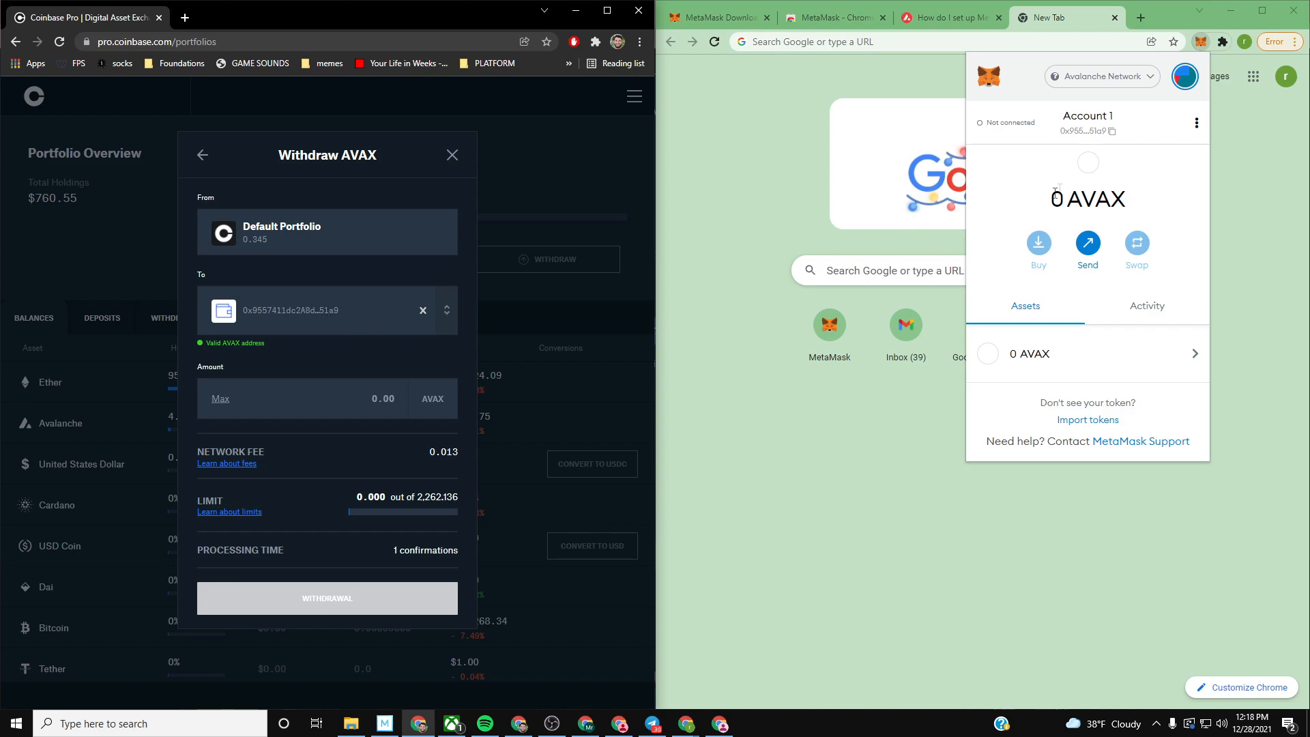
mouse_move(1087, 131)
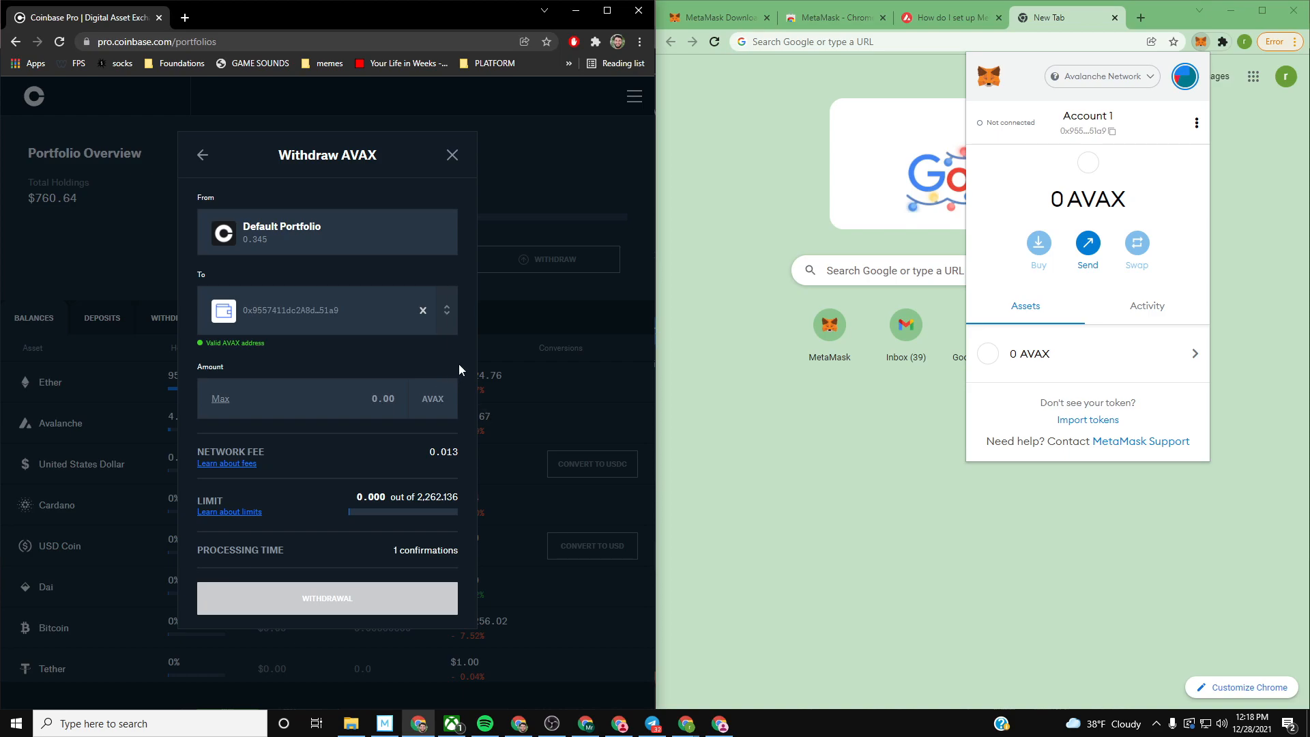
left_click(220, 398)
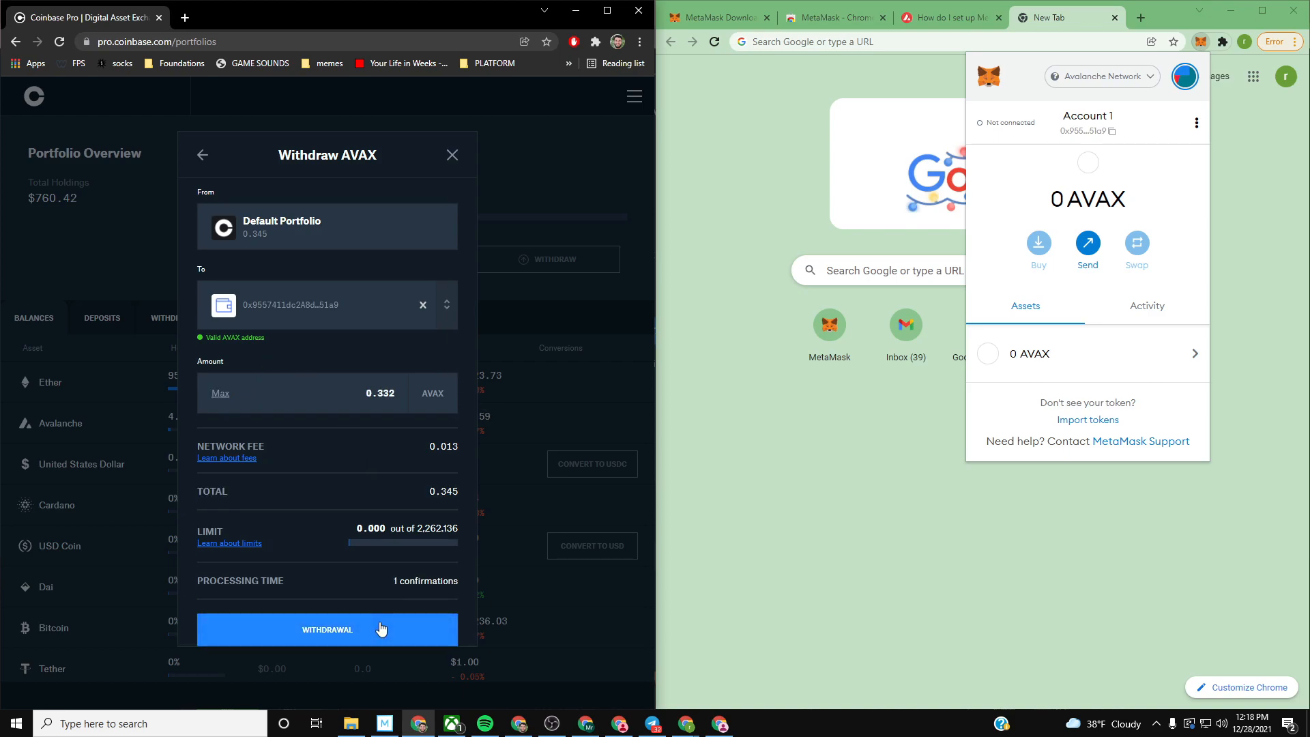
left_click(327, 629)
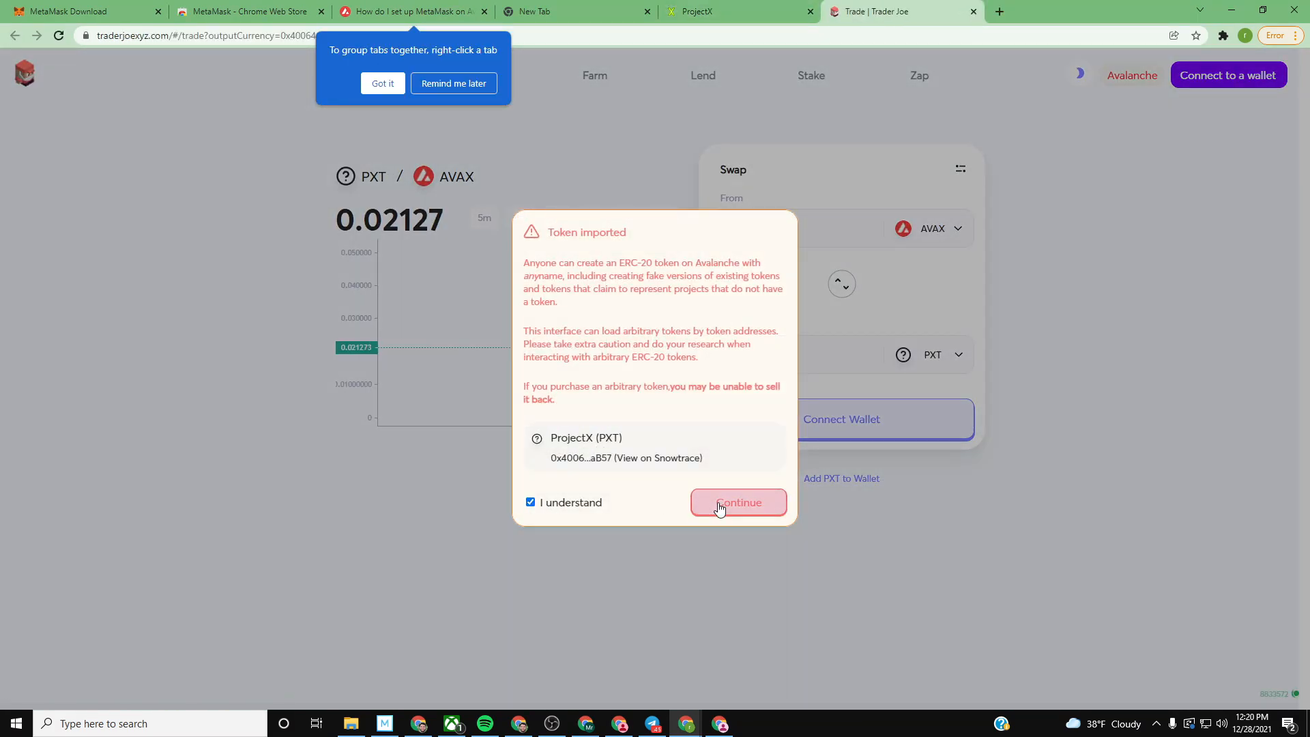
Step: Accept the PXT token import warning and keep AVAX as the From token
left_click(738, 502)
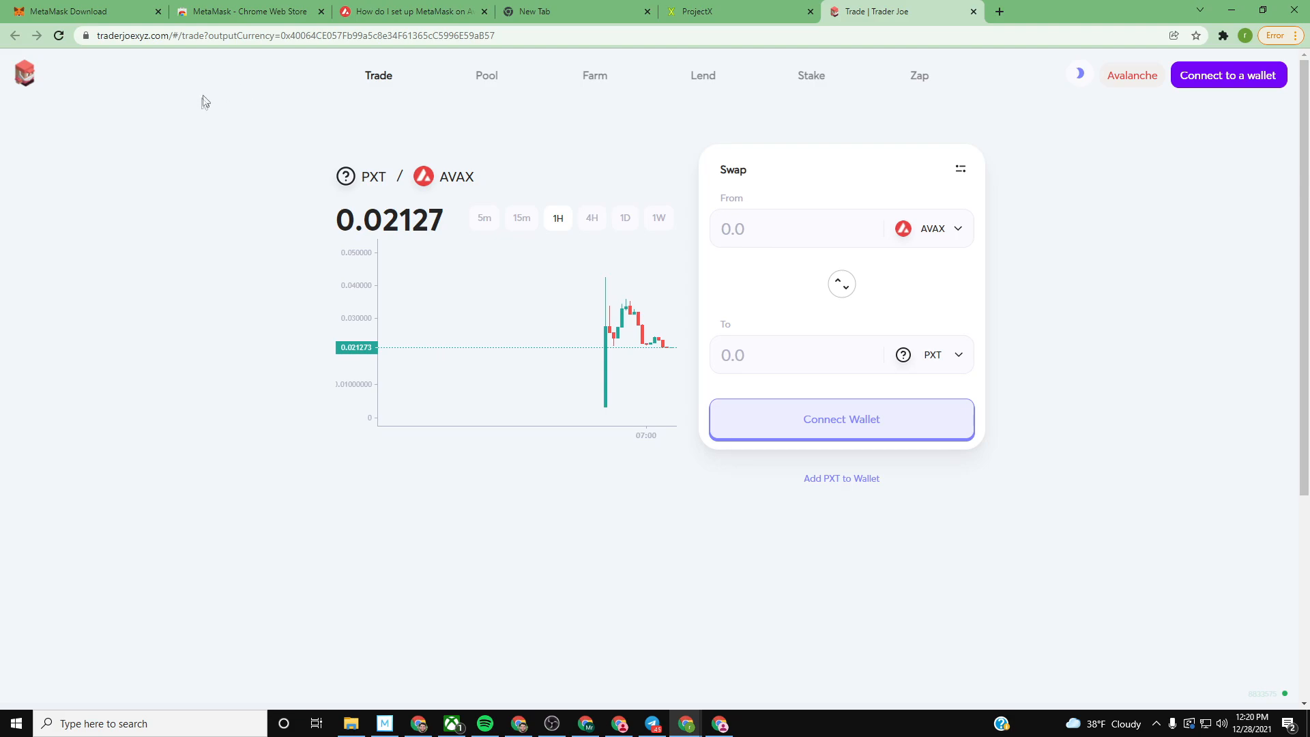
mouse_move(210, 386)
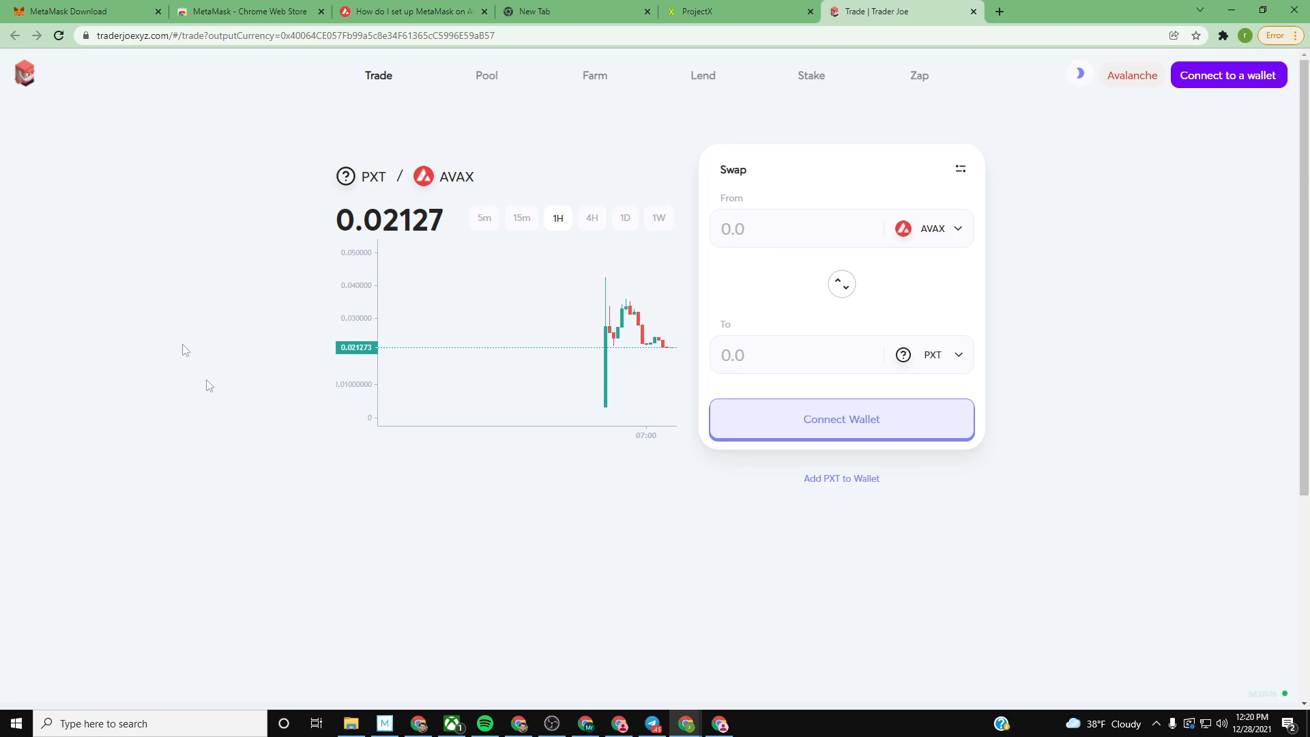
mouse_move(1084, 160)
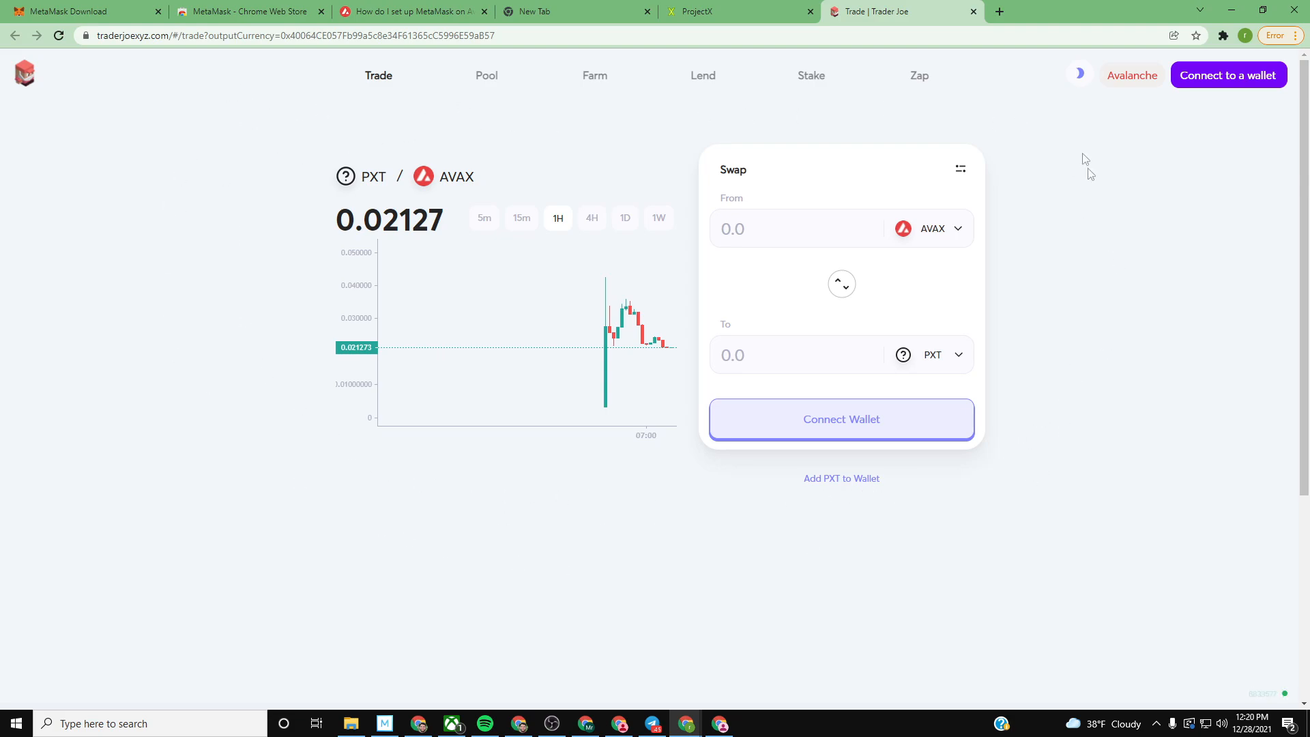
left_click(958, 228)
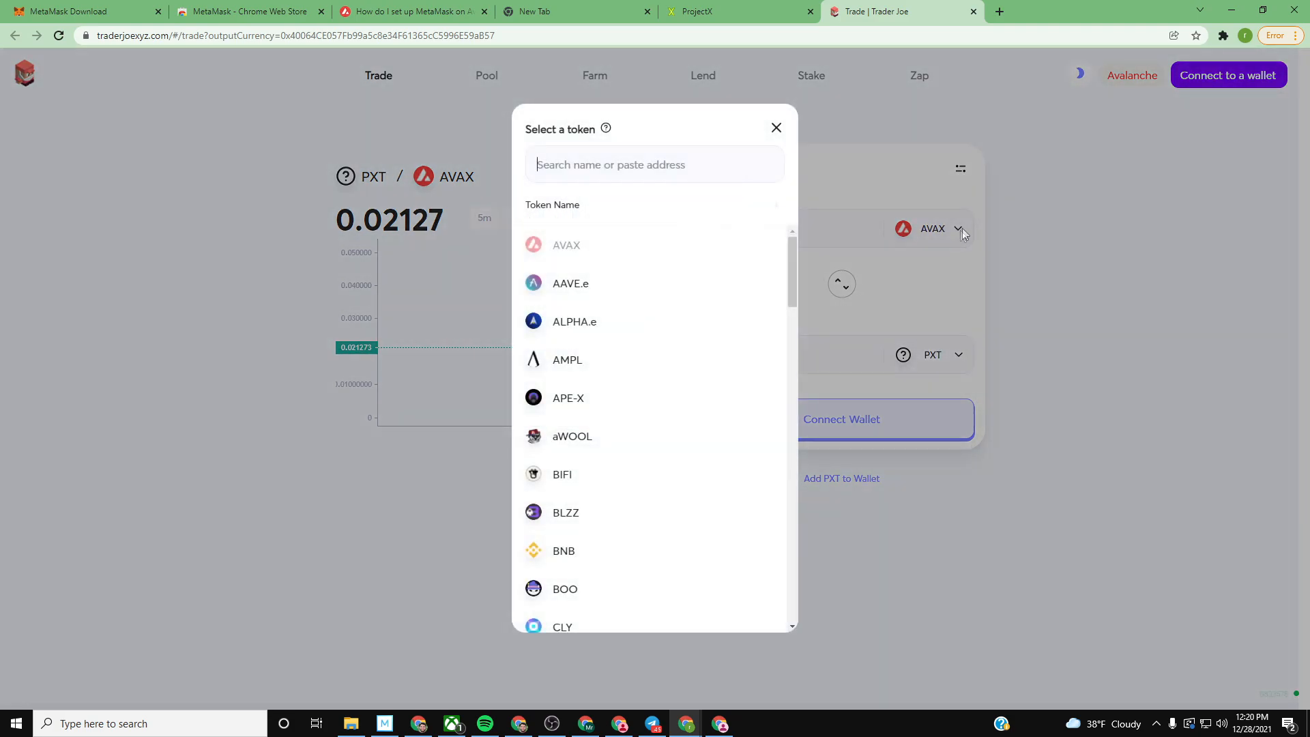
left_click(776, 128)
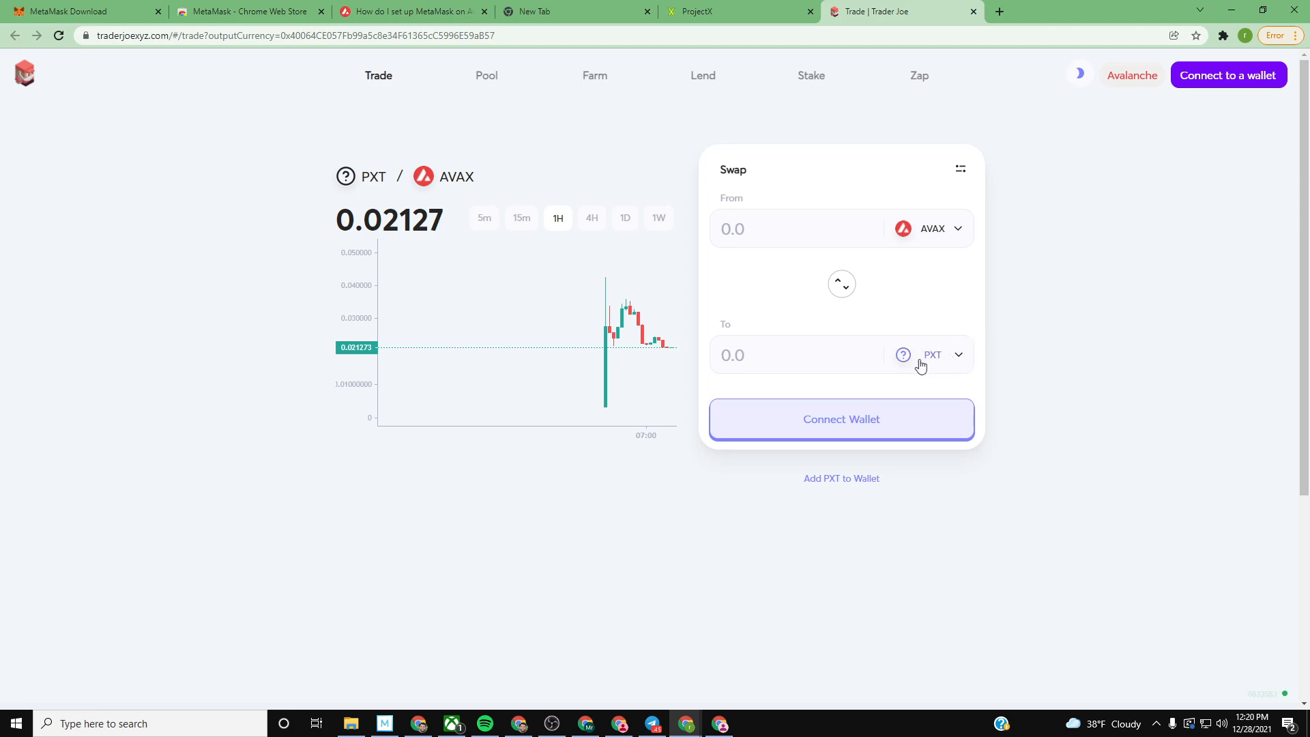
mouse_move(1078, 180)
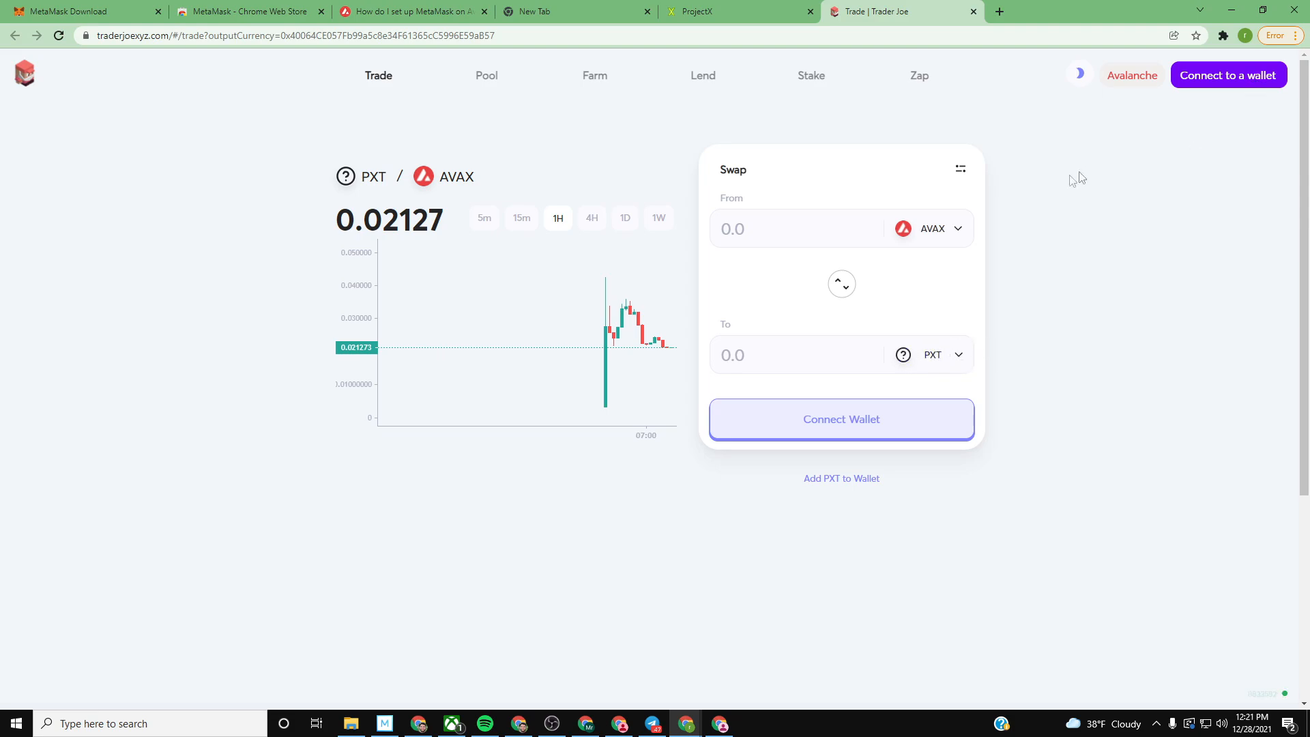
mouse_move(891, 221)
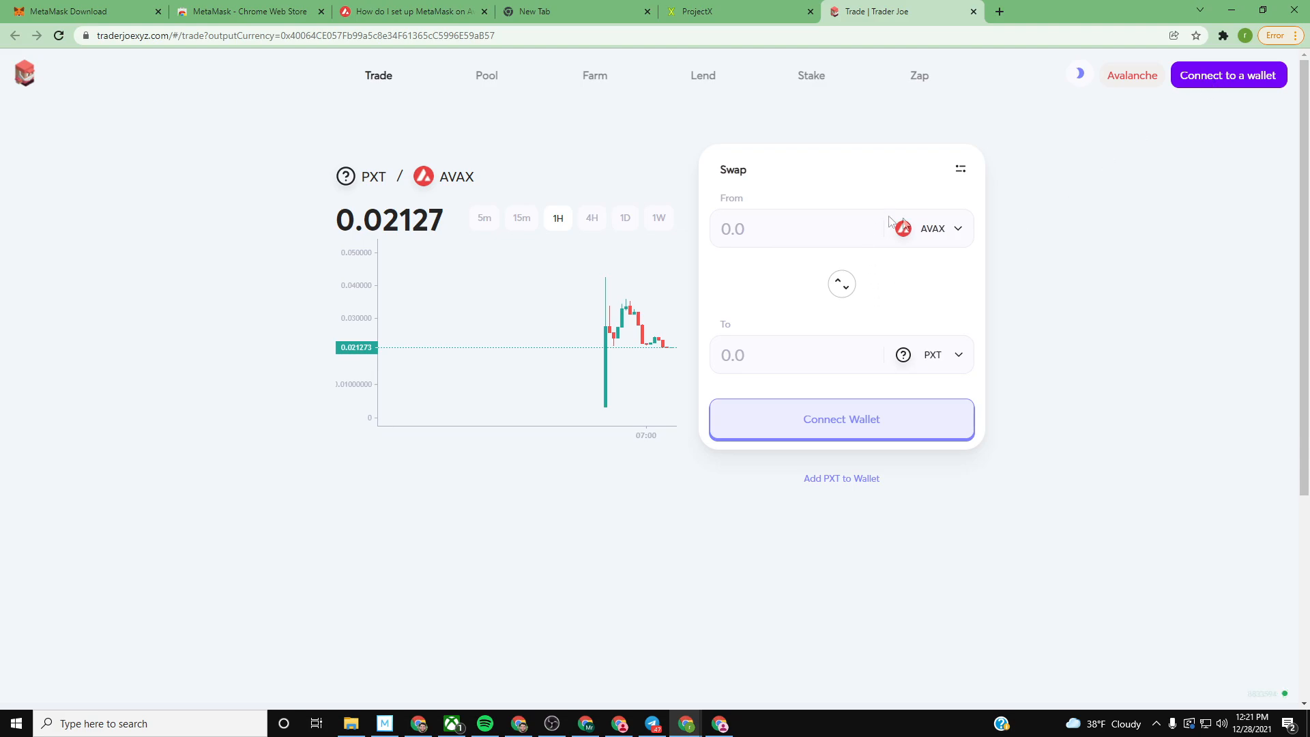
mouse_move(1203, 92)
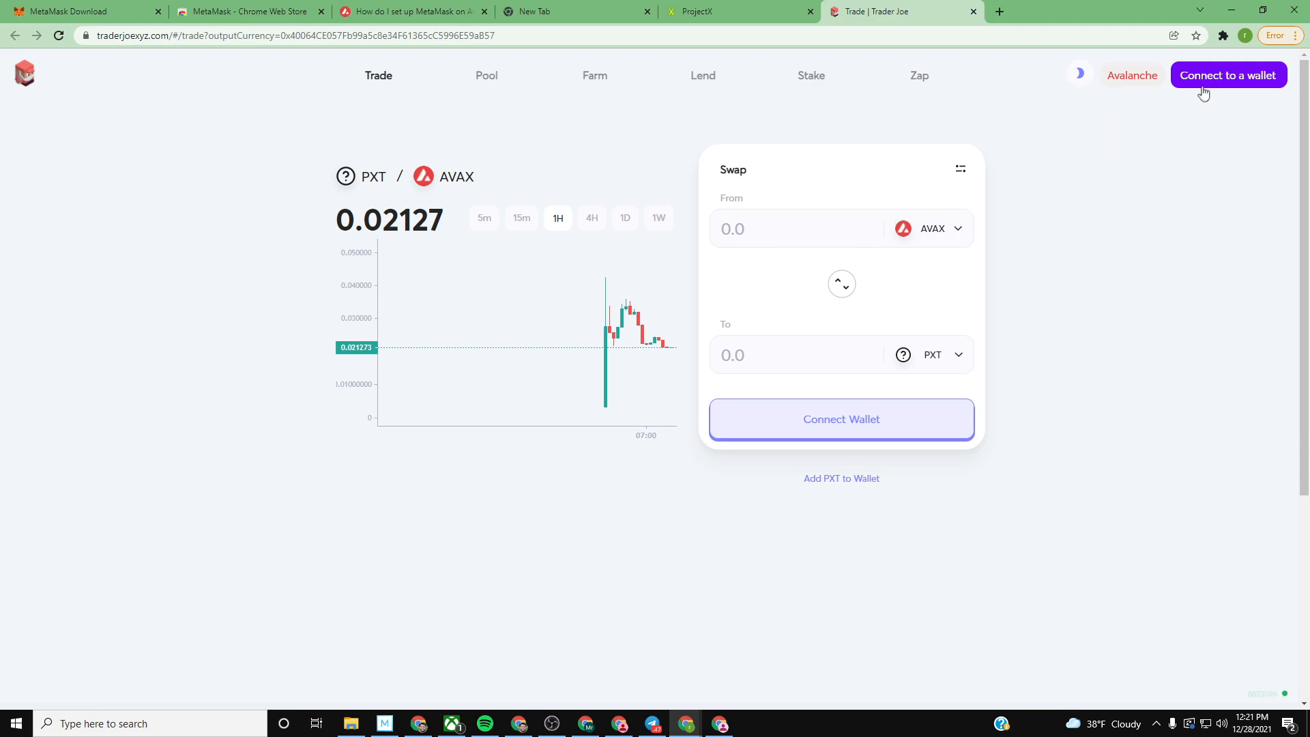
mouse_move(1207, 82)
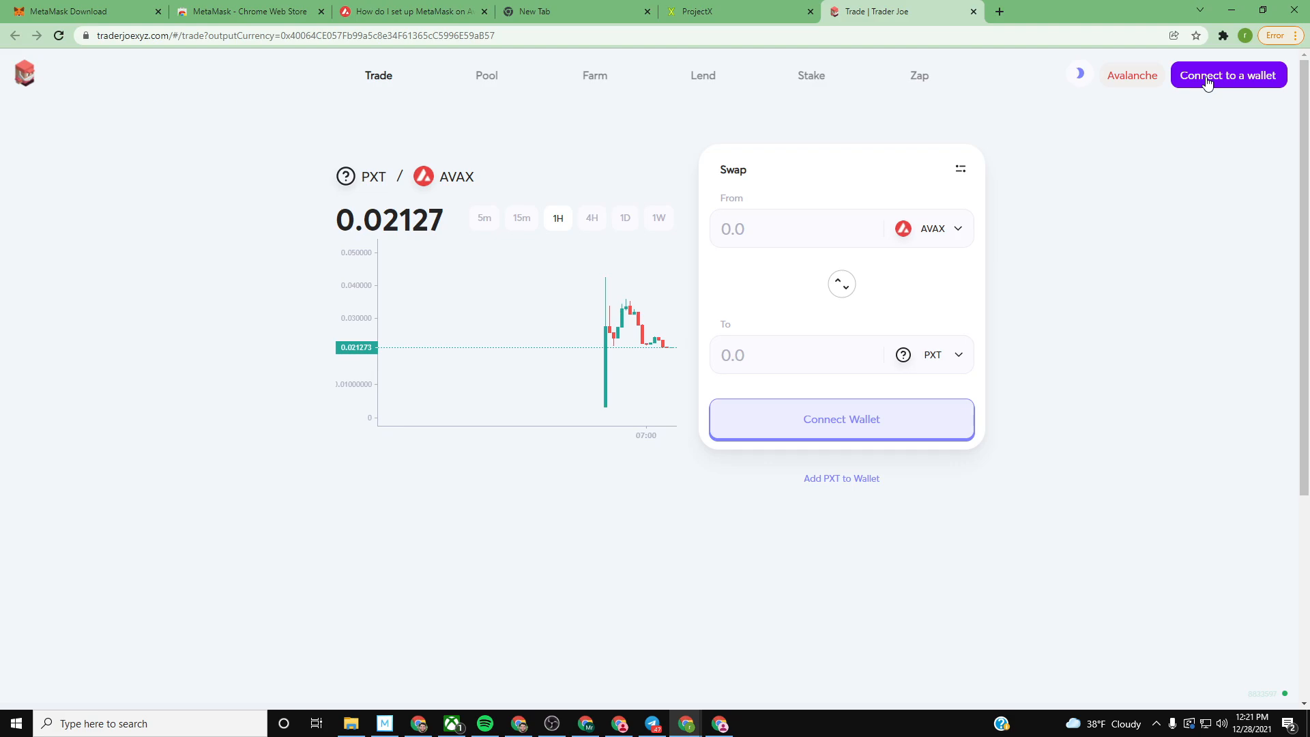
Step: Connect MetaMask Account 1 to Trader Joe and view the connected account
left_click(1229, 75)
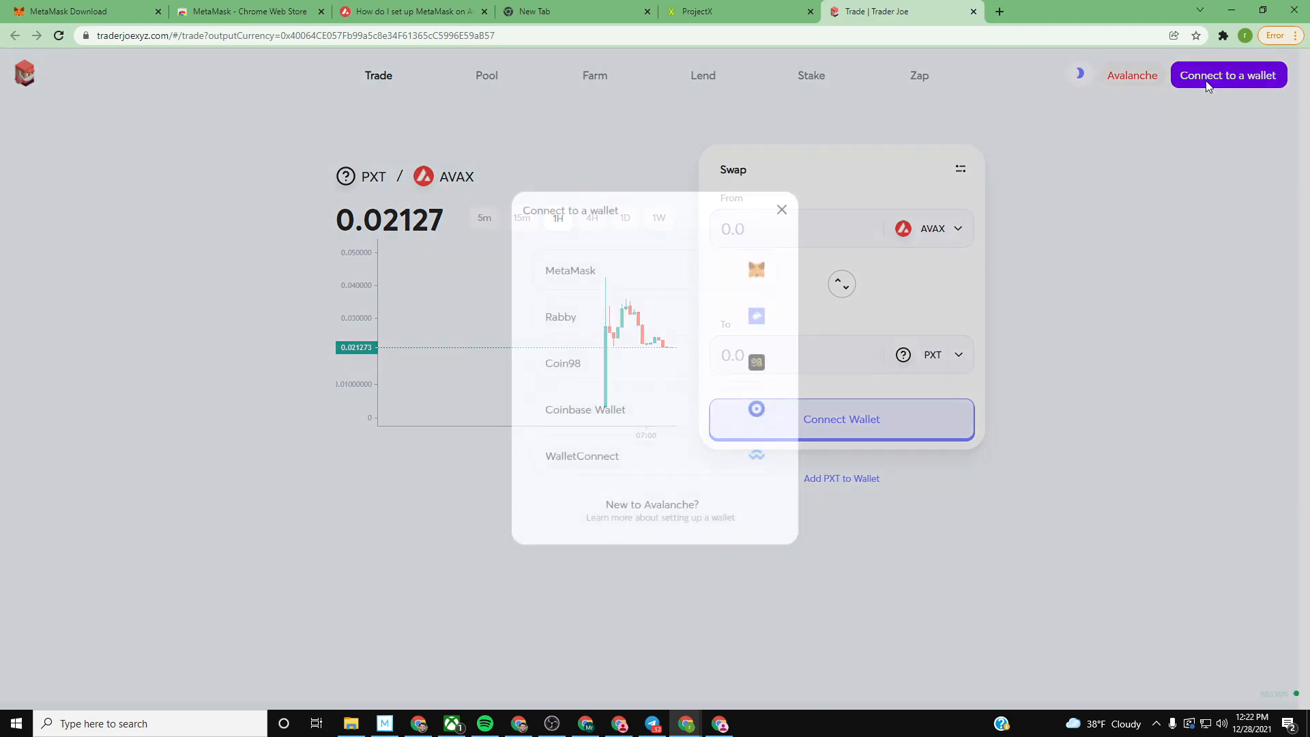
left_click(570, 270)
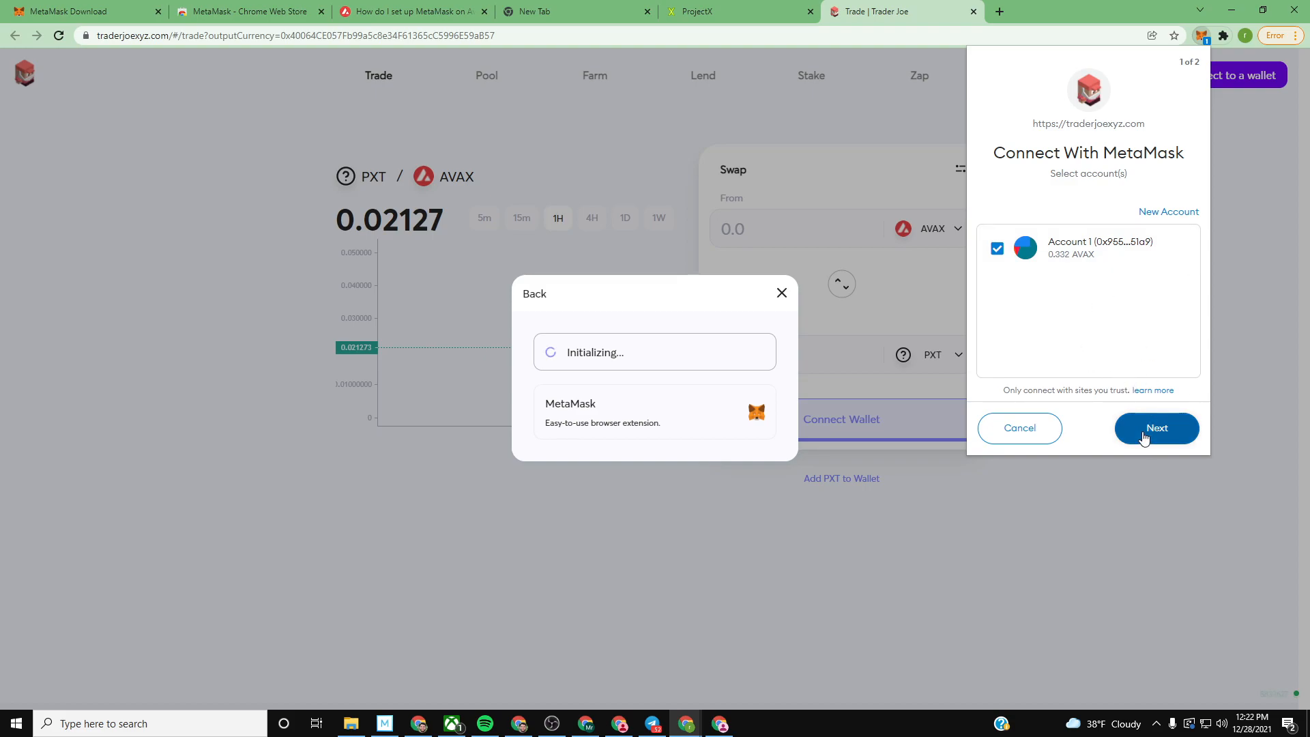
left_click(1156, 428)
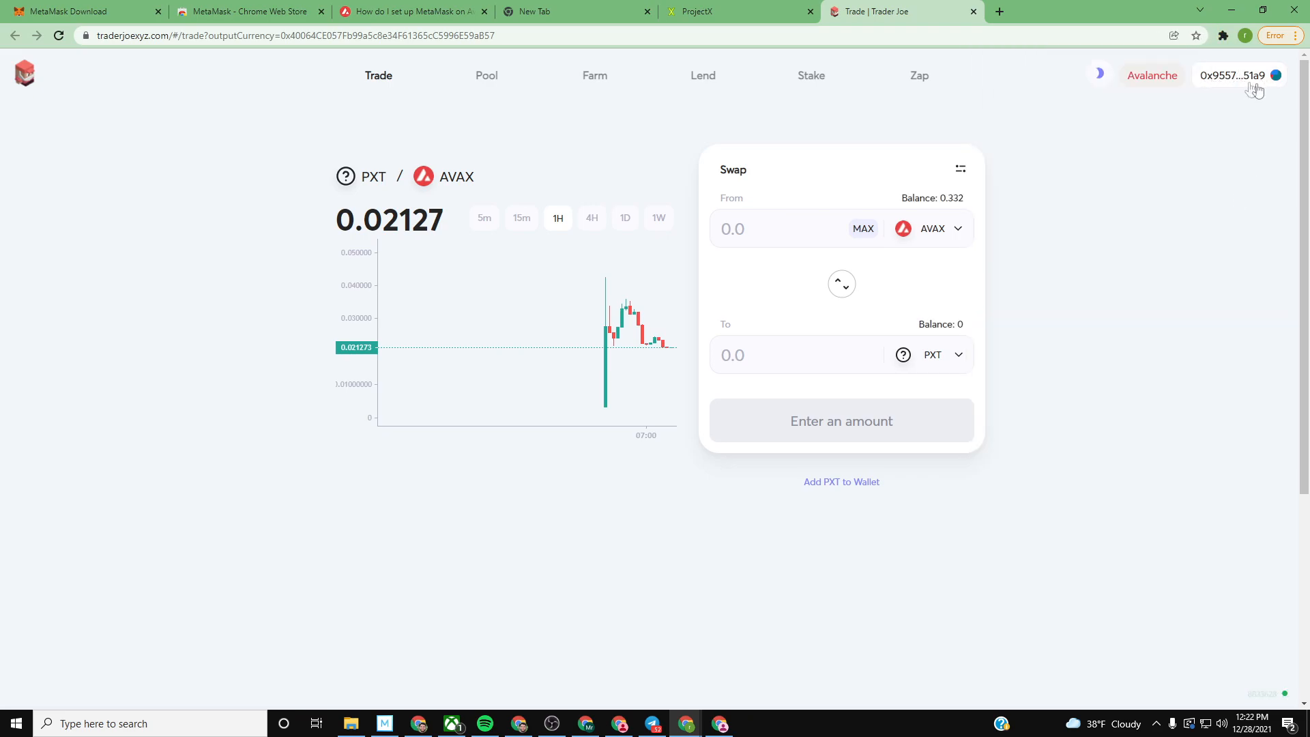
left_click(863, 228)
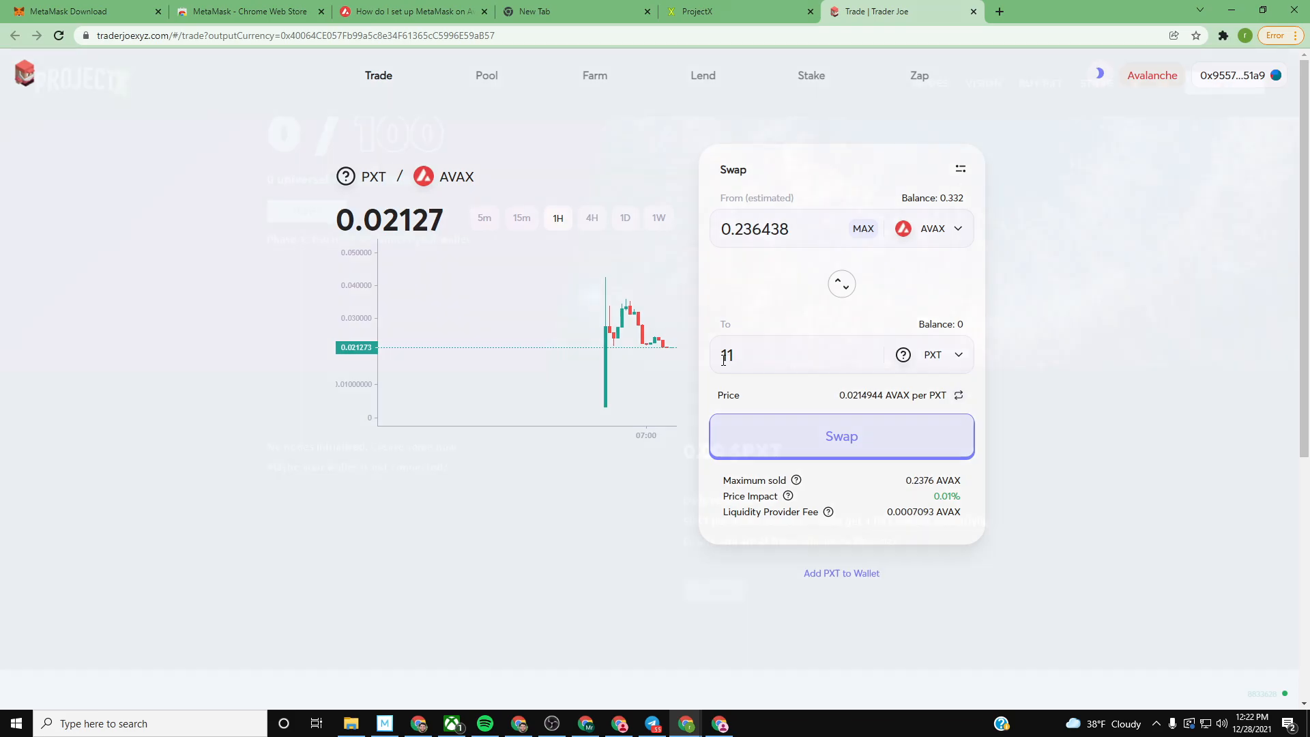
left_click(714, 11)
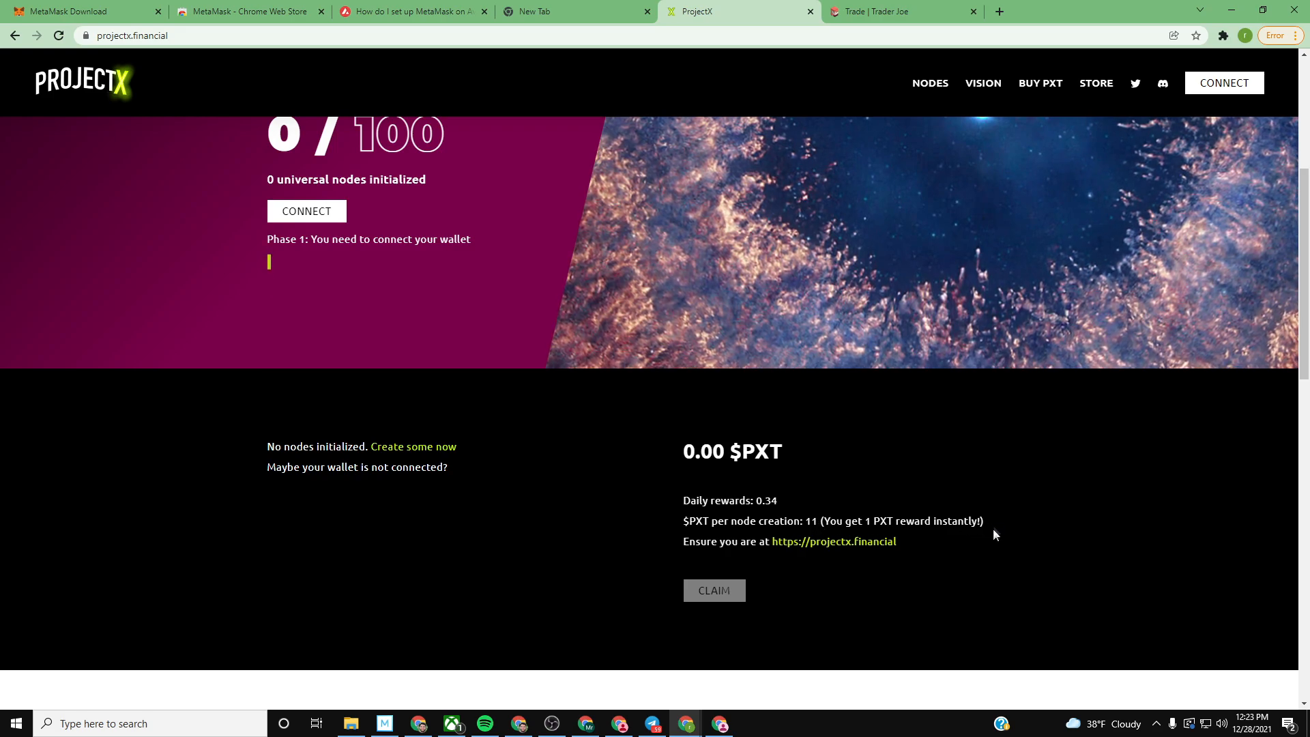
mouse_move(849, 525)
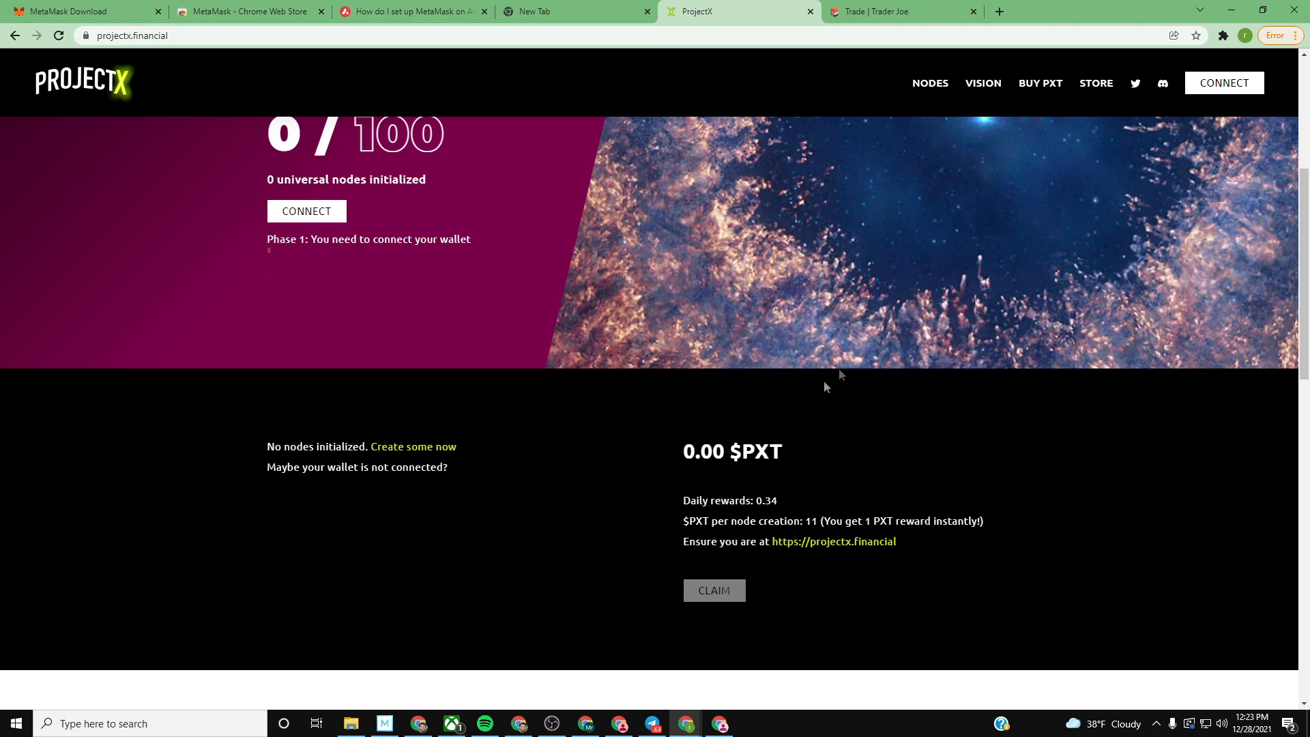
left_click(891, 11)
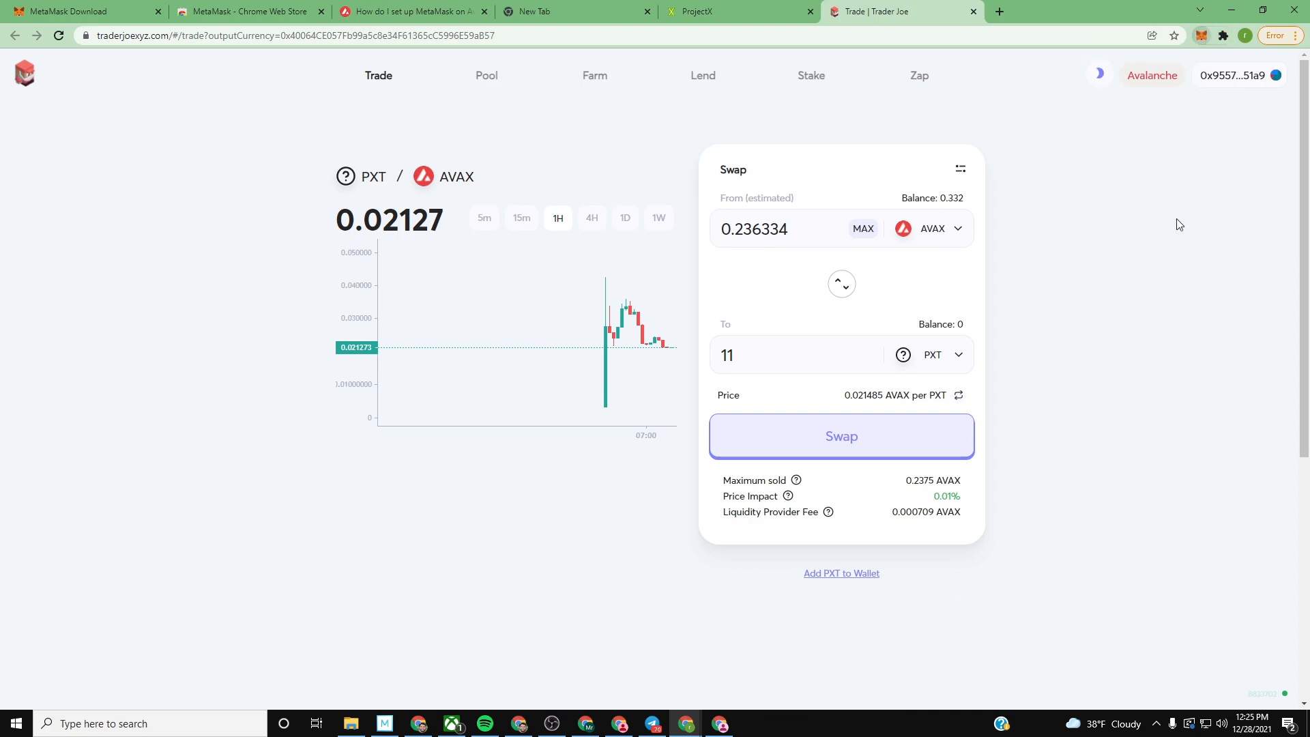
Step: Add the PXT token to MetaMask and start swapping 0.236334 AVAX for 11 PXT
left_click(842, 573)
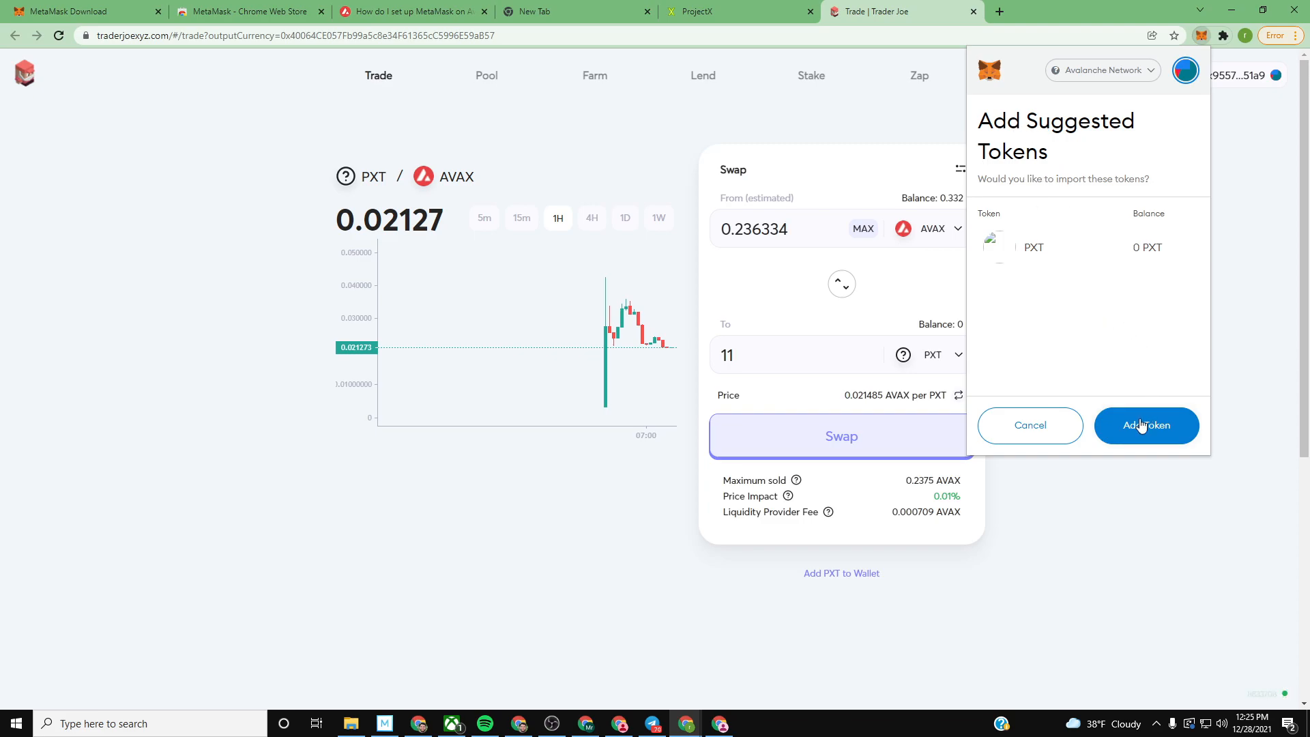
left_click(1147, 425)
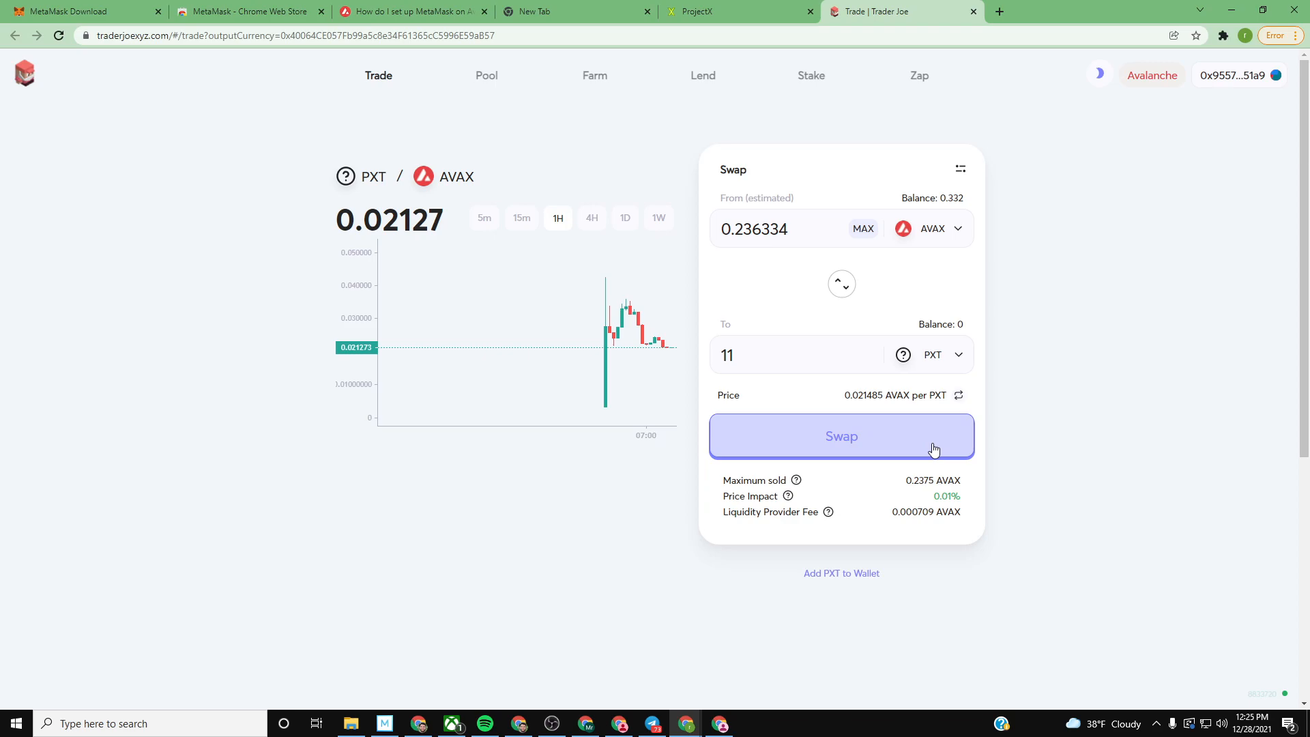
left_click(841, 436)
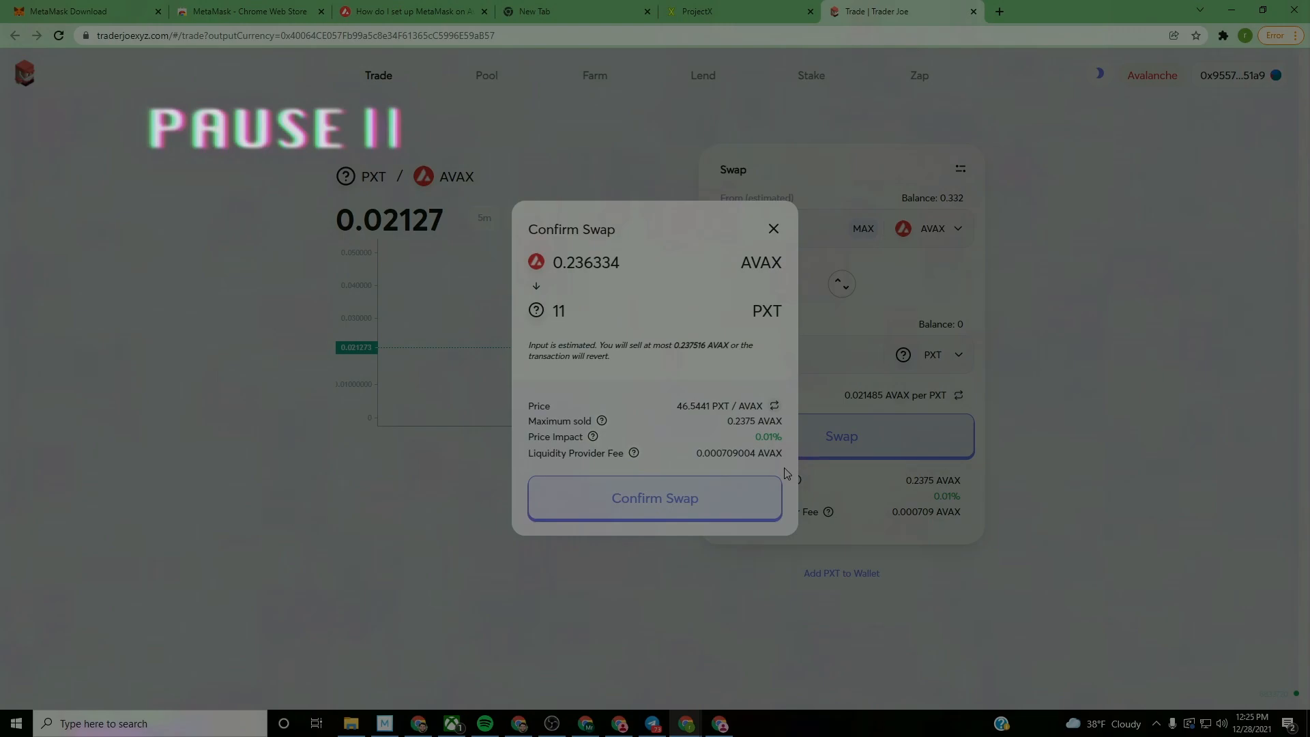
Step: Confirm the 0.236334 AVAX to 11 PXT swap in MetaMask and verify the 11 PXT balance
left_click(654, 498)
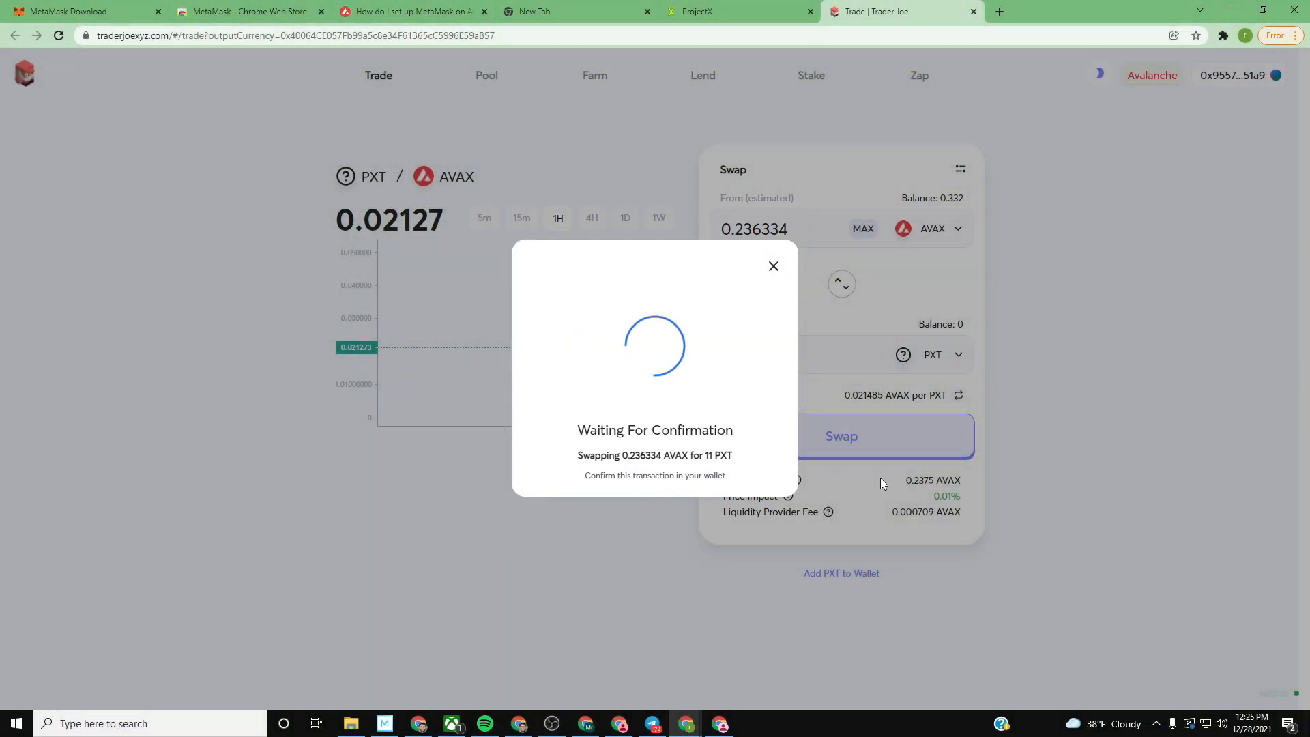
left_click(1222, 35)
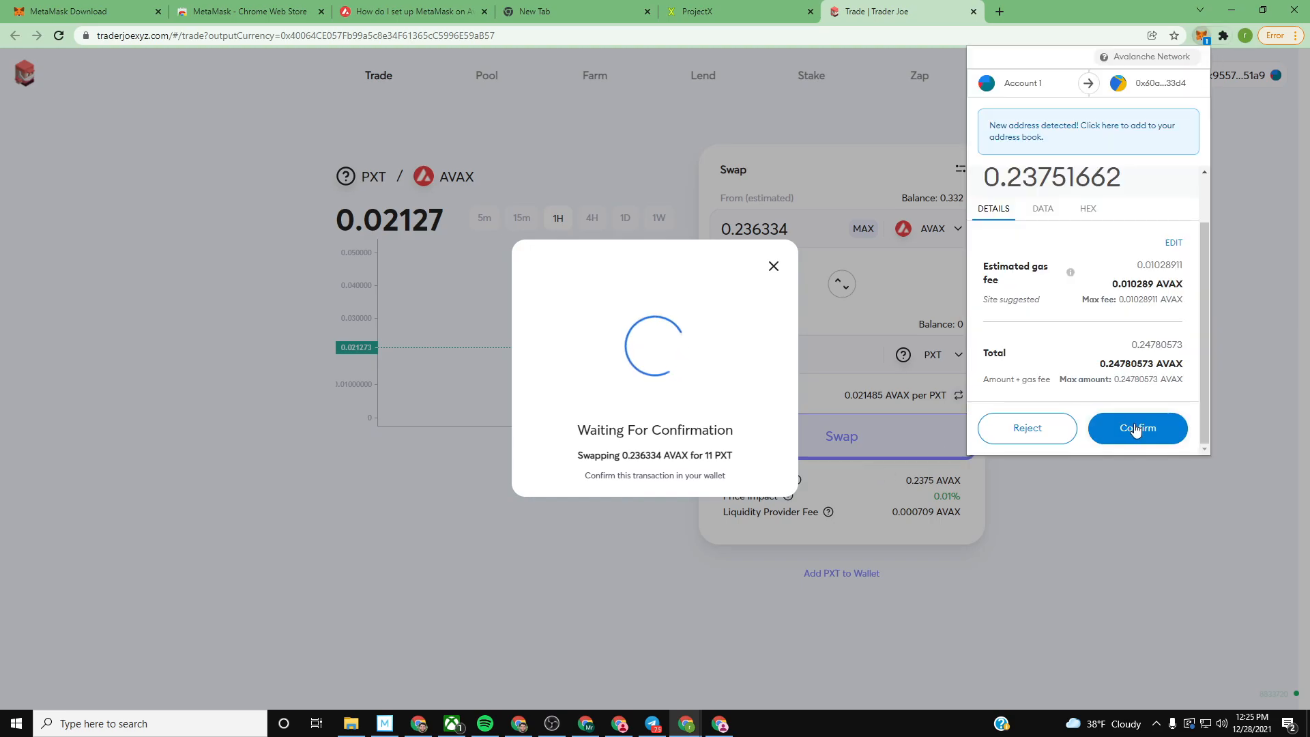
left_click(1137, 428)
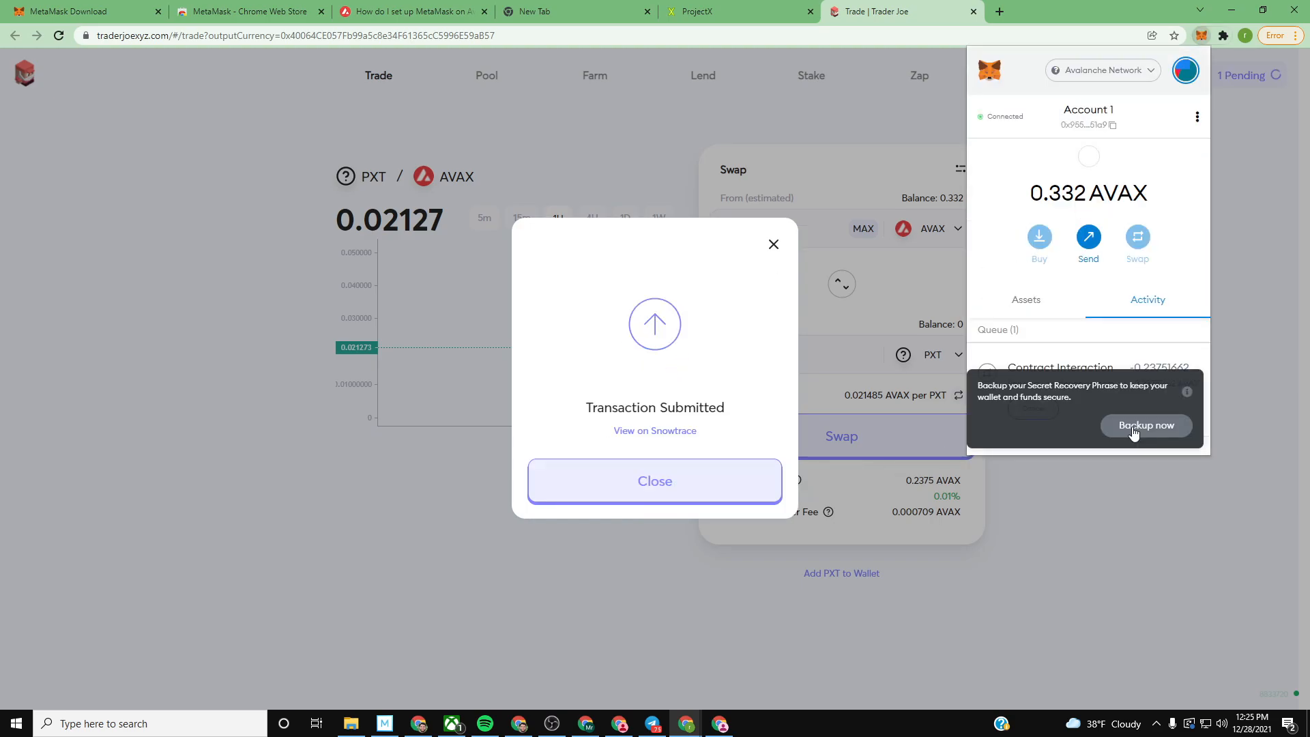
left_click(654, 481)
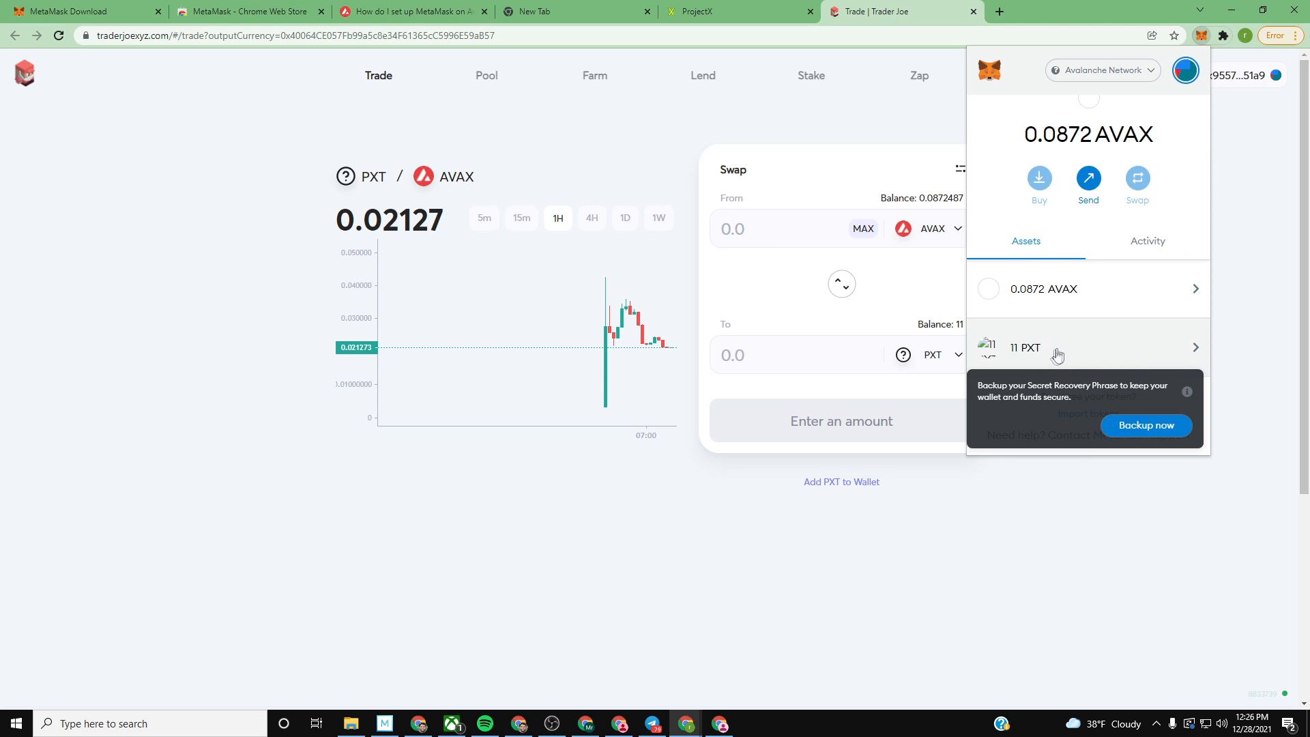
mouse_move(1018, 357)
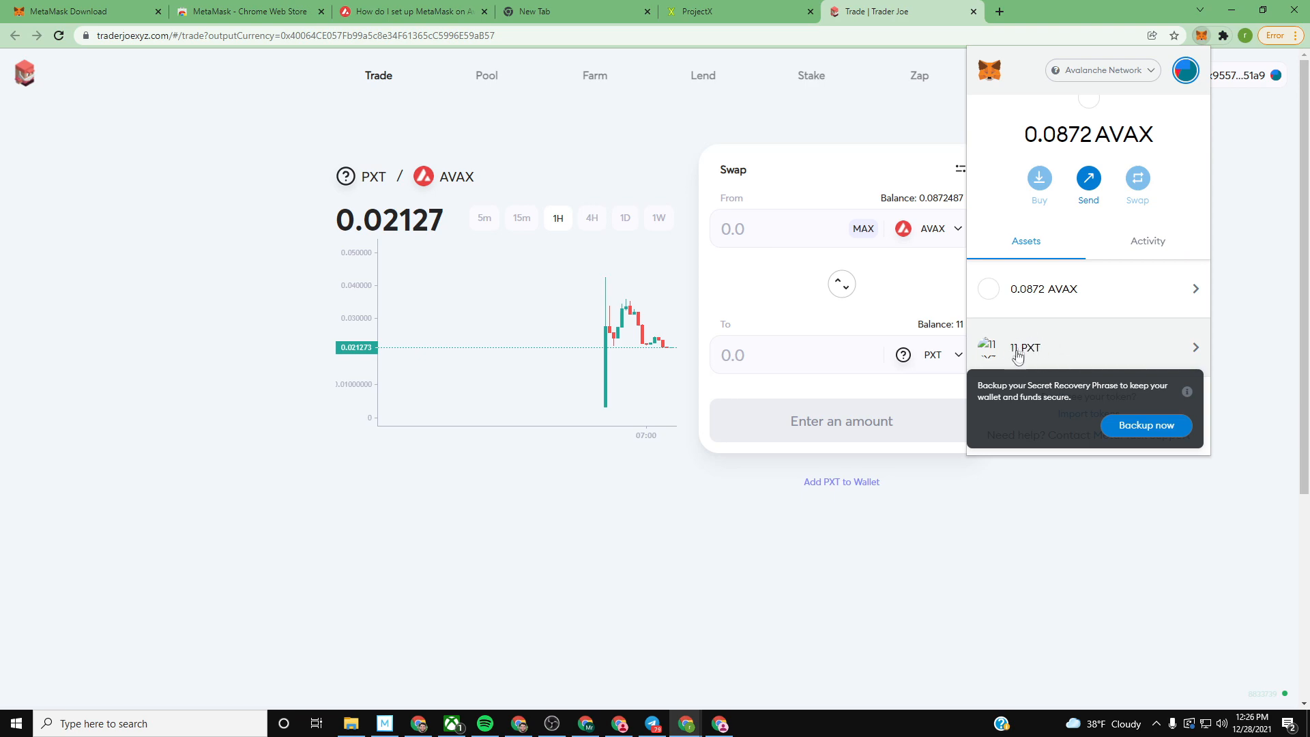
left_click(718, 12)
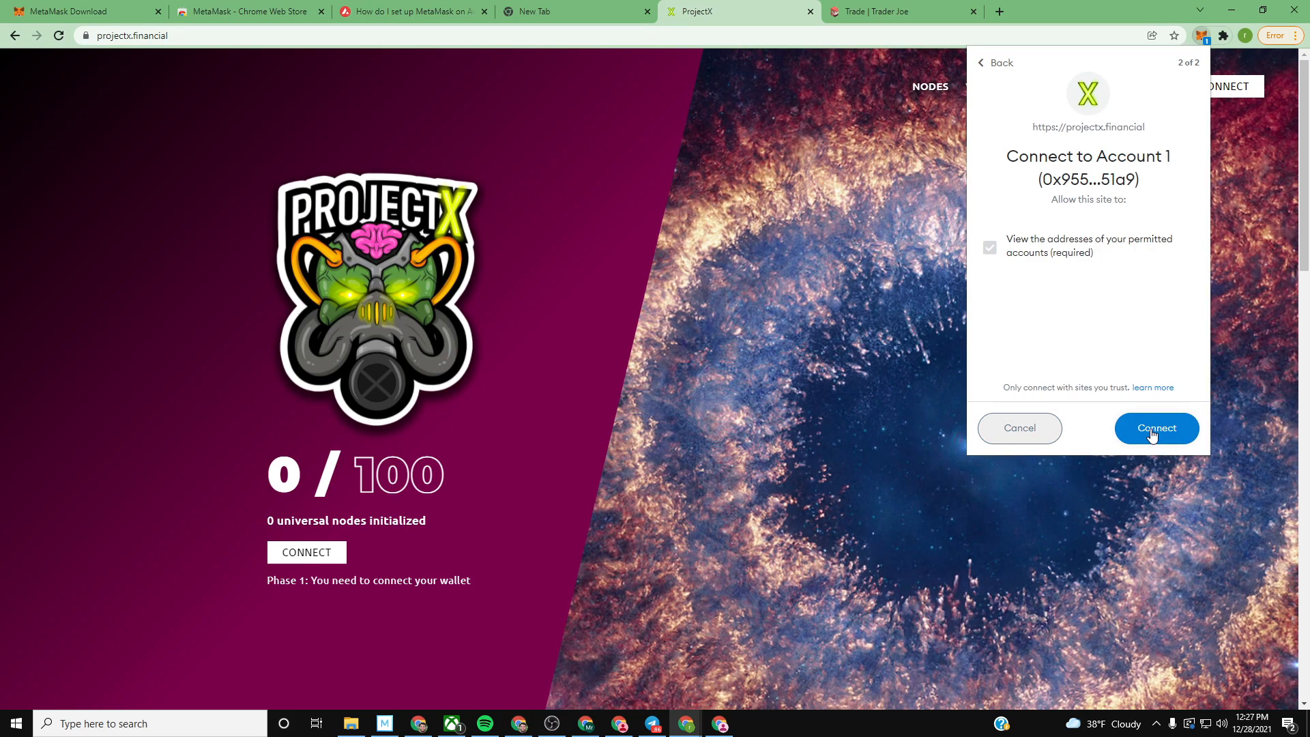
Step: Approve the MetaMask connection request so projectx.financial can access the wallet account
left_click(1156, 427)
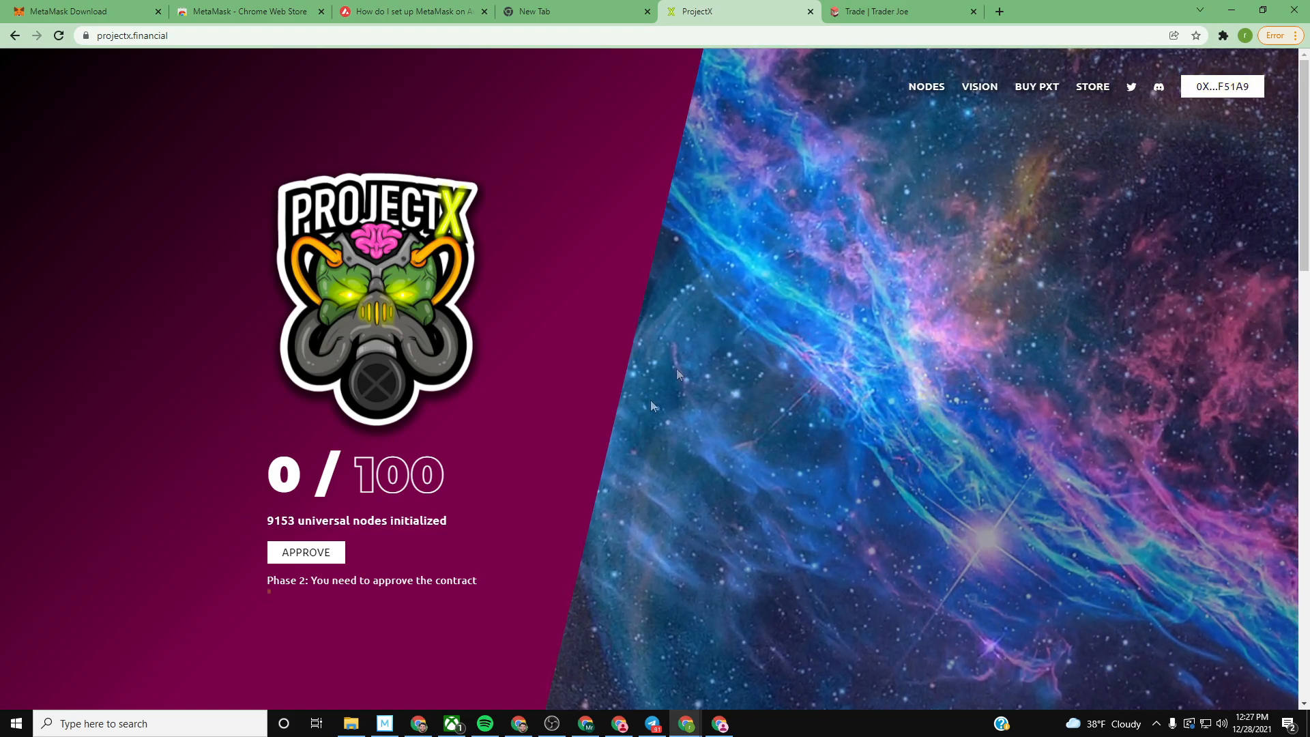
Step: Approve the ProjectX contract and confirm creating Node_1, bringing the count to 1 / 100
scroll("down", 3)
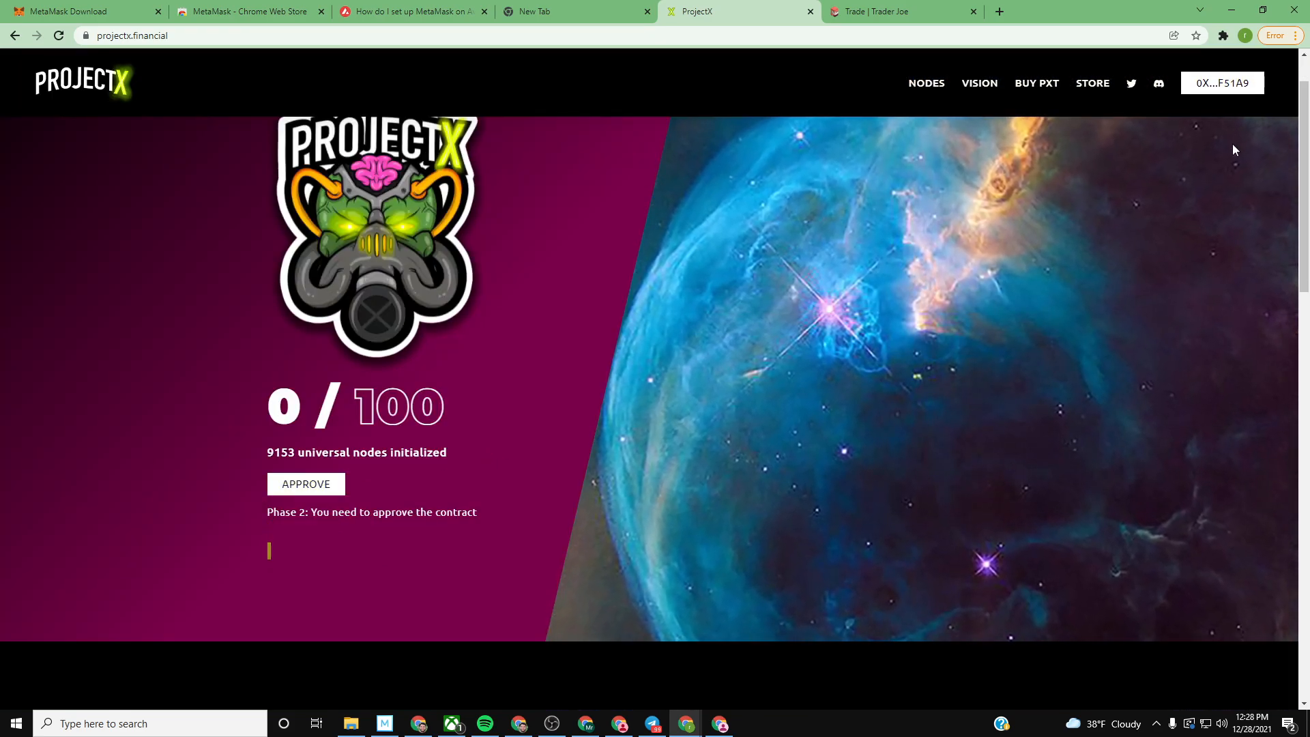
left_click(1201, 34)
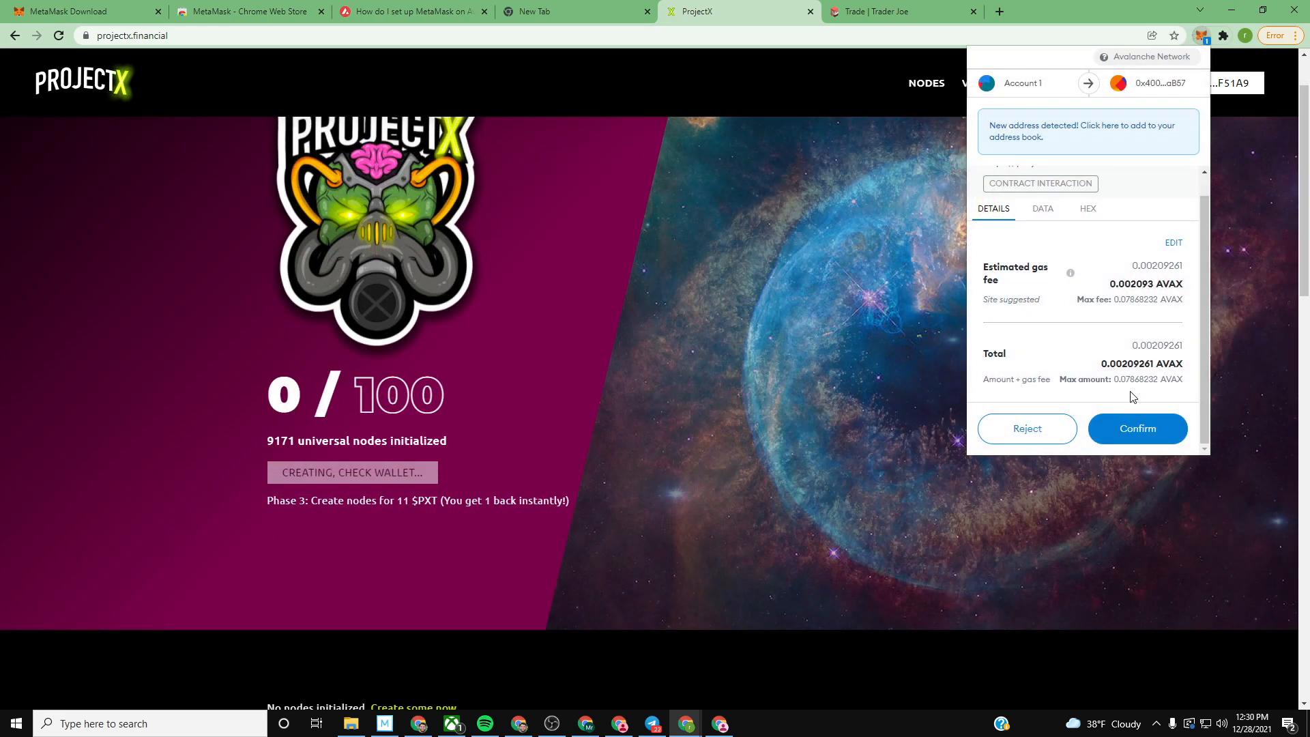
left_click(1138, 428)
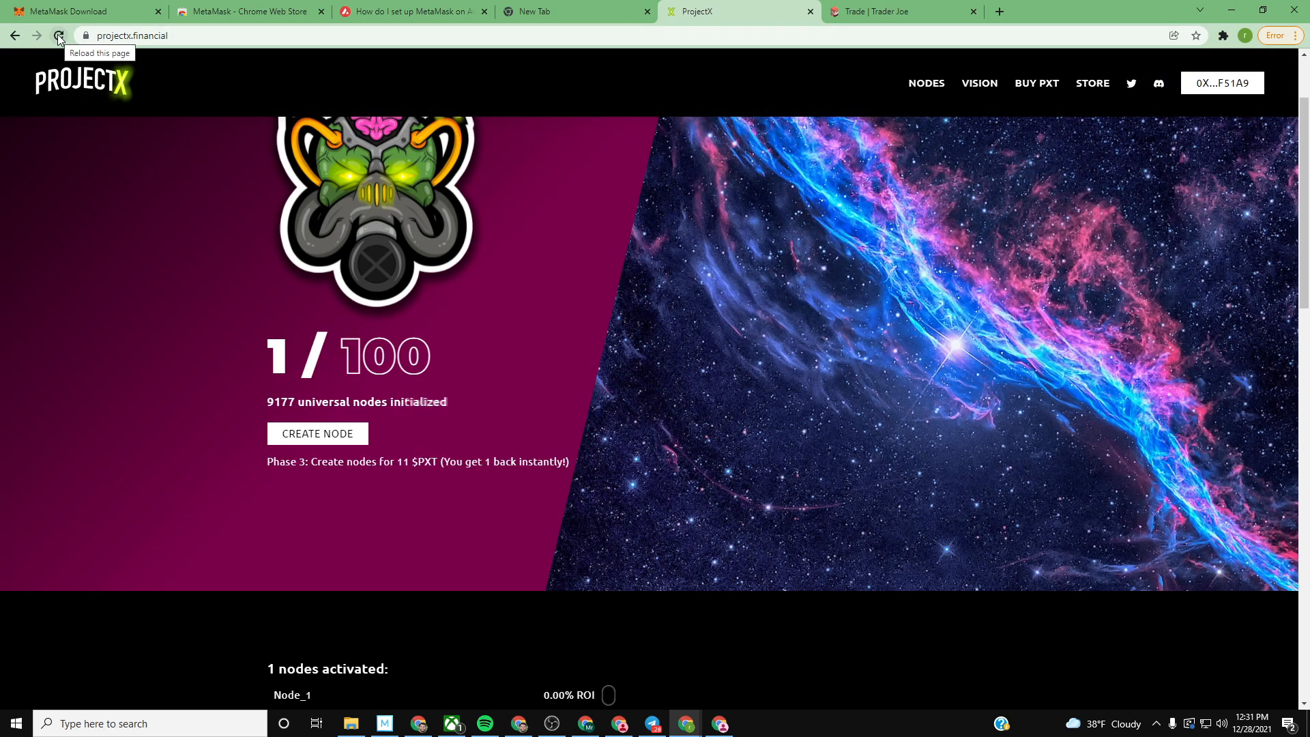
scroll("down", 3)
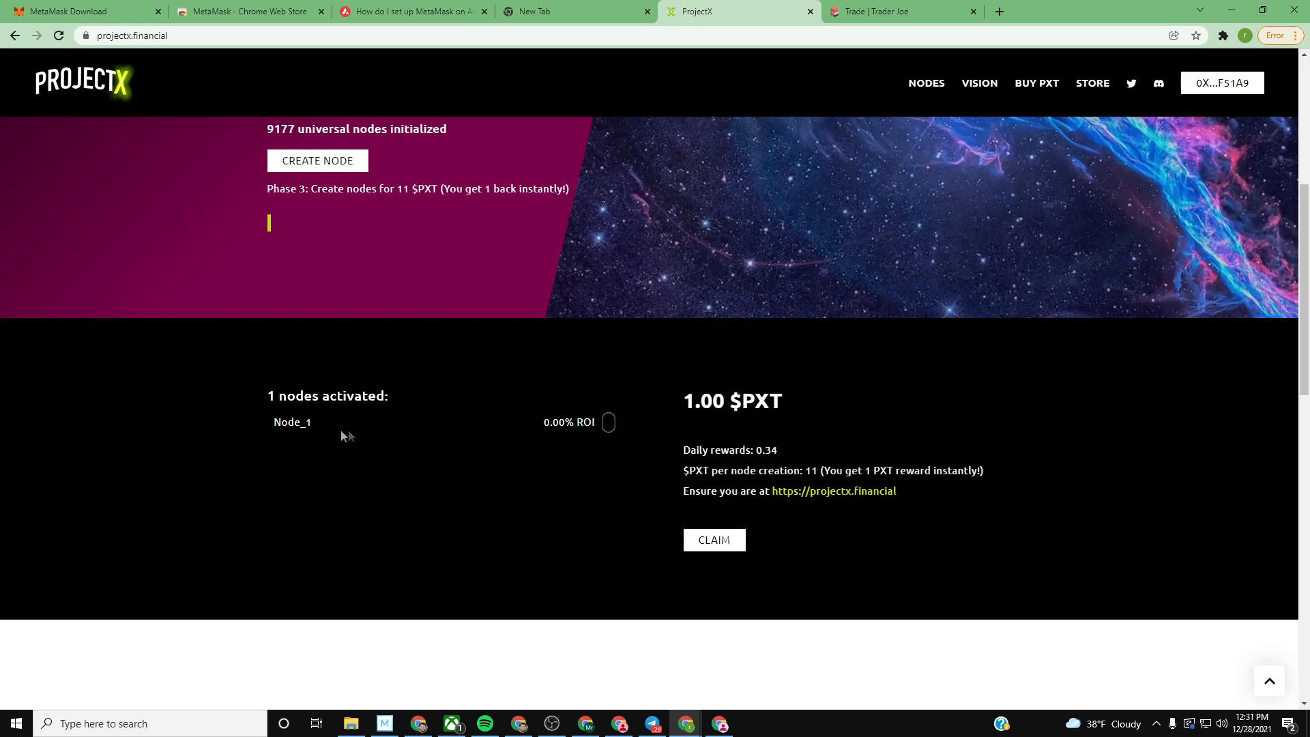
scroll("down", 3)
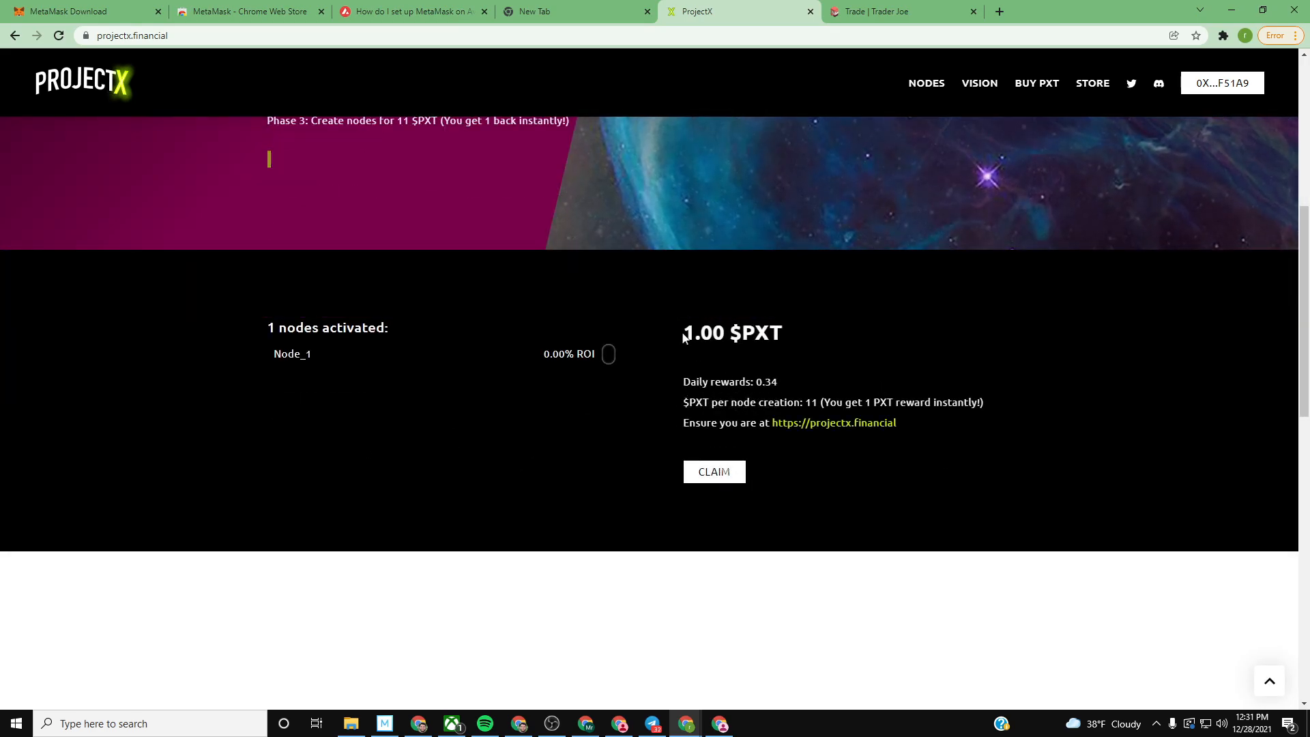
mouse_move(884, 326)
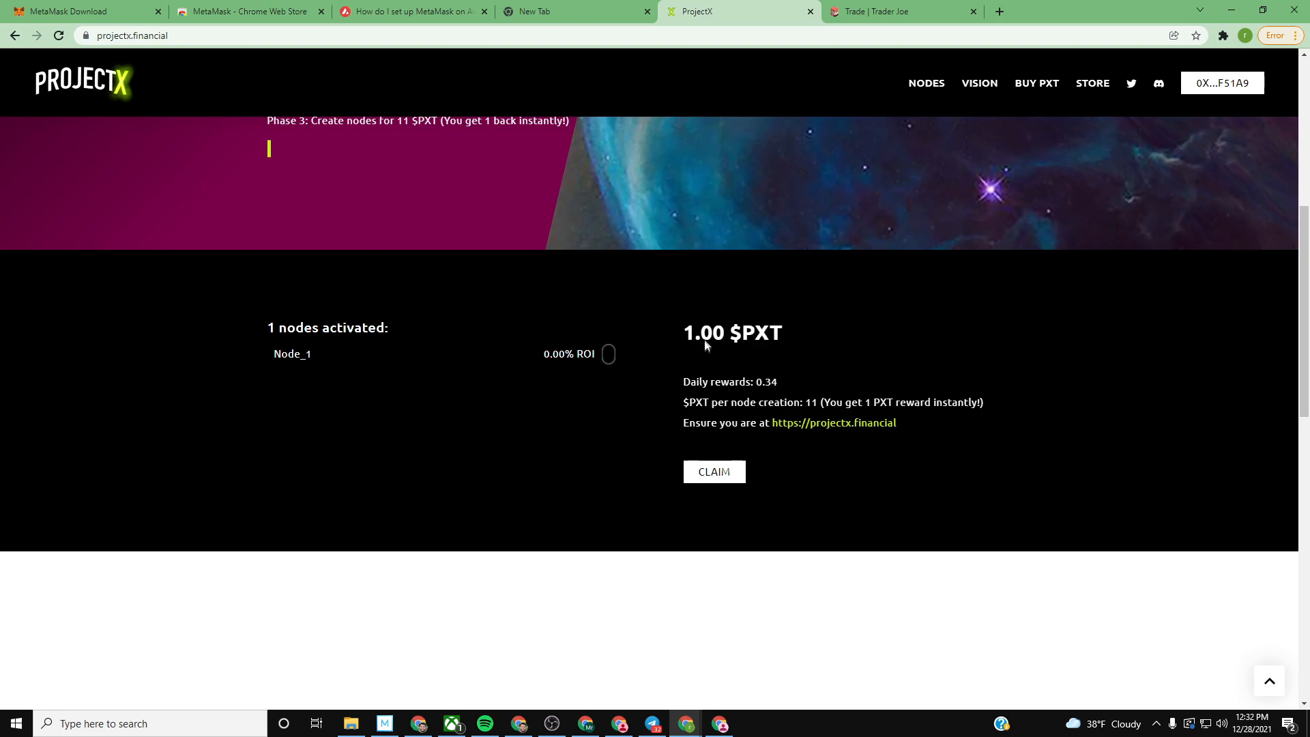
mouse_move(752, 344)
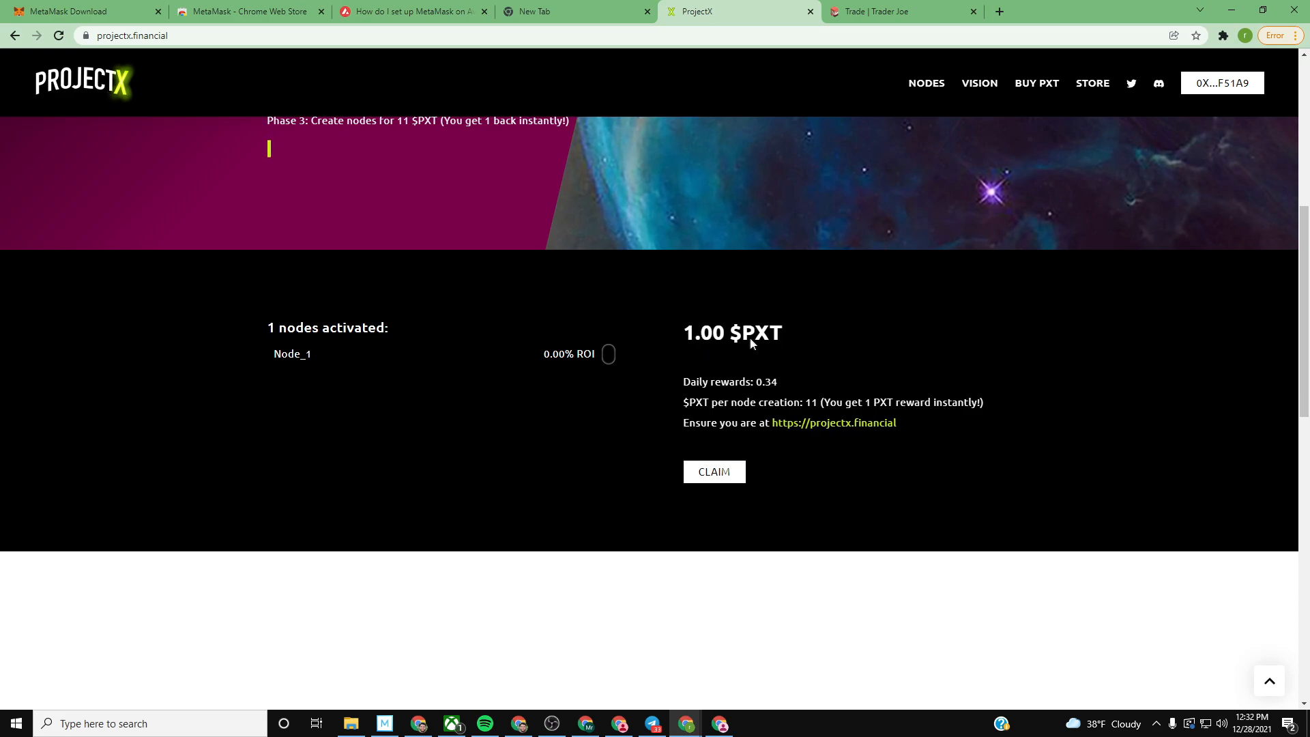
mouse_move(735, 348)
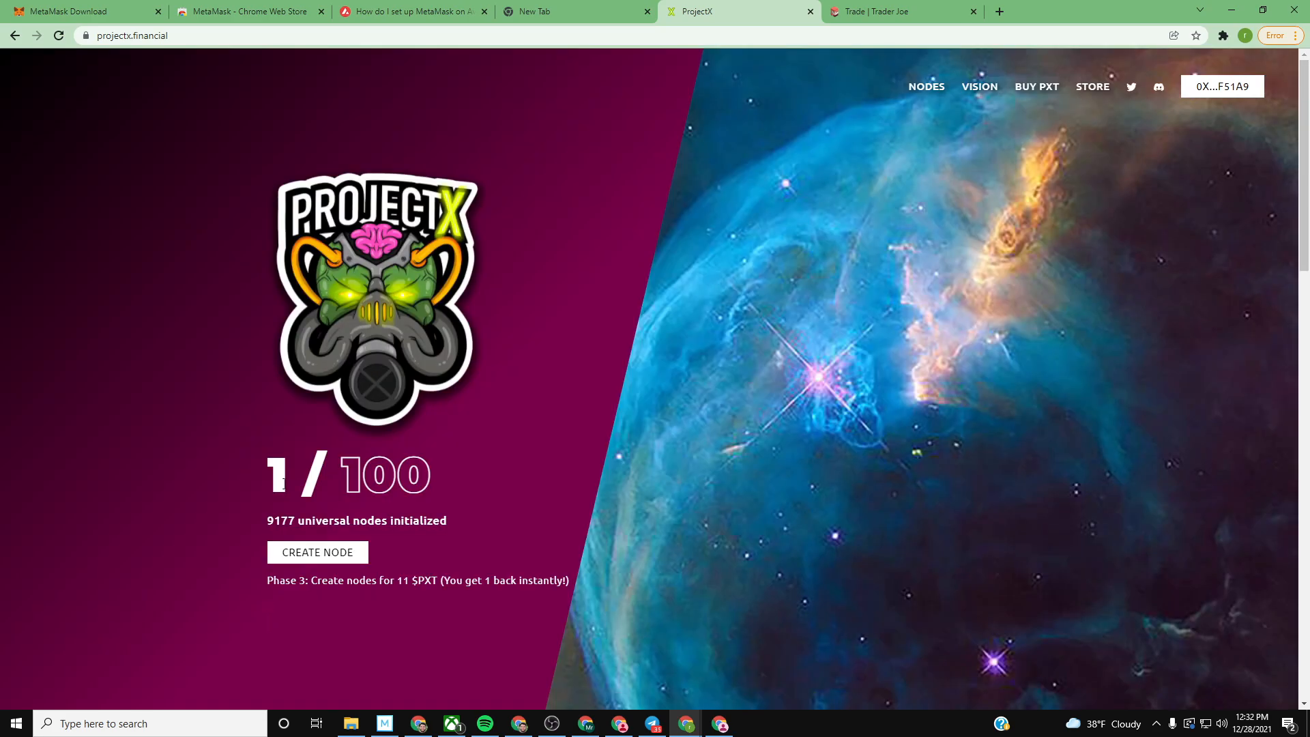
mouse_move(586, 485)
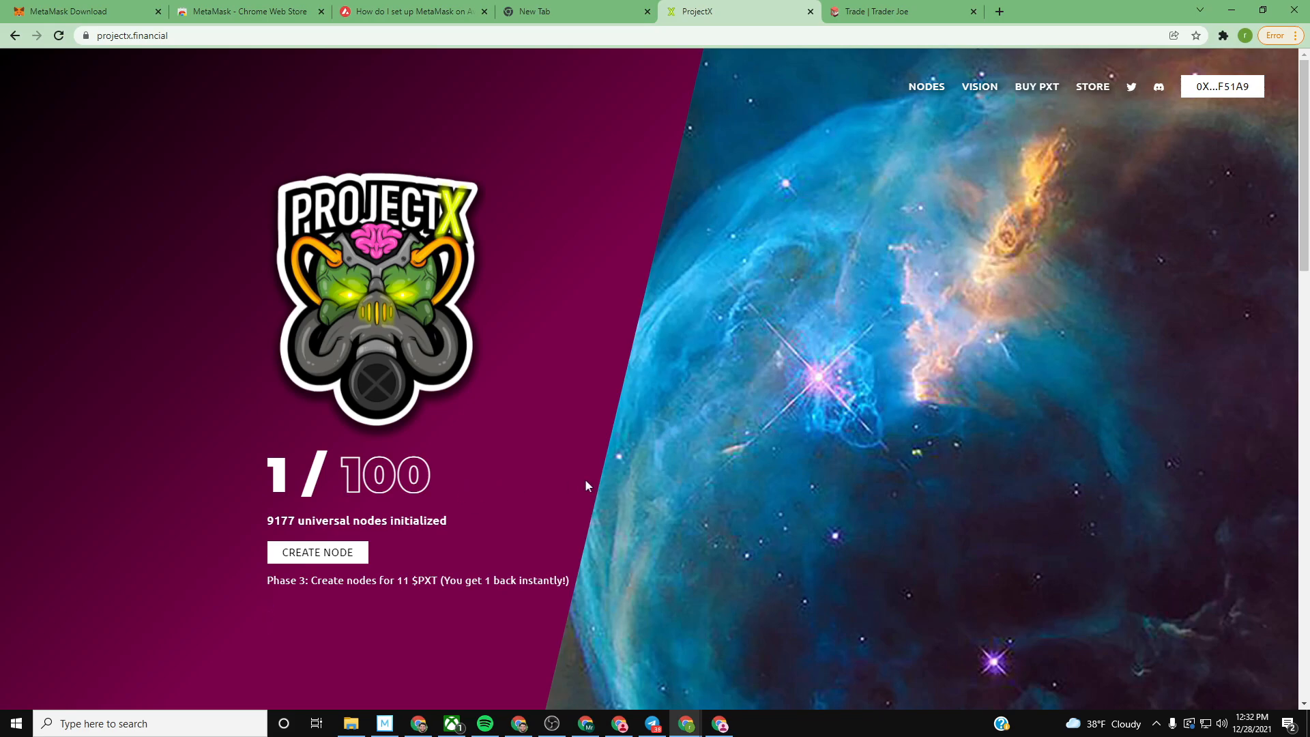